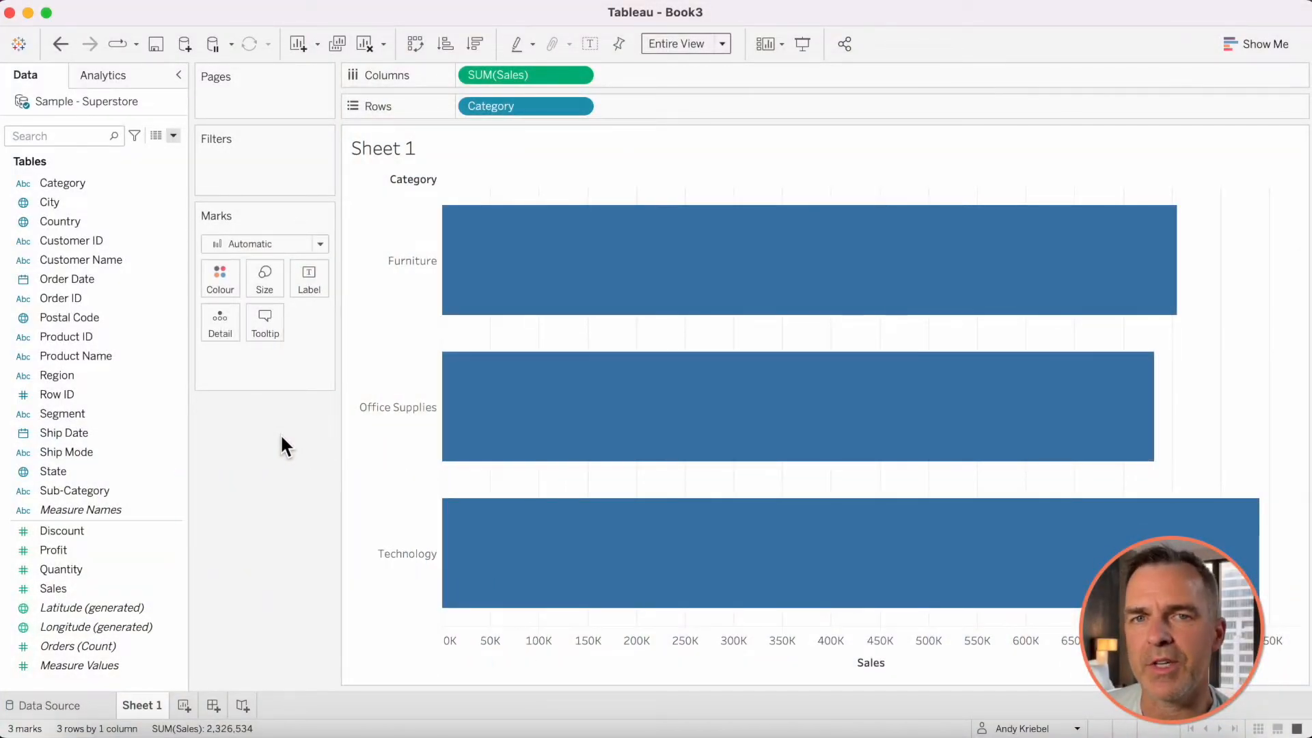
Step: Create a String parameter named Level 1 Parameter
{"action": "left_click", "coordinate": [174, 135]}
{"action": "type", "text": "Leve"}
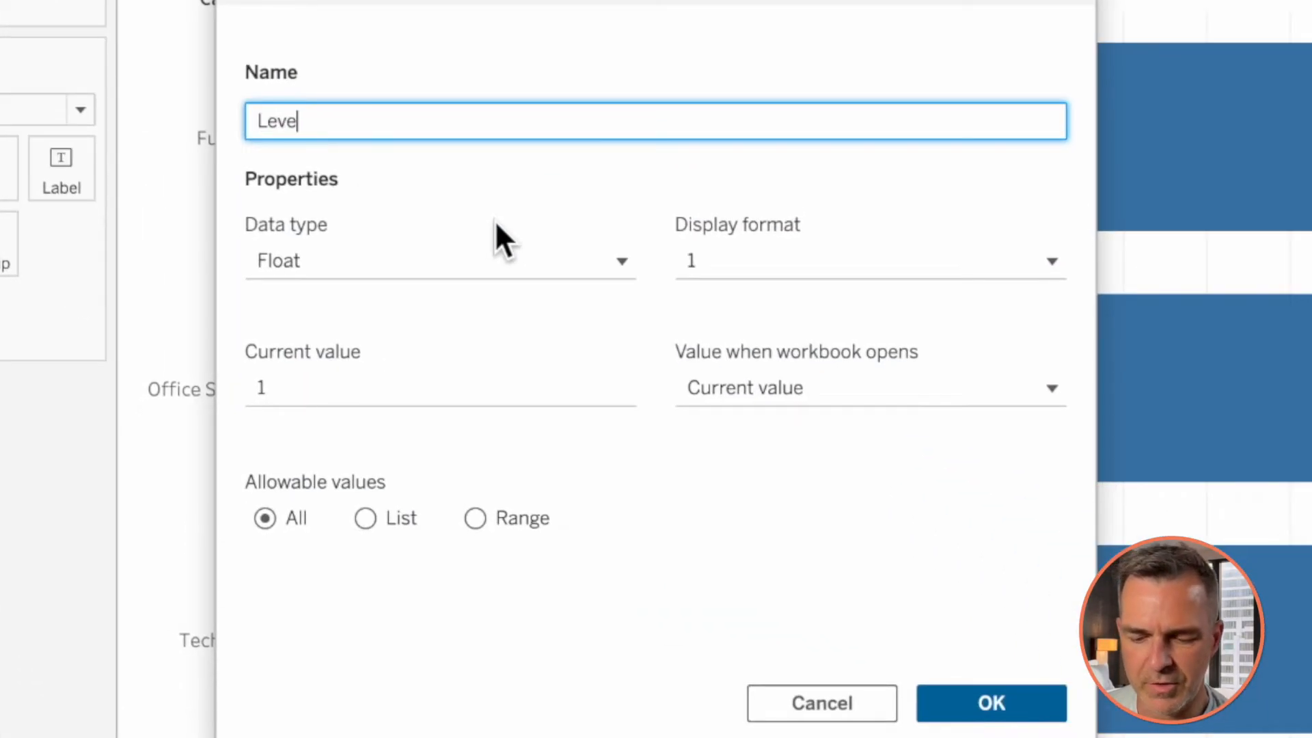
{"action": "type", "text": "1 Paramet"}
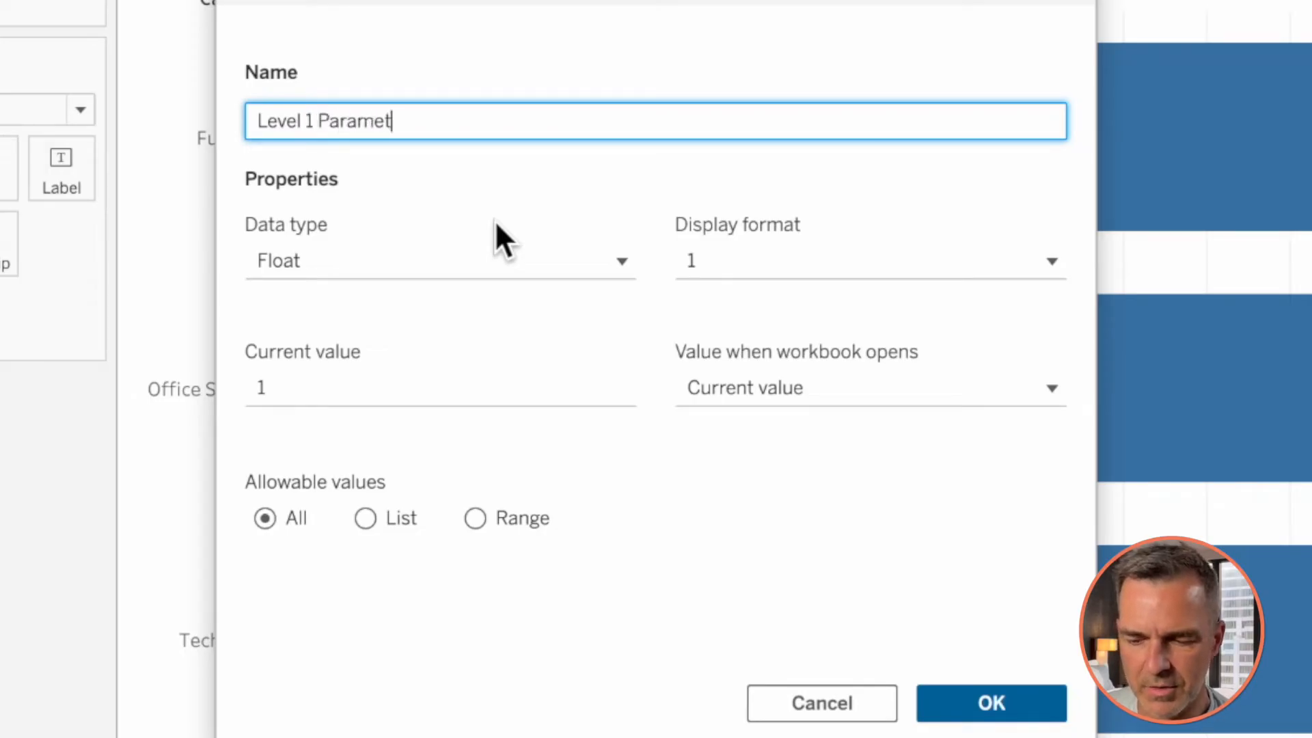
{"action": "left_click", "coordinate": [439, 259]}
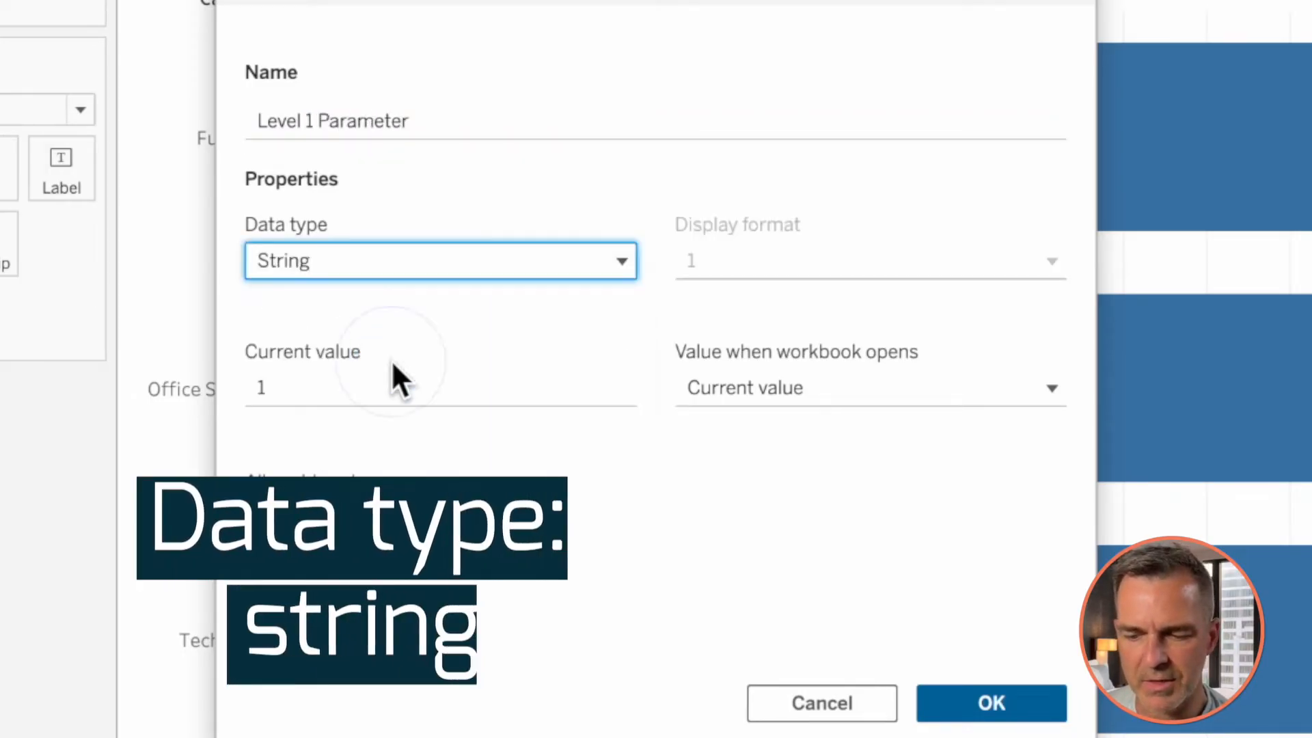
{"action": "left_click", "coordinate": [991, 702]}
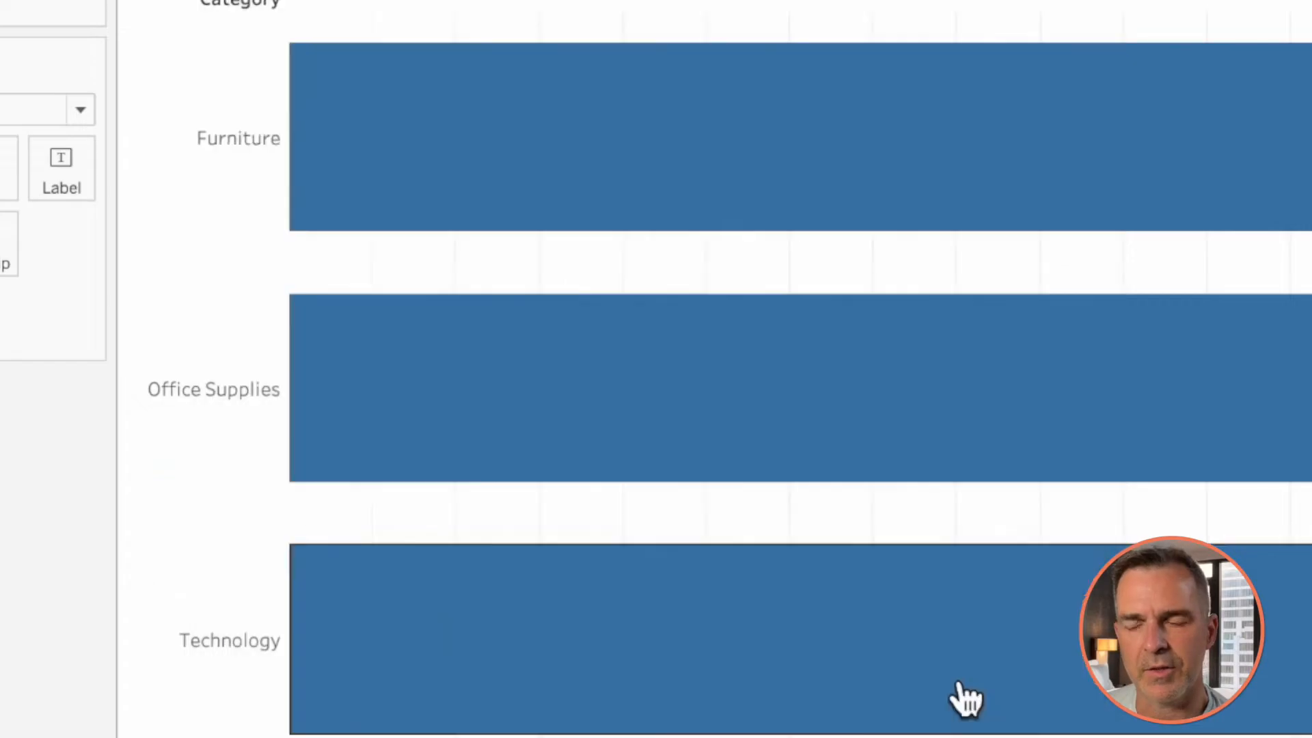
Step: Create a second String parameter named Level 2 Parameter from the Data pane menu
{"action": "left_click", "coordinate": [300, 229]}
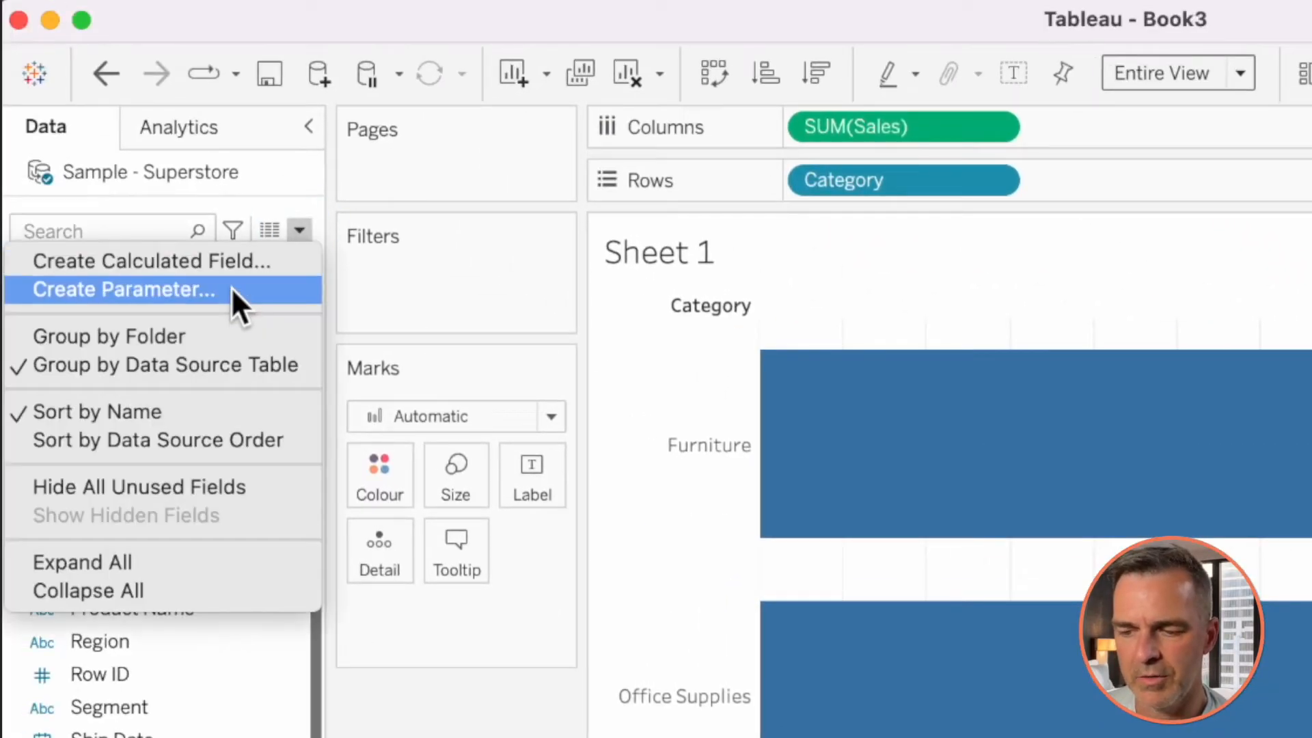
{"action": "left_click", "coordinate": [123, 290]}
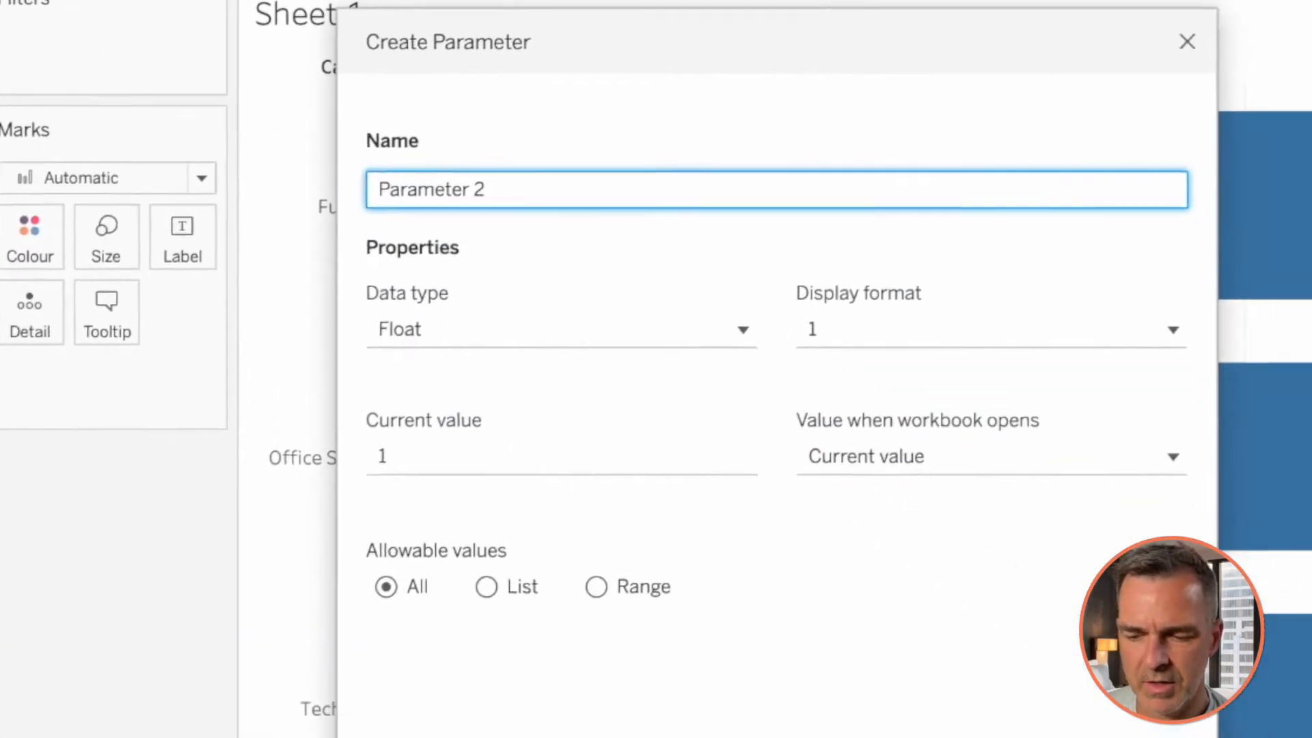
{"action": "type", "text": "Level 2"}
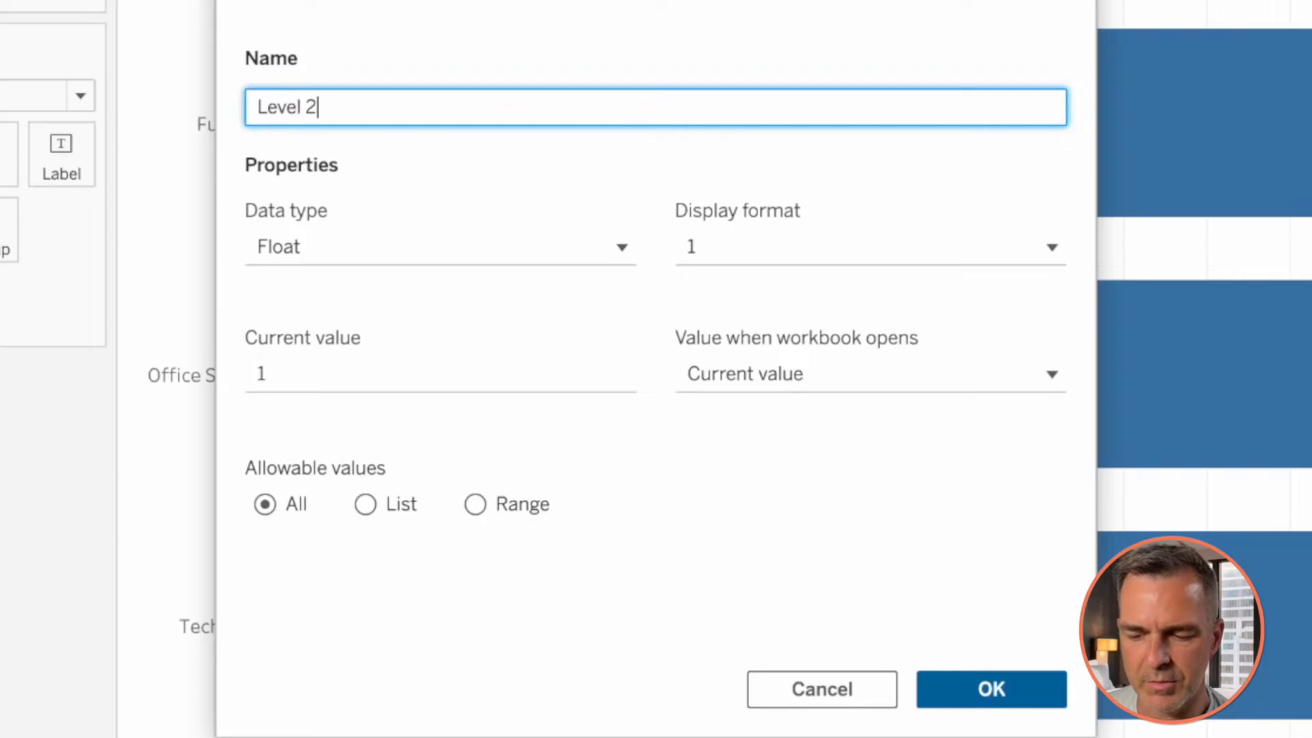
{"action": "type", "text": "Paramet"}
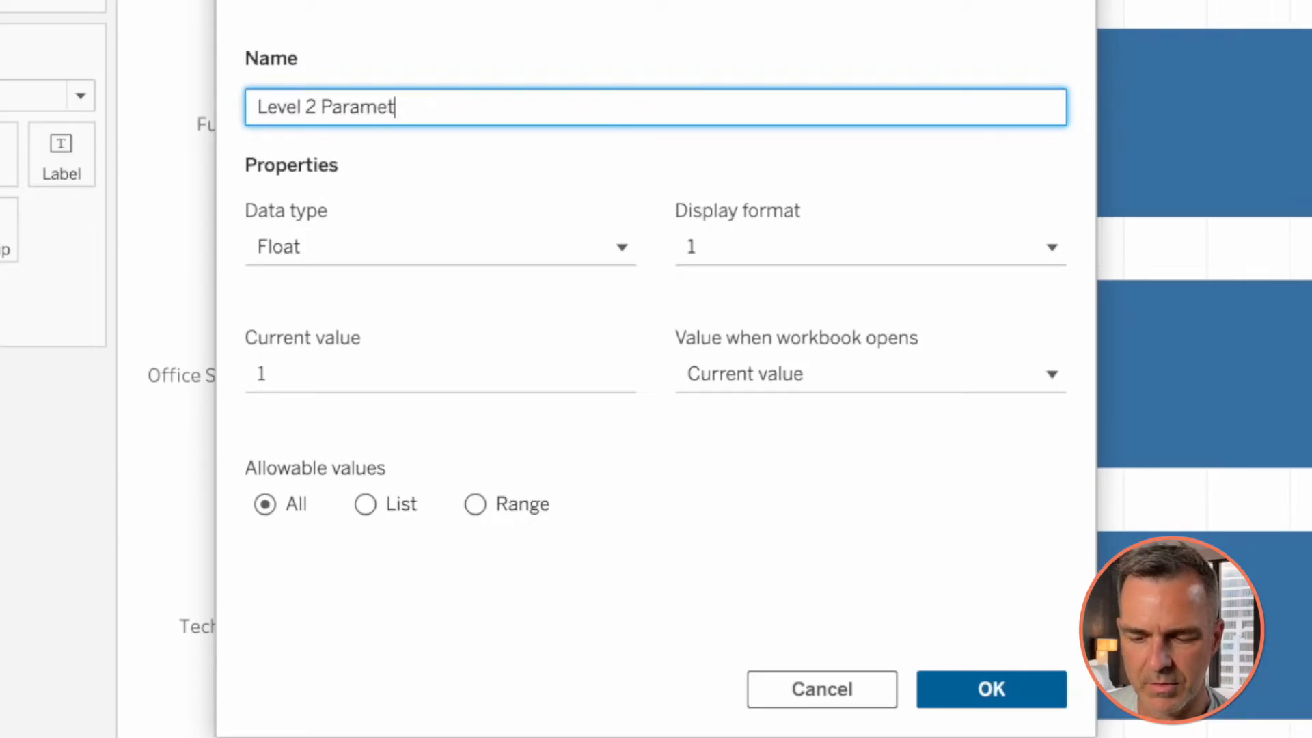
{"action": "left_click", "coordinate": [438, 246]}
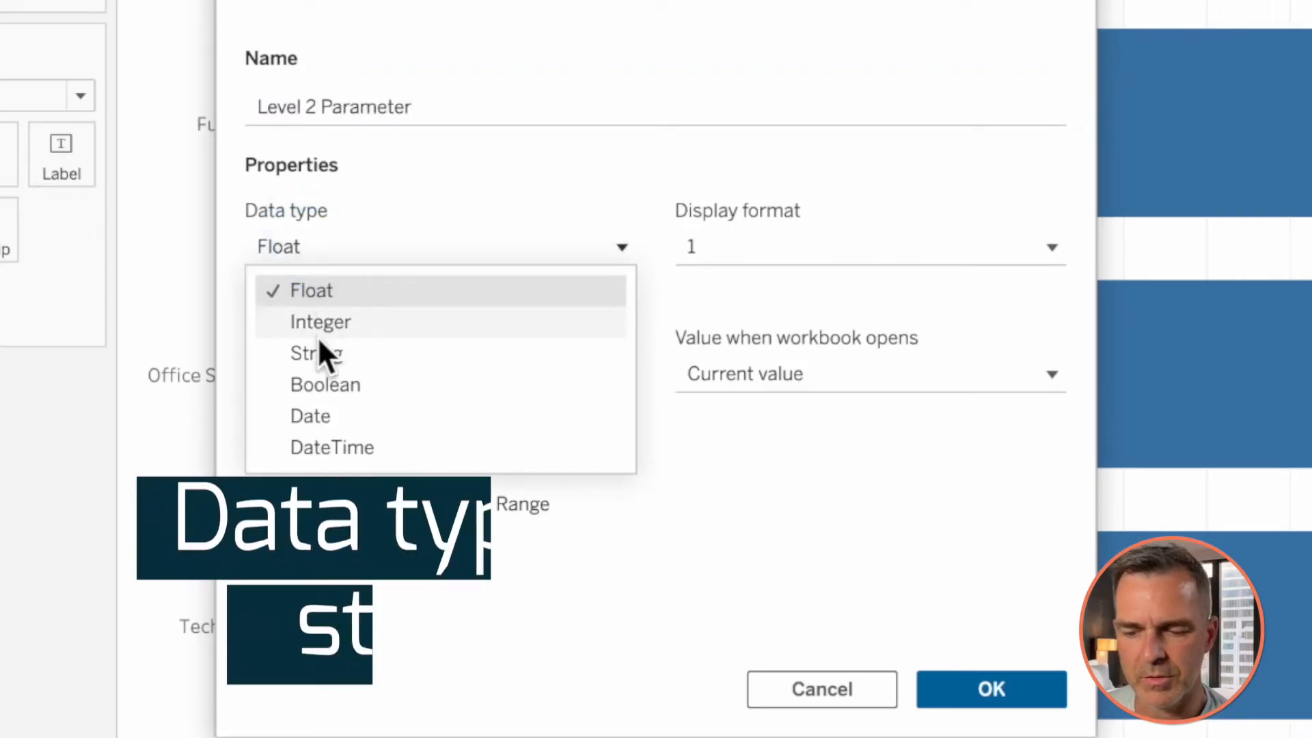
{"action": "left_click", "coordinate": [316, 352]}
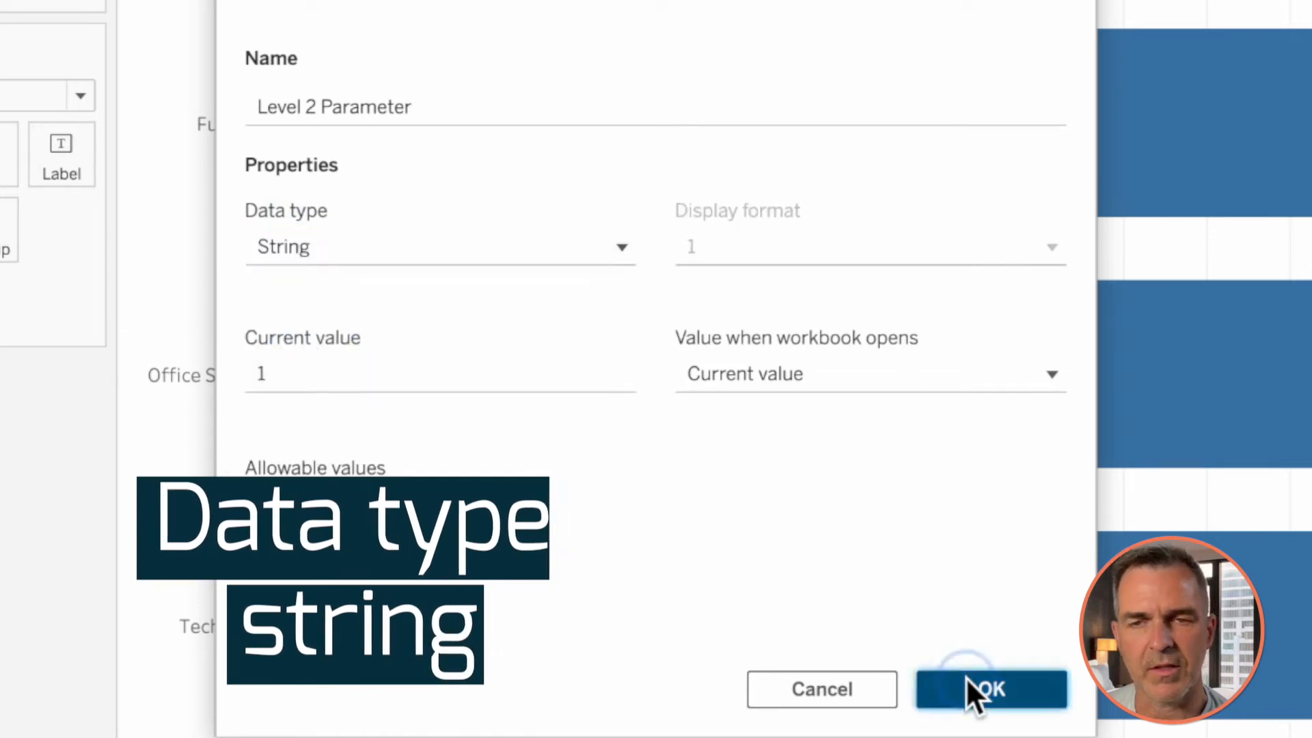
{"action": "left_click", "coordinate": [990, 689]}
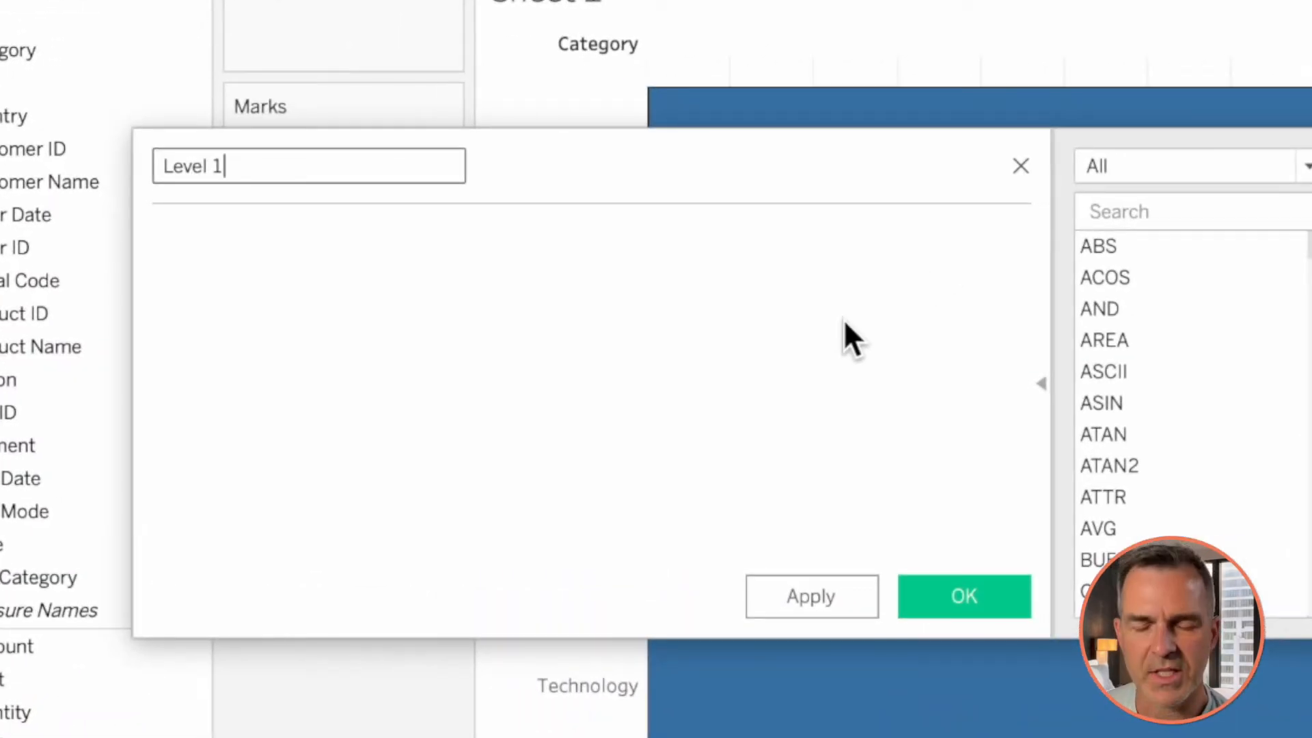
Step: Write Level 1 as IF [Category]=[Level 1 Parameter] THEN [Sub-Category] ELSE [Category] END and save it
{"action": "type", "text": "IF ca"}
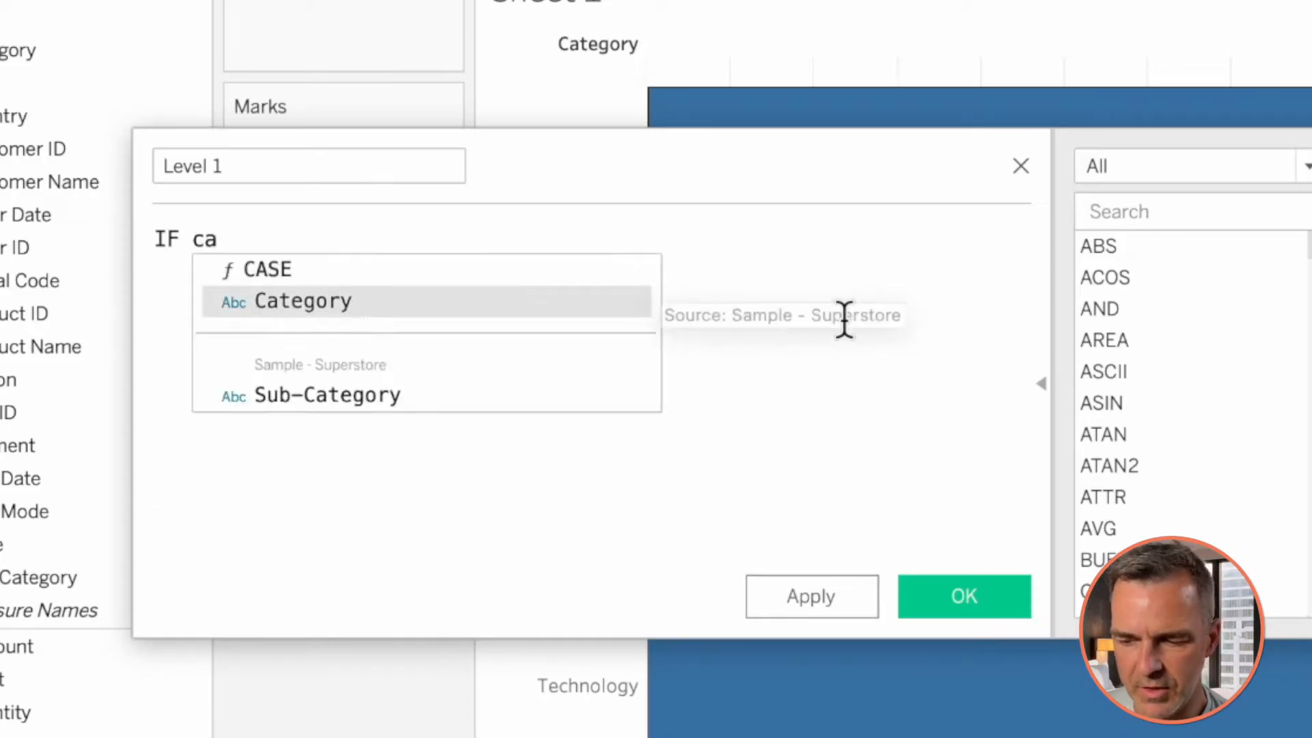
{"action": "type", "text": "[Category]=le"}
{"action": "type", "text": "THEN [Sub-Category"}
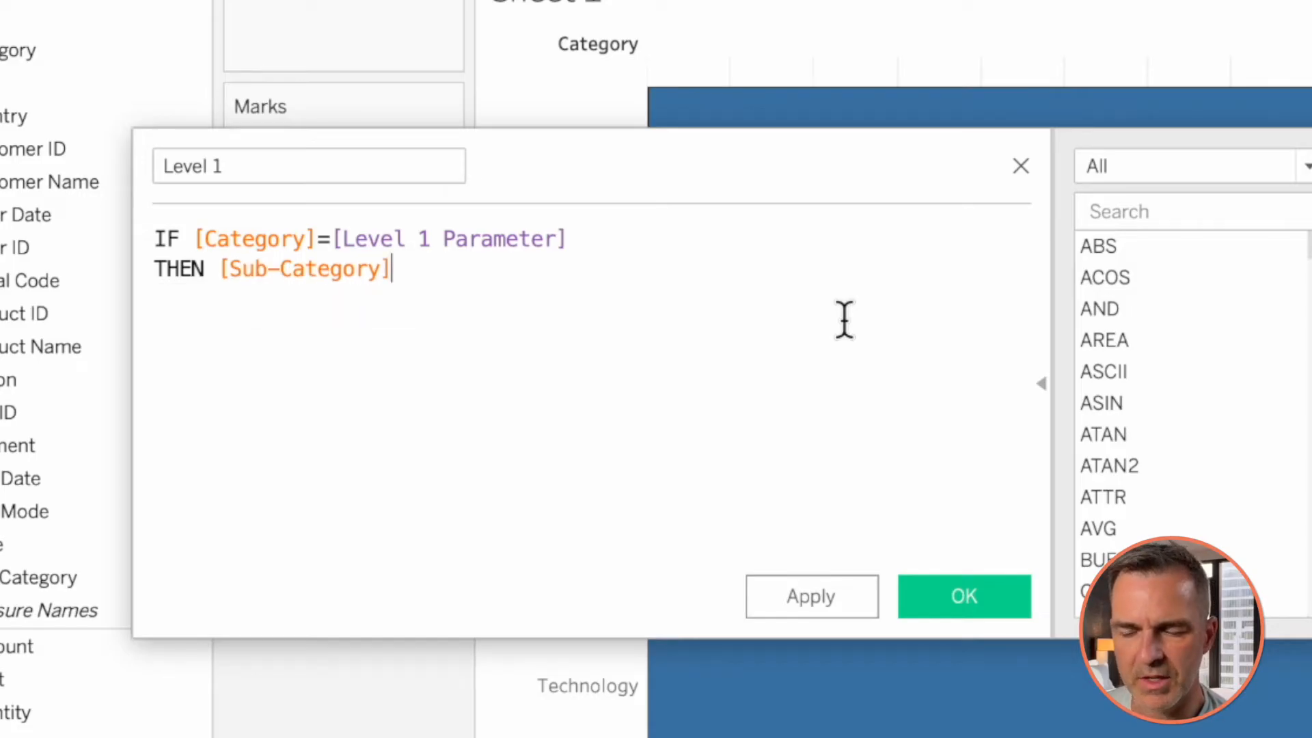
{"action": "type", "text": "ELSE cat"}
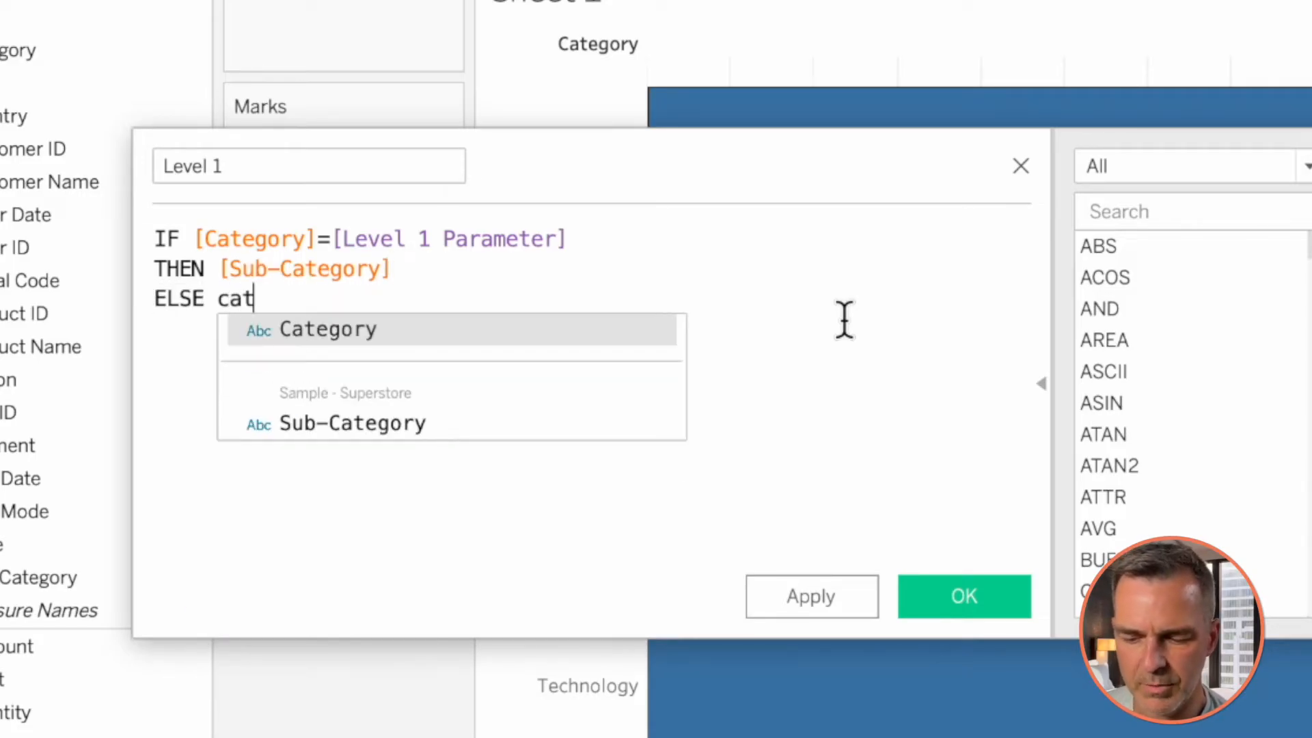
{"action": "left_click", "coordinate": [328, 330]}
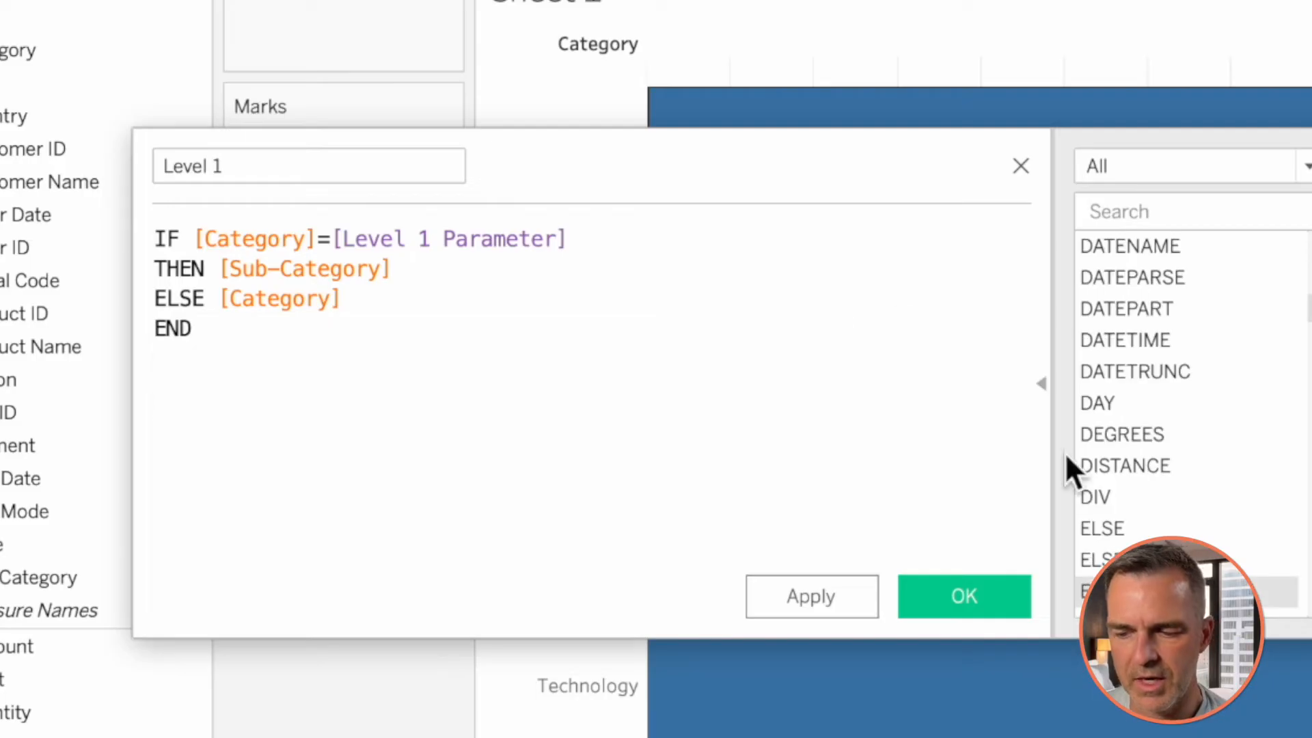
{"action": "left_click", "coordinate": [963, 597]}
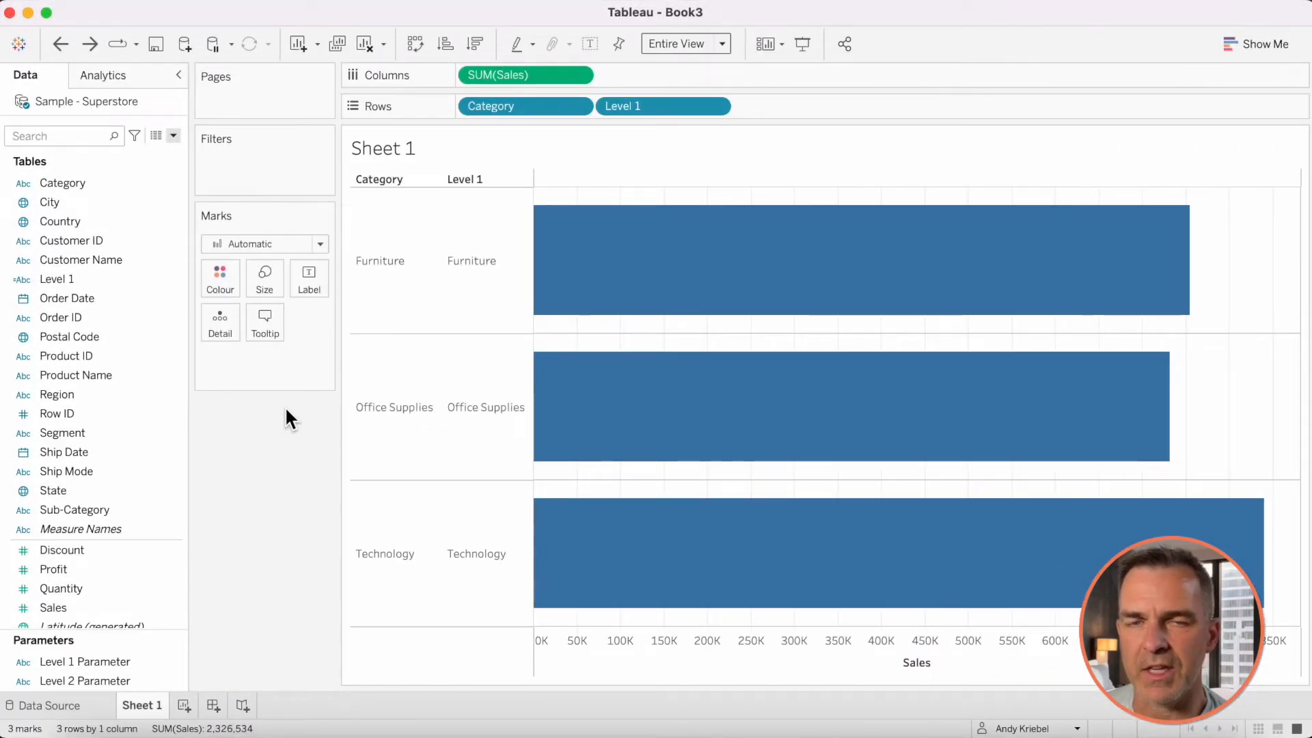
Step: Add change-parameter action Parameter Level 1: source Category into Level 1 Parameter, resetting when selection clears
{"action": "left_click", "coordinate": [251, 4]}
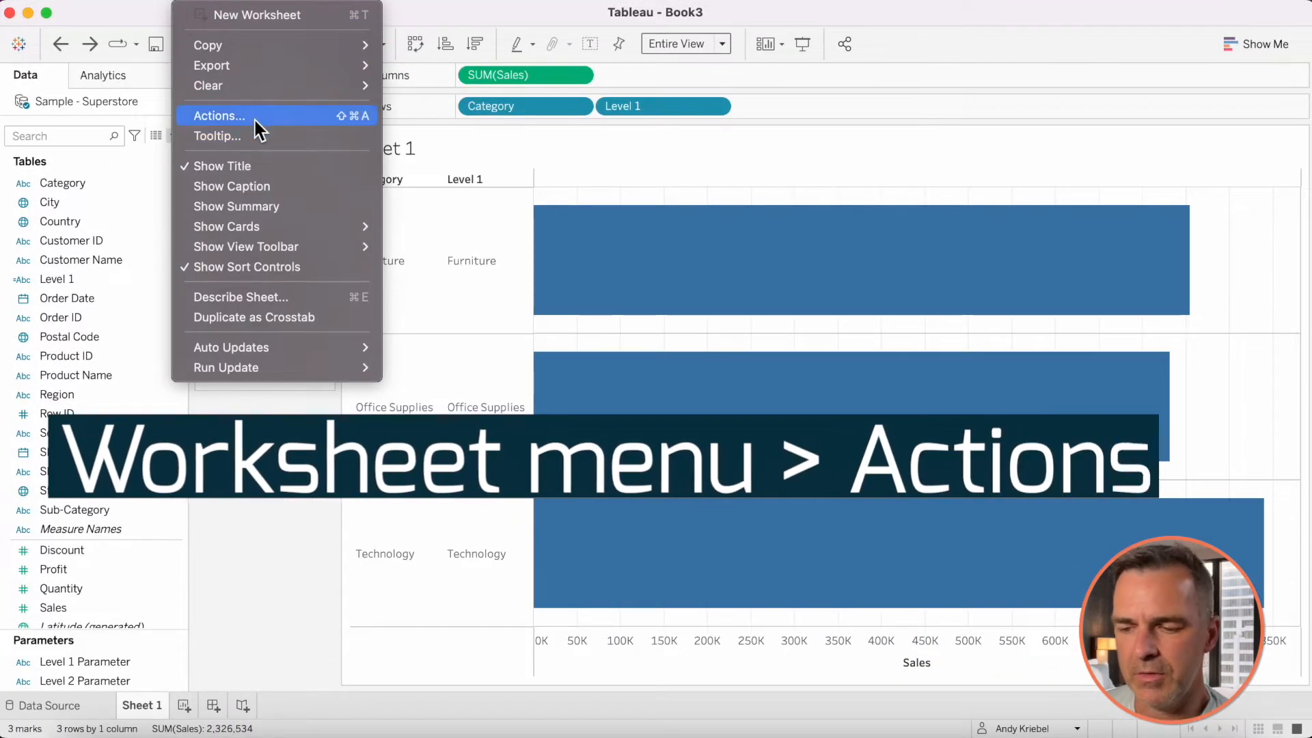
{"action": "left_click", "coordinate": [219, 115]}
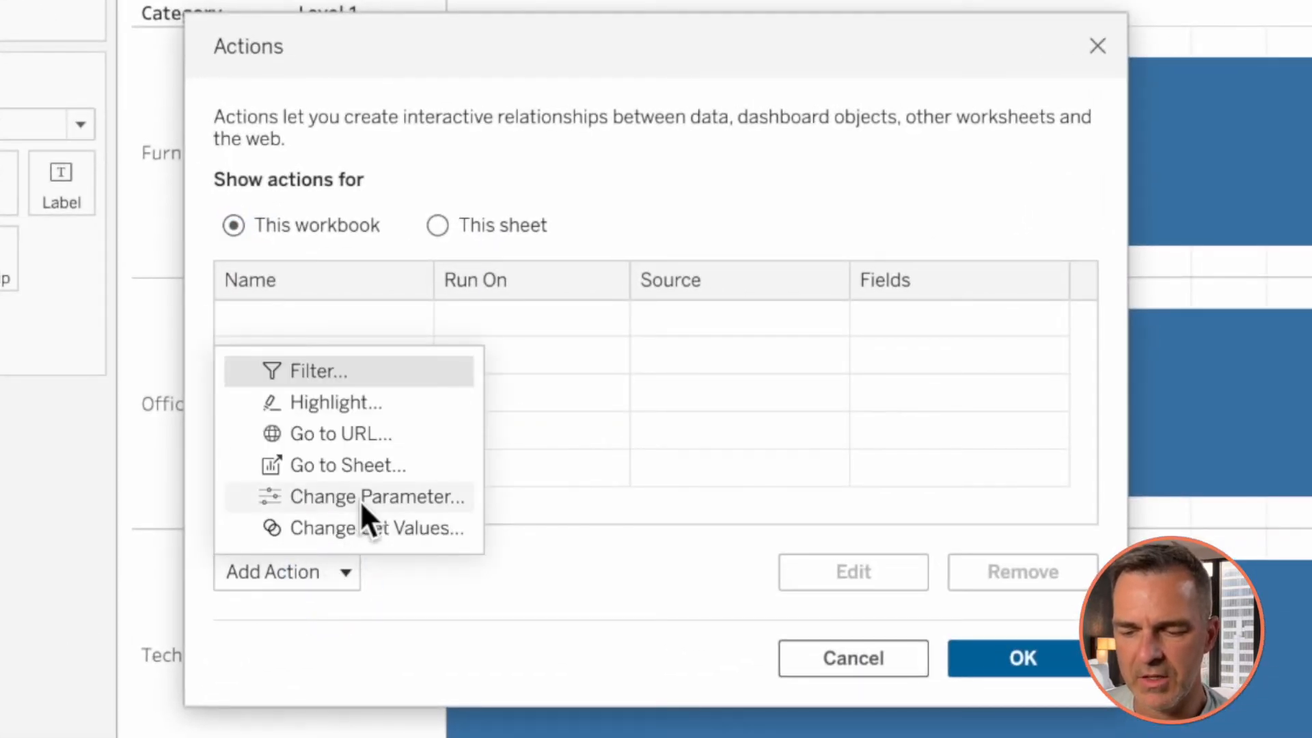
{"action": "left_click", "coordinate": [376, 496]}
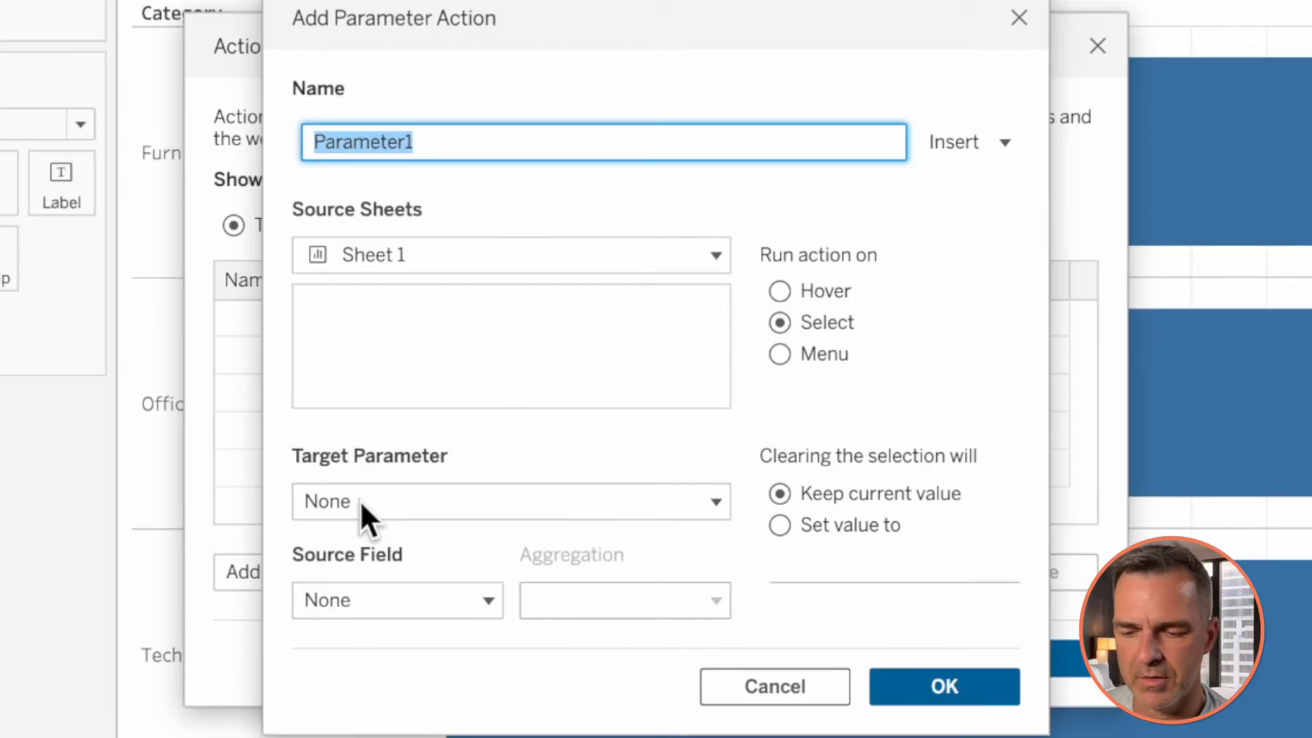
{"action": "key", "text": "Backspace"}
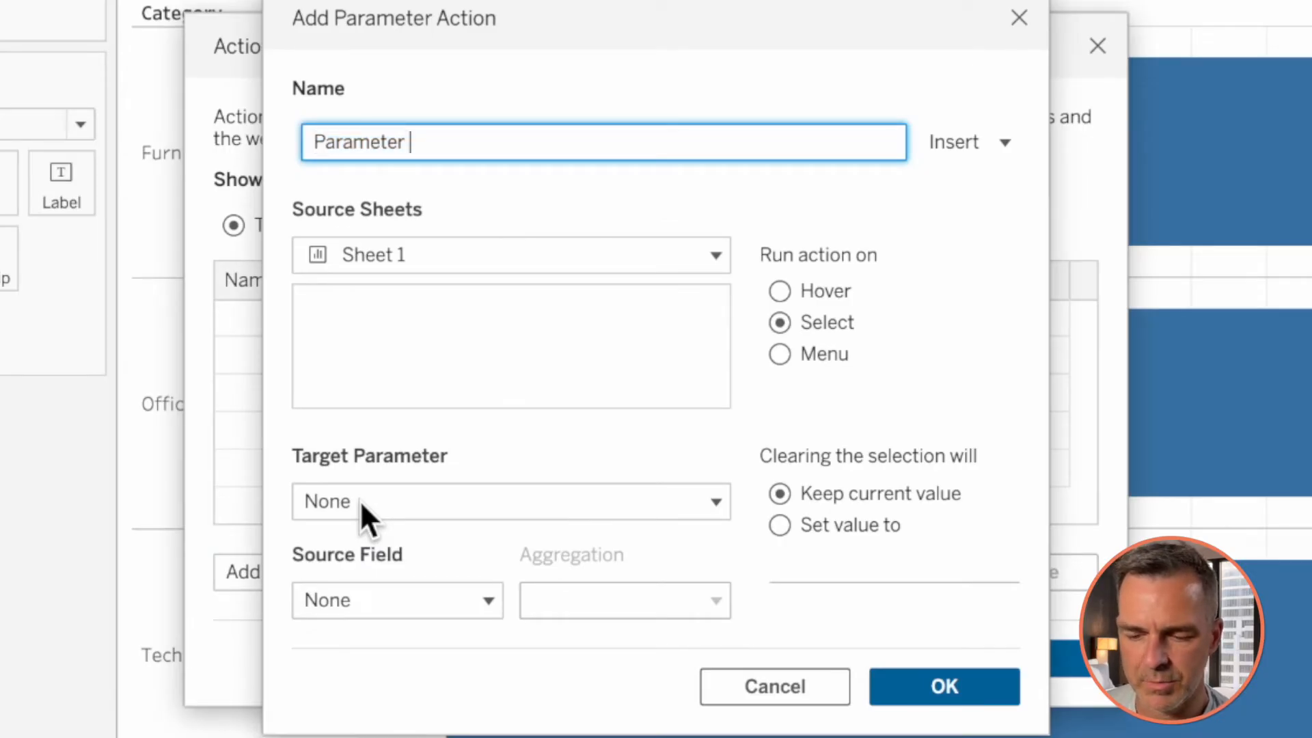
{"action": "type", "text": "Level 1"}
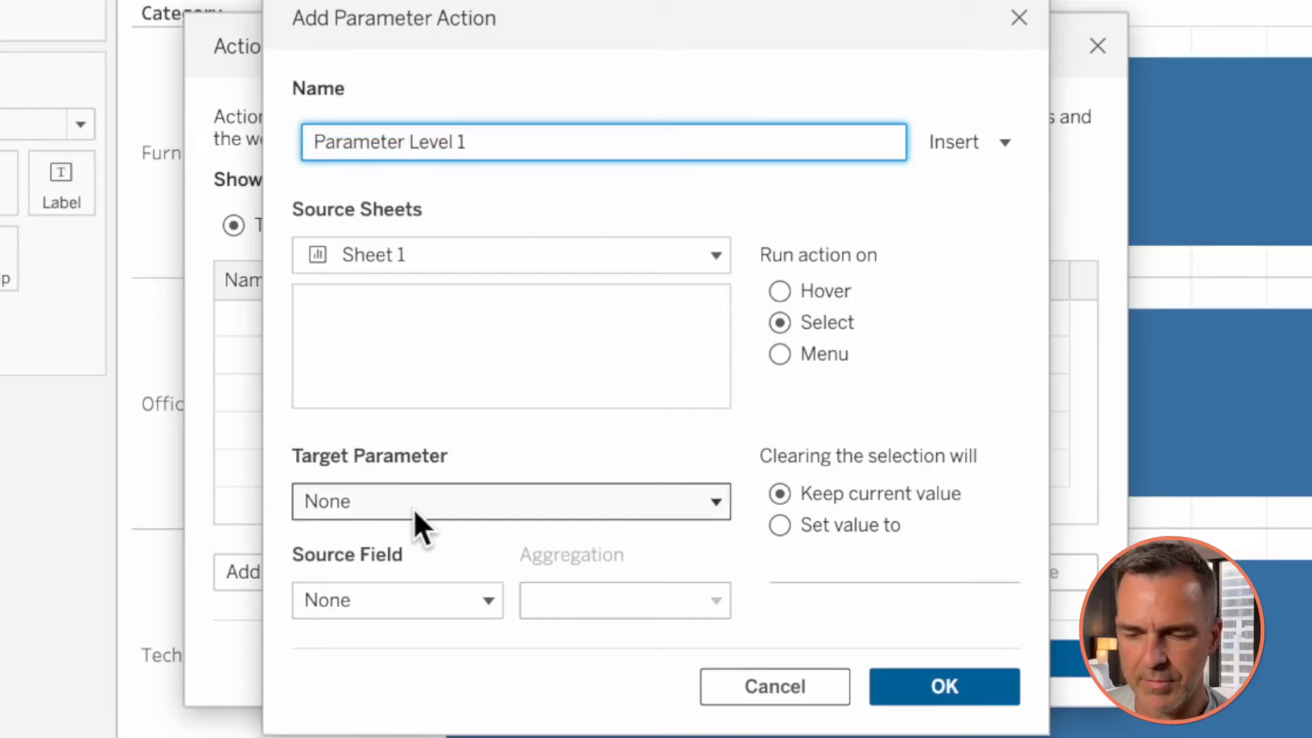
{"action": "left_click", "coordinate": [510, 500]}
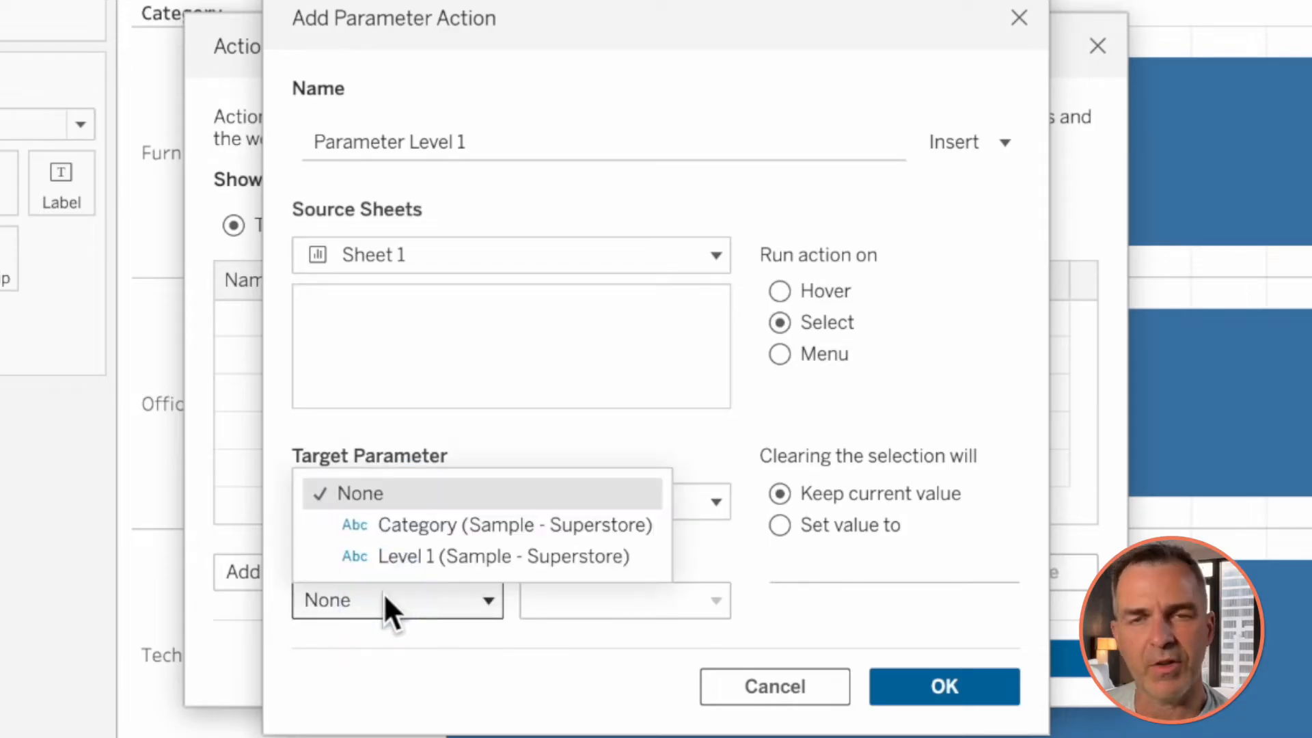
{"action": "mouse_move", "coordinate": [429, 524]}
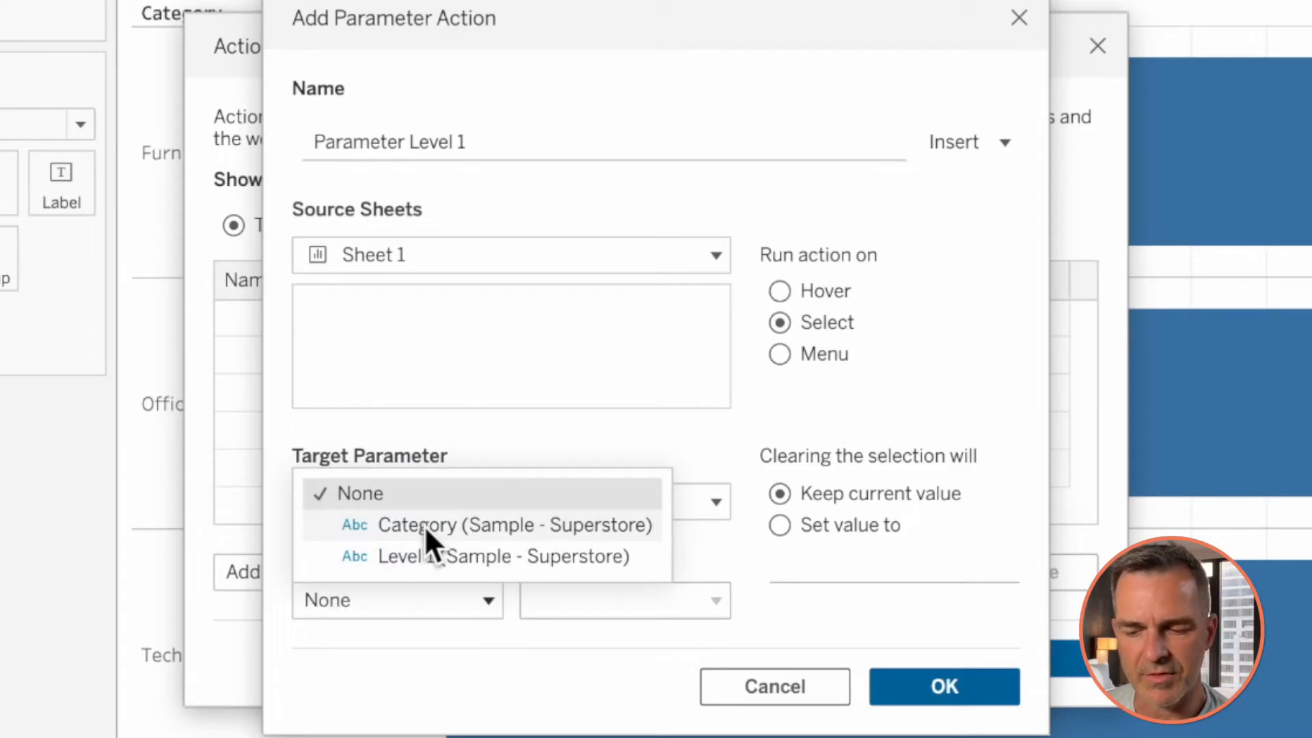
{"action": "left_click", "coordinate": [501, 556]}
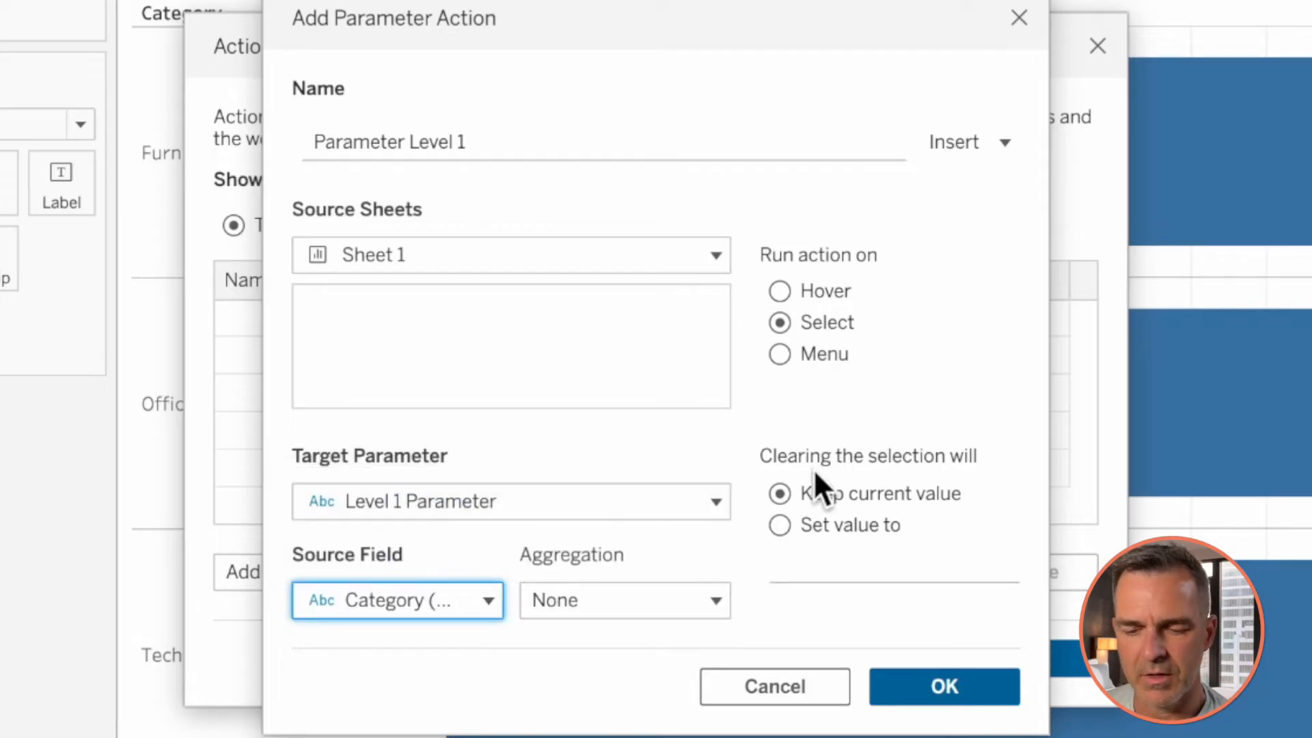
{"action": "left_click", "coordinate": [779, 524]}
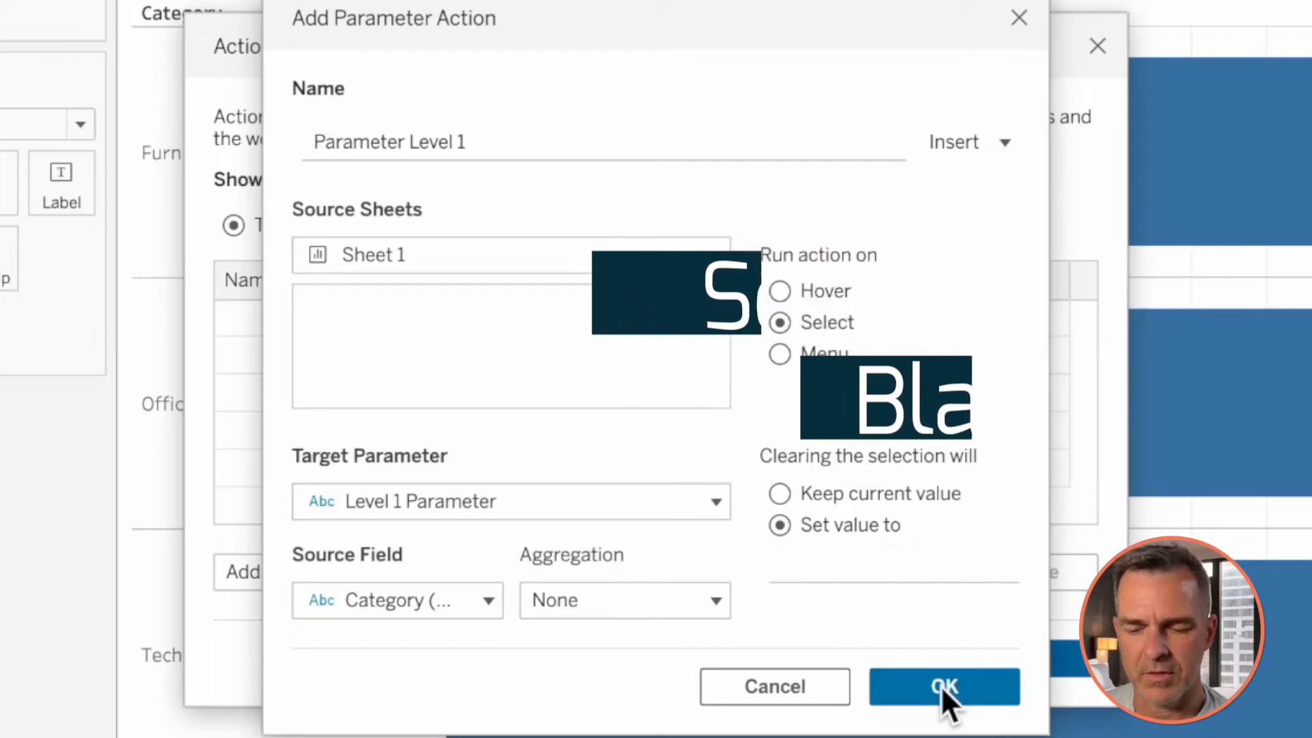
{"action": "left_click", "coordinate": [944, 686]}
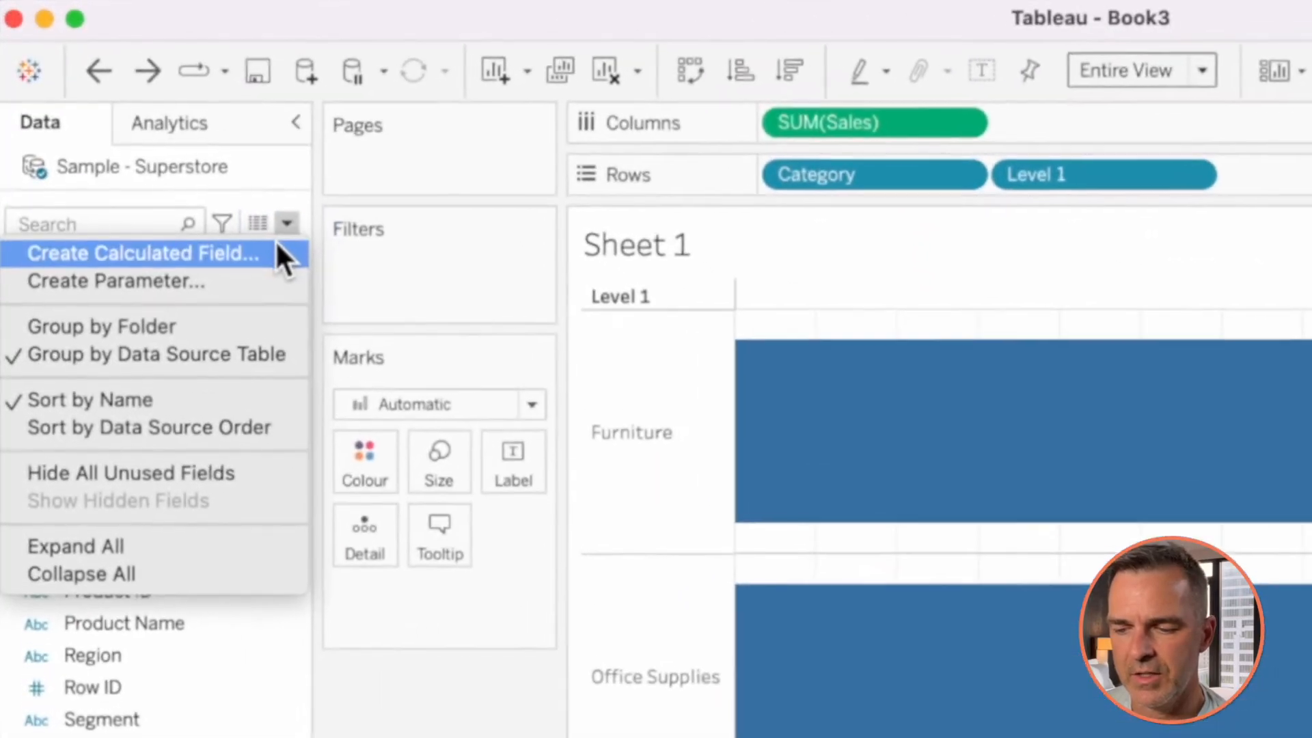
Step: Create Level 1 Header as IF [Category]=[Level 1 Parameter] THEN [Category] ELSE '' END
{"action": "left_click", "coordinate": [140, 252]}
{"action": "type", "text": "Level"}
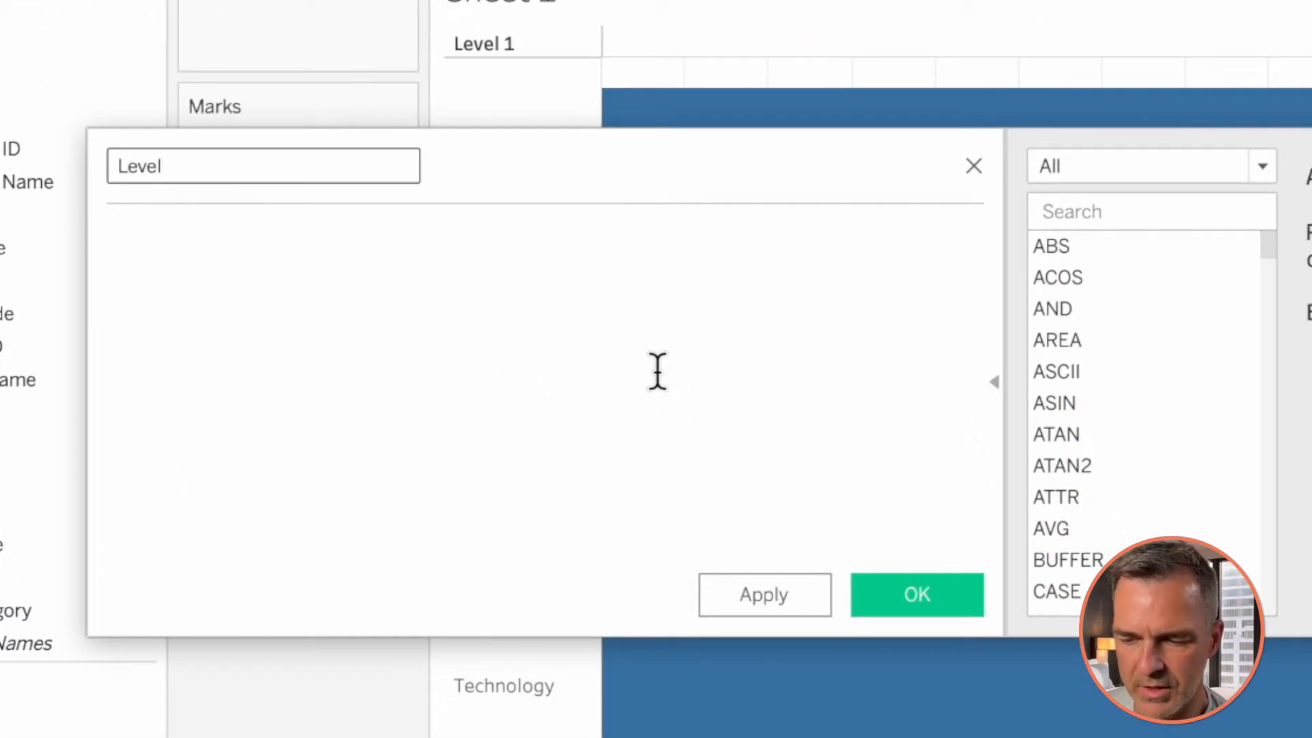
{"action": "type", "text": "1 Header"}
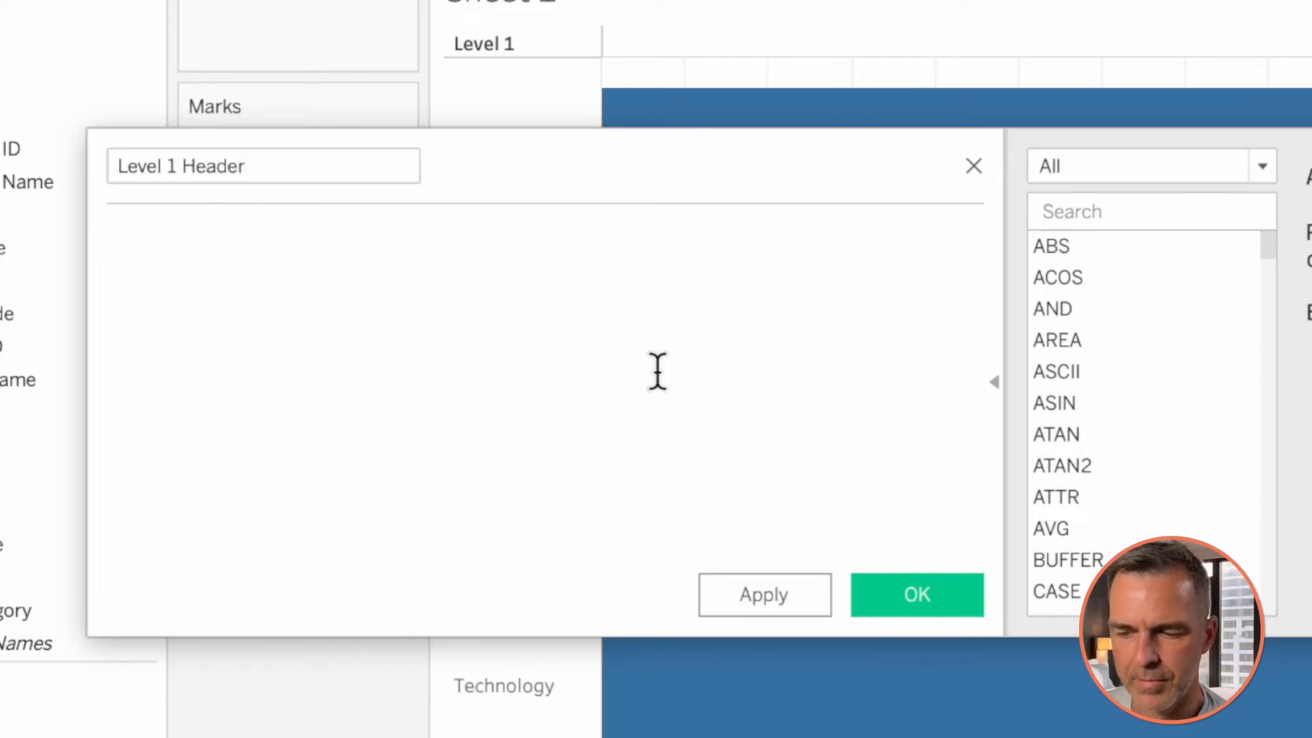
{"action": "type", "text": "IF ca"}
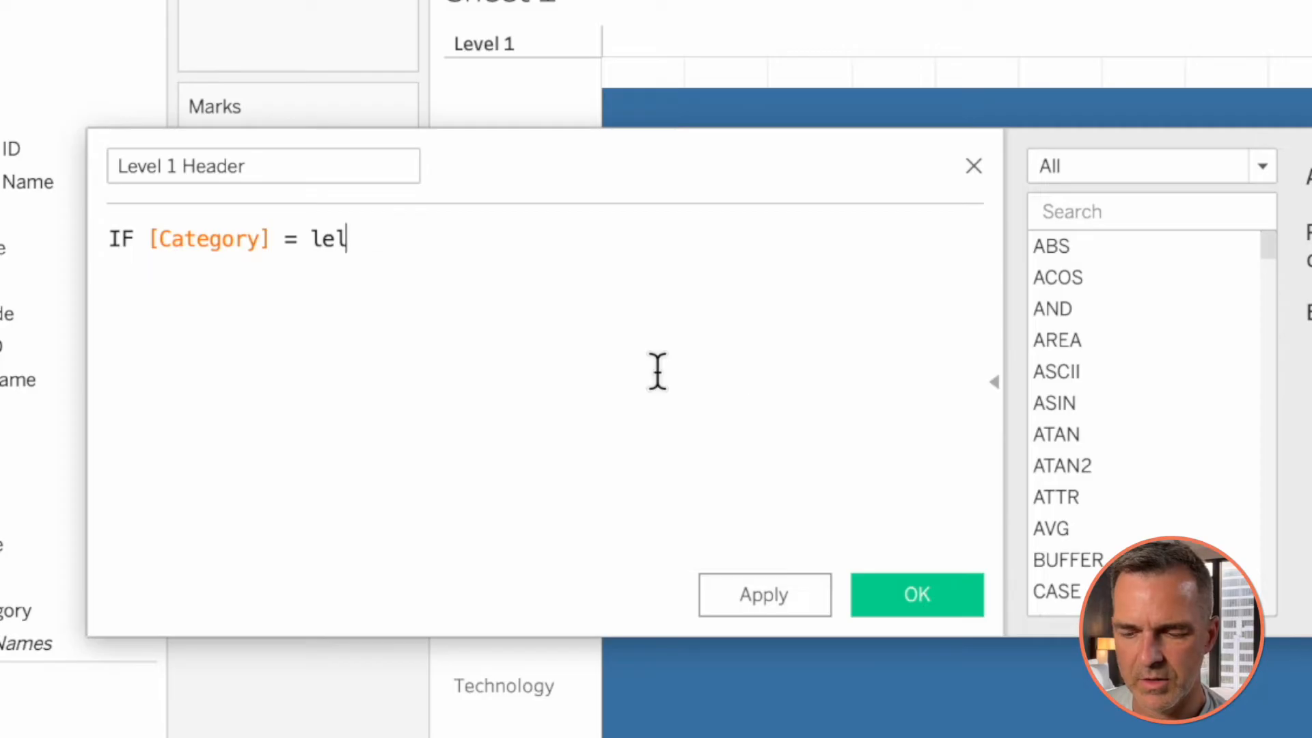
{"action": "type", "text": "[Level 1 Parameter]"}
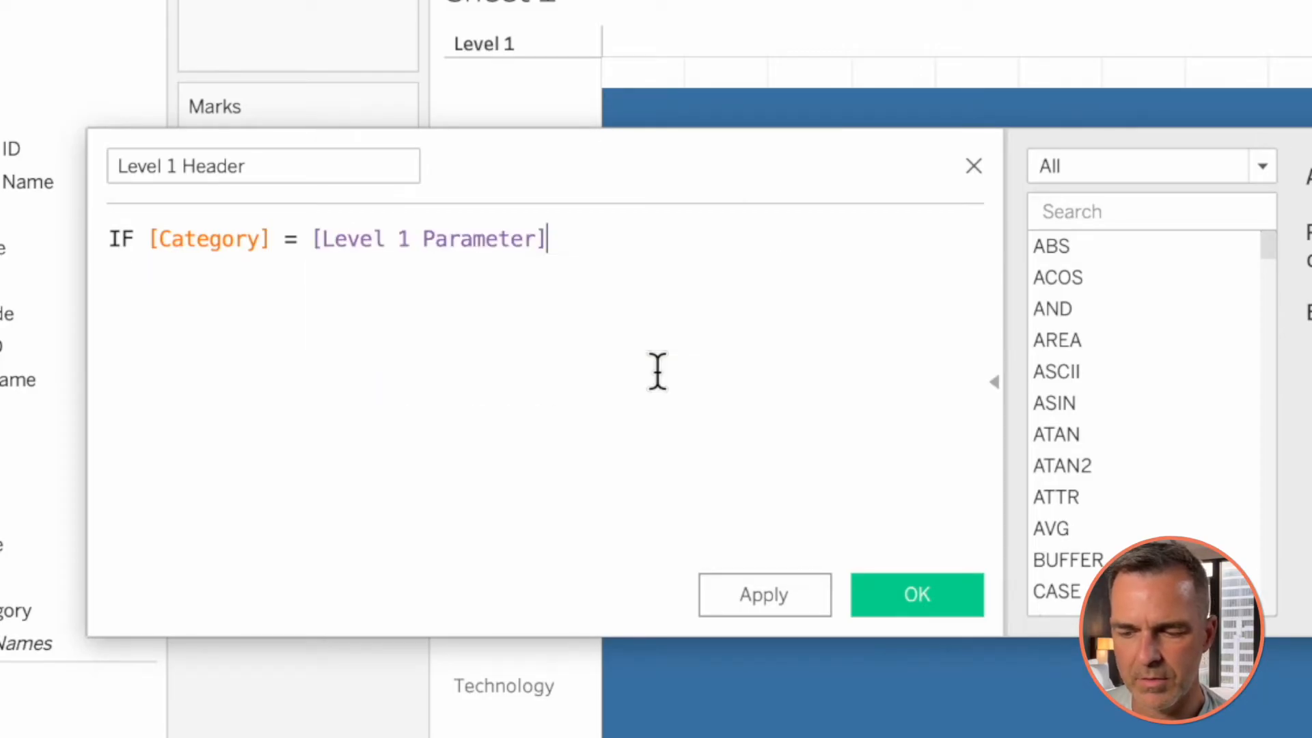
{"action": "type", "text": "THEN [Category"}
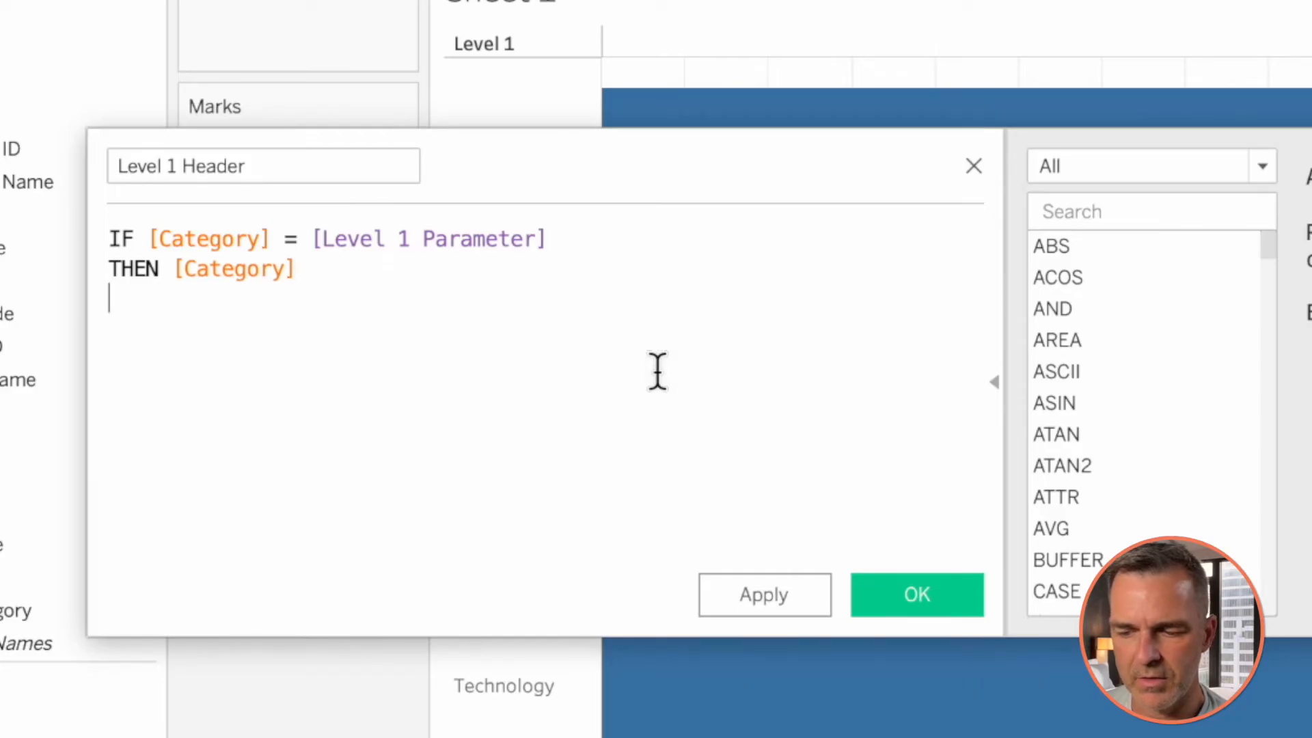
{"action": "type", "text": "ELSE /"}
{"action": "type", "text": "END"}
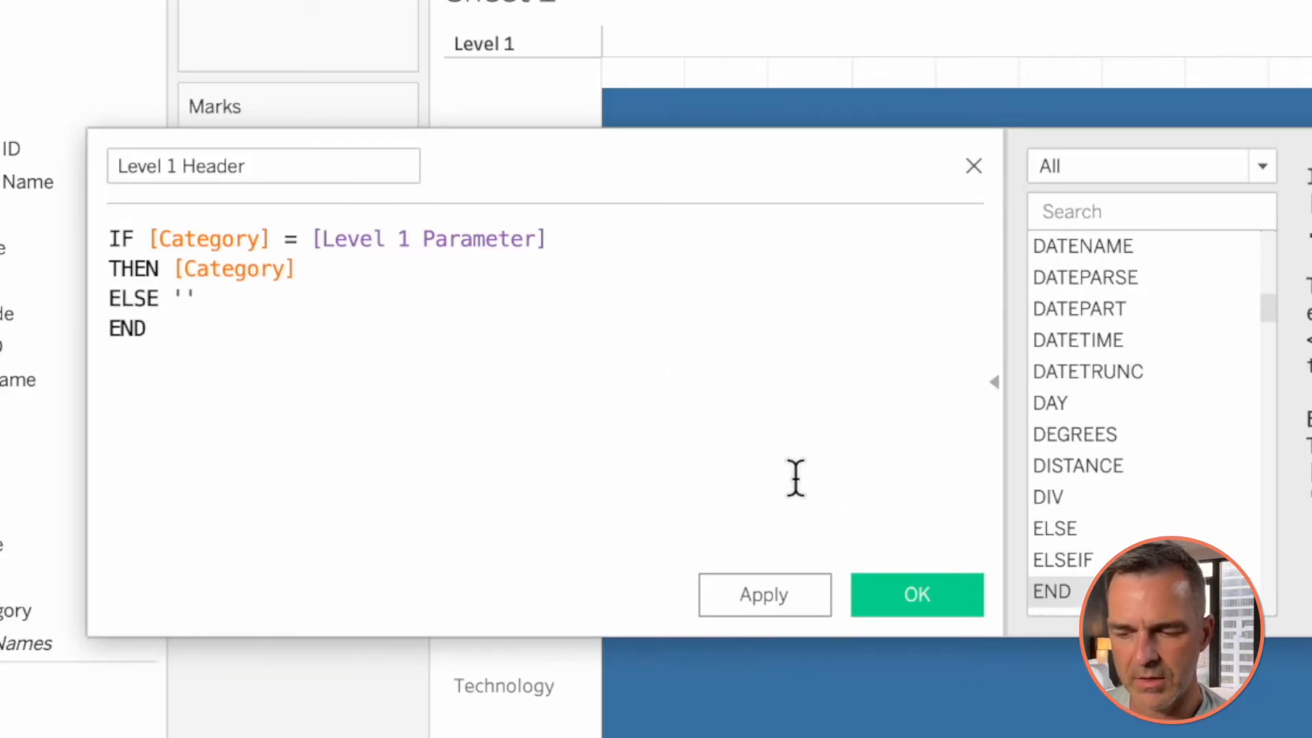
{"action": "left_click", "coordinate": [915, 595]}
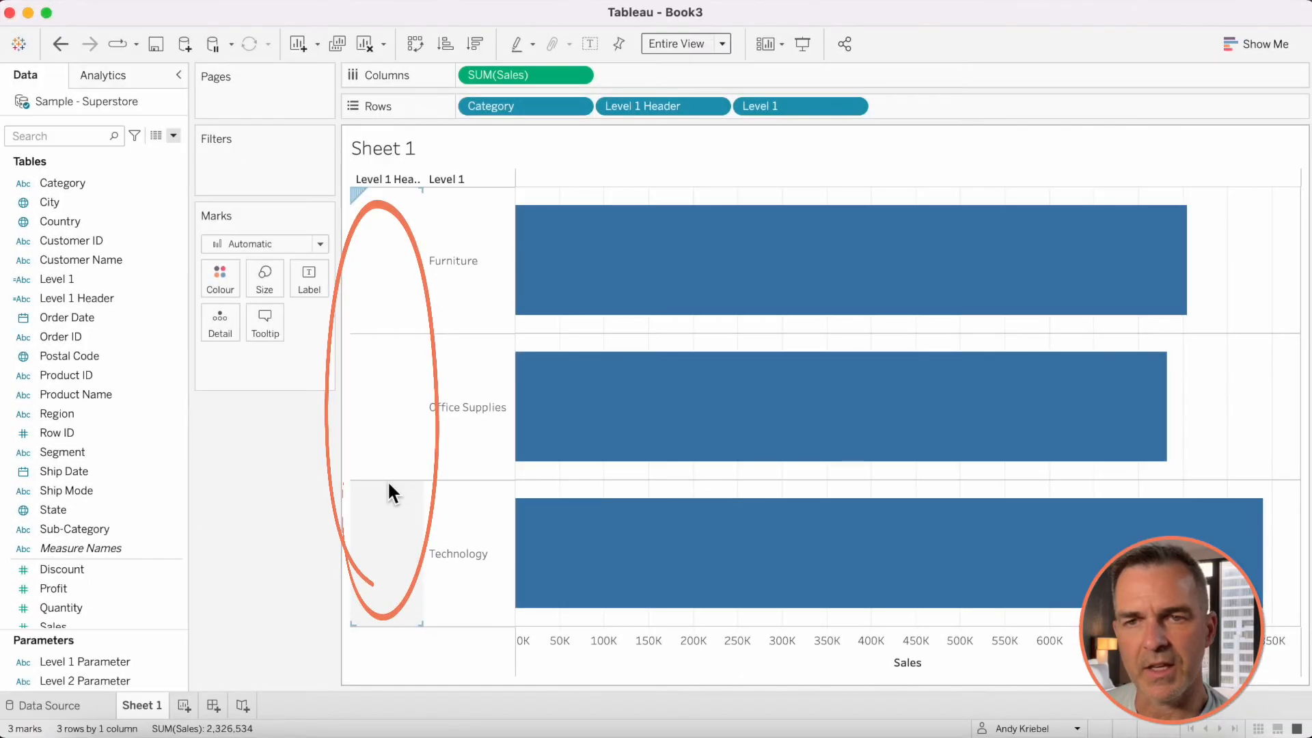
{"action": "mouse_move", "coordinate": [619, 297]}
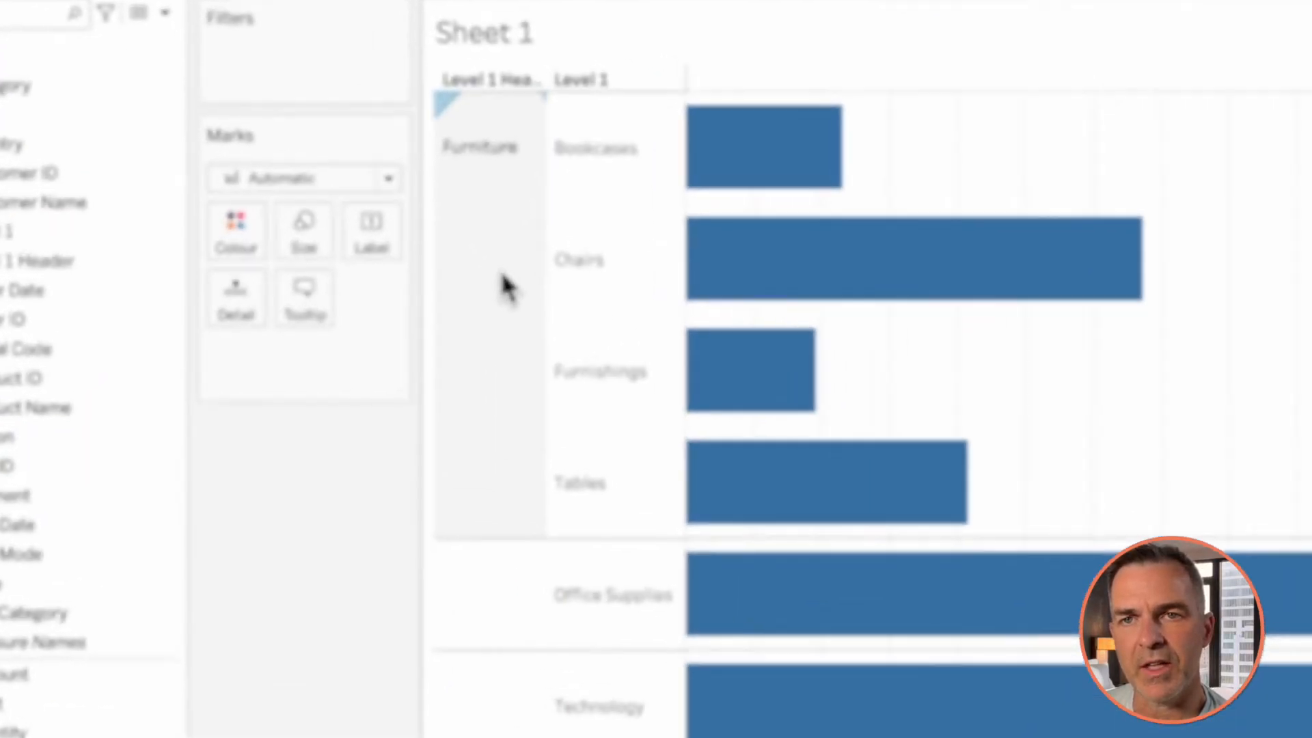
Step: Rotate the category header label and hide the field labels for rows
{"action": "right_click", "coordinate": [502, 284]}
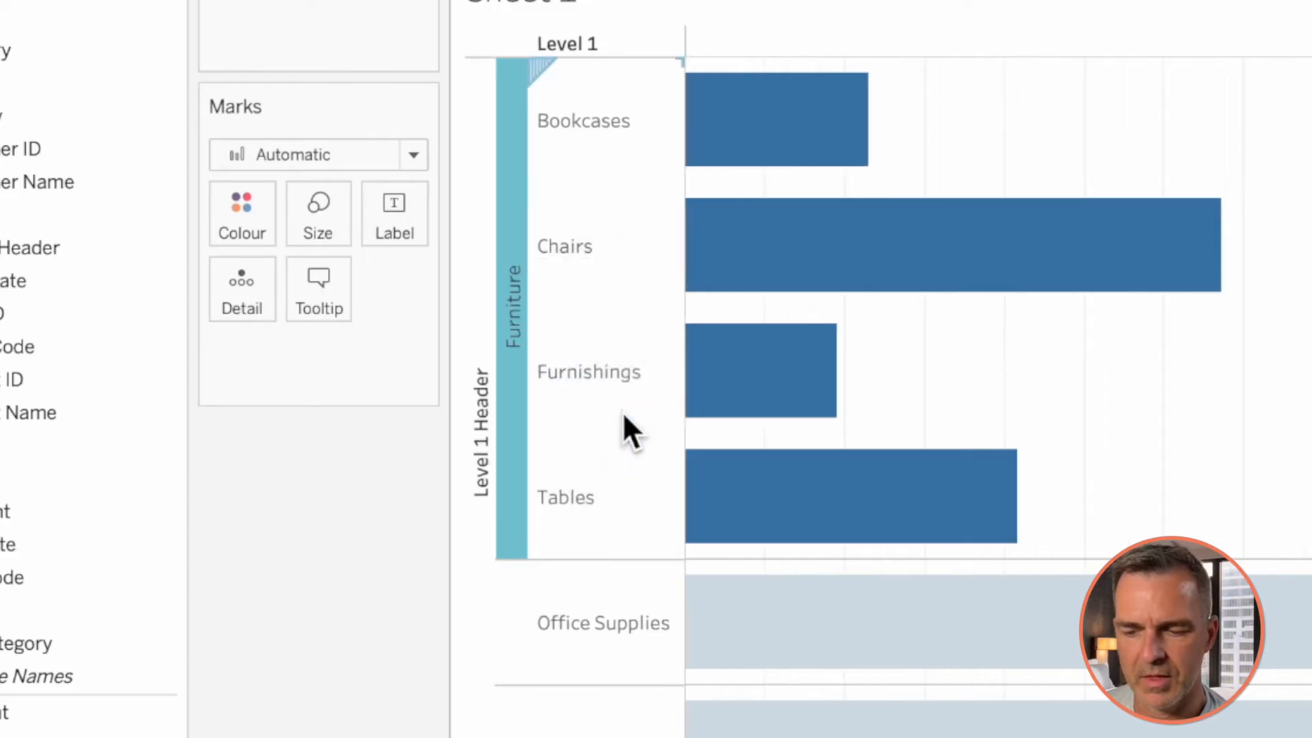
{"action": "right_click", "coordinate": [485, 423]}
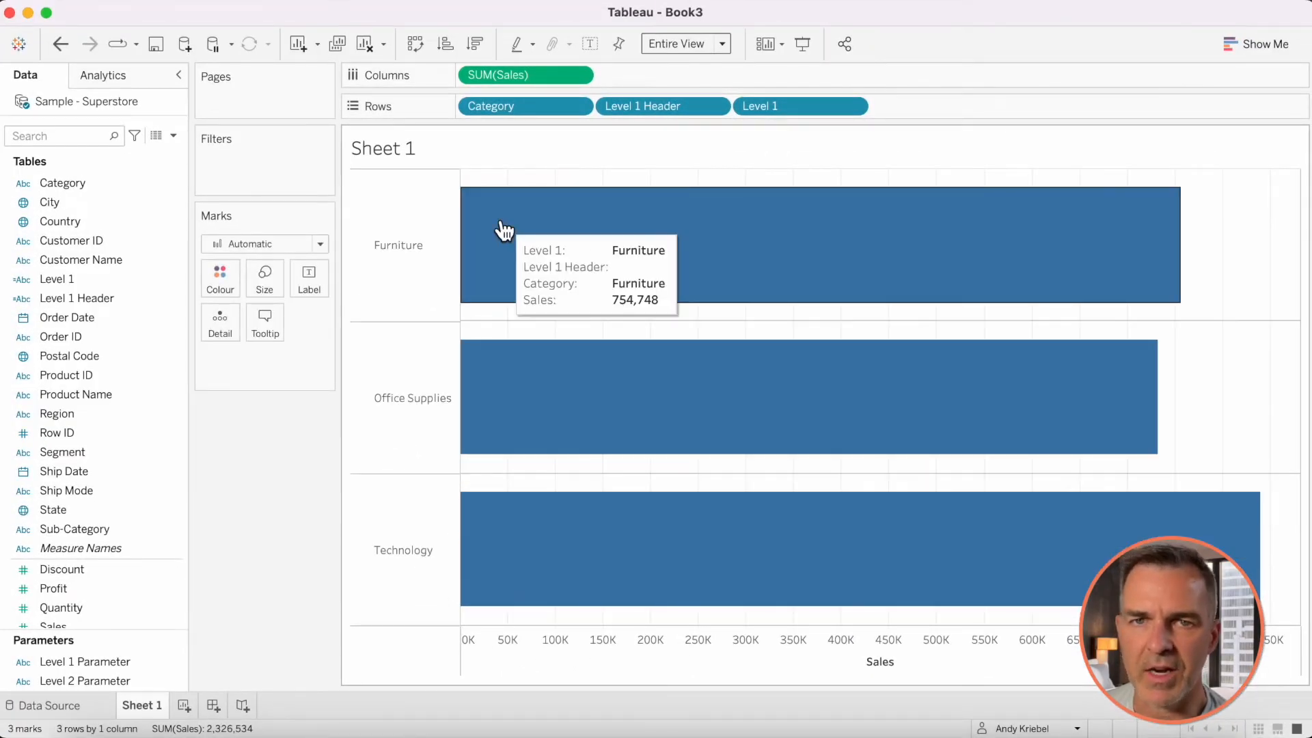
{"action": "mouse_move", "coordinate": [270, 476]}
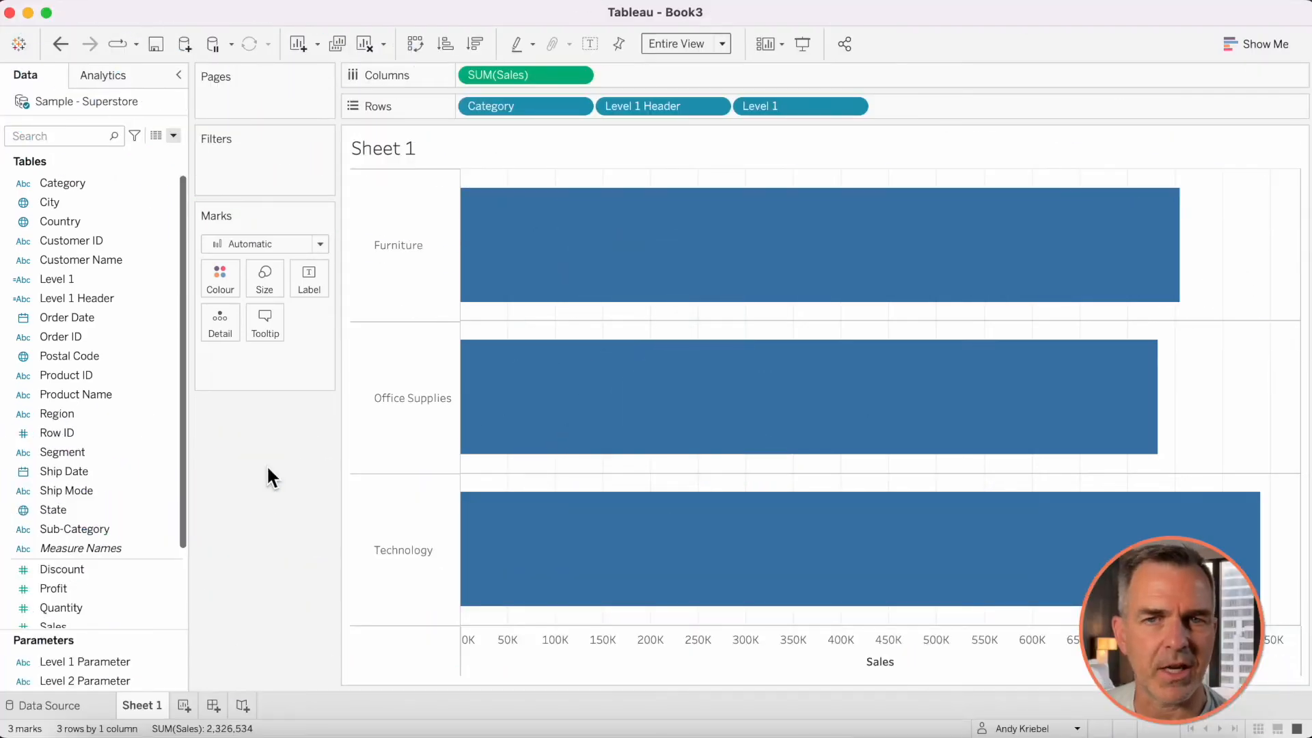
Step: Create Level 2 as IF [Sub-Category]=[Level 2 Parameter] THEN [Region] ELSE '' END
{"action": "left_click", "coordinate": [172, 136]}
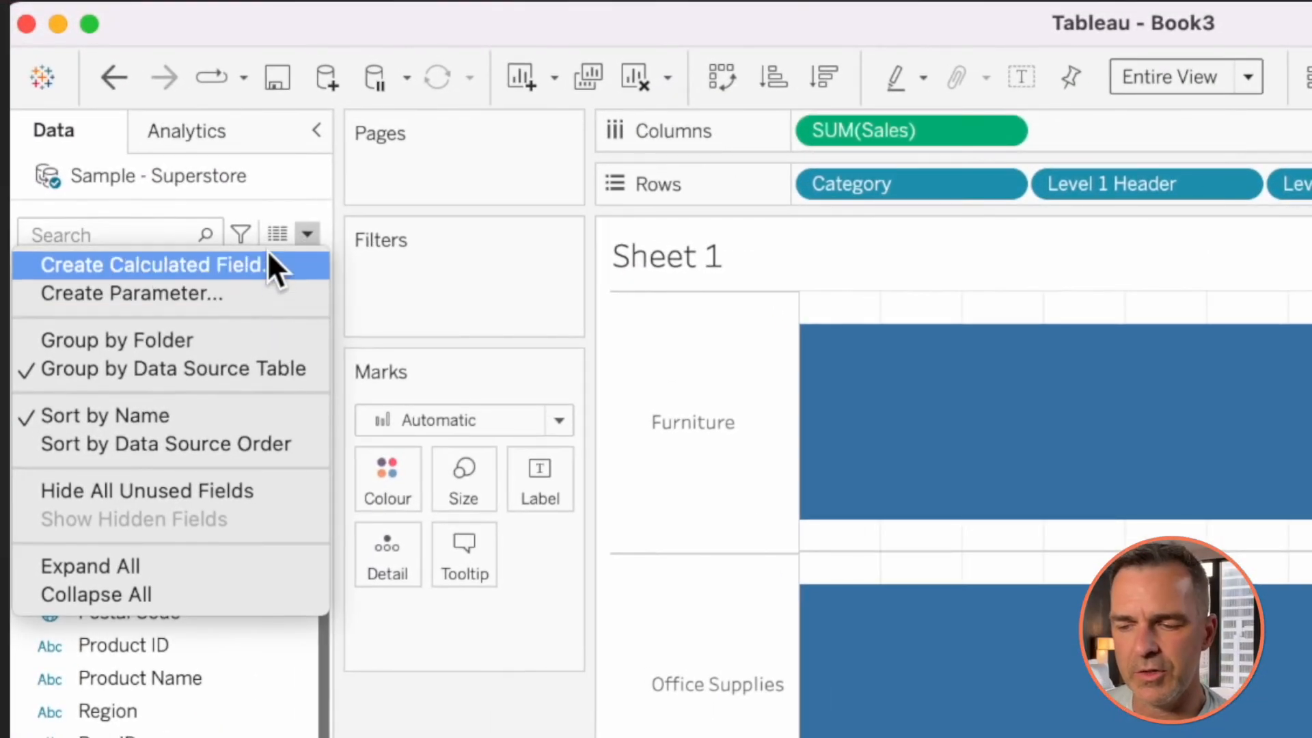
{"action": "left_click", "coordinate": [150, 263]}
{"action": "type", "text": "Level 2"}
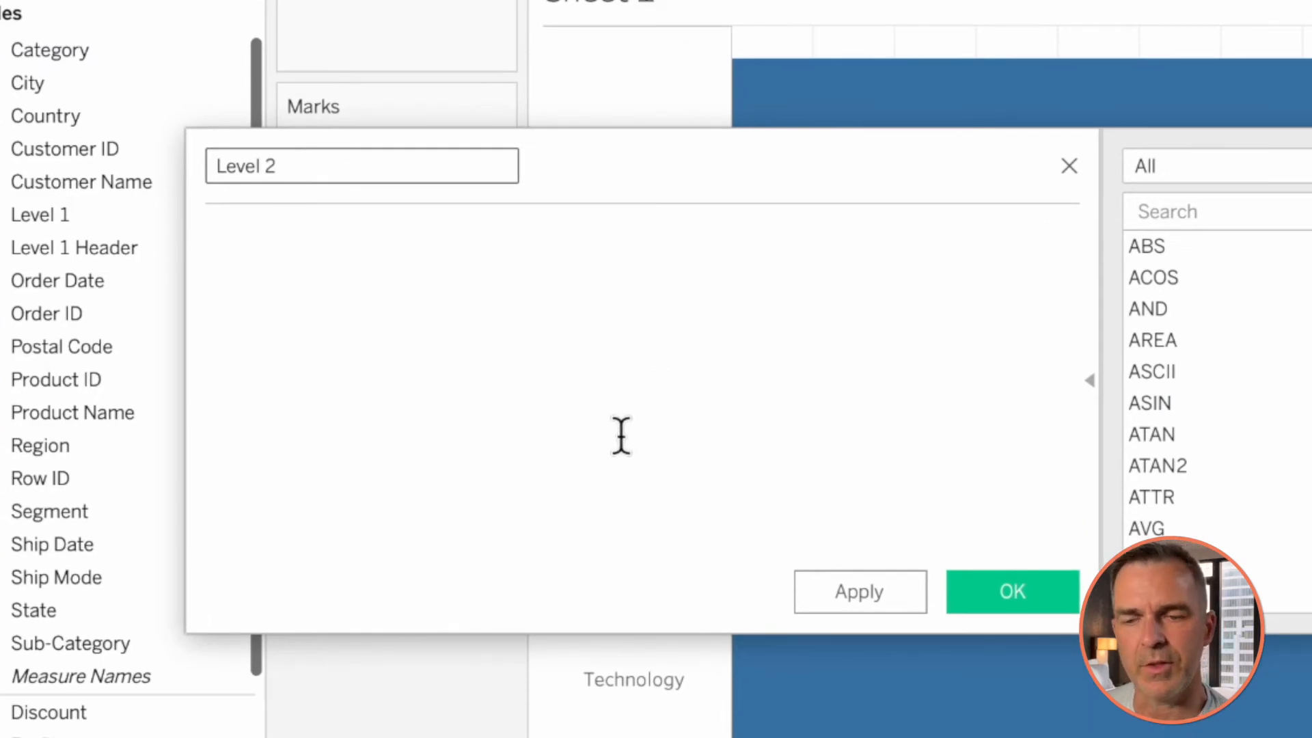
{"action": "type", "text": "IF suv"}
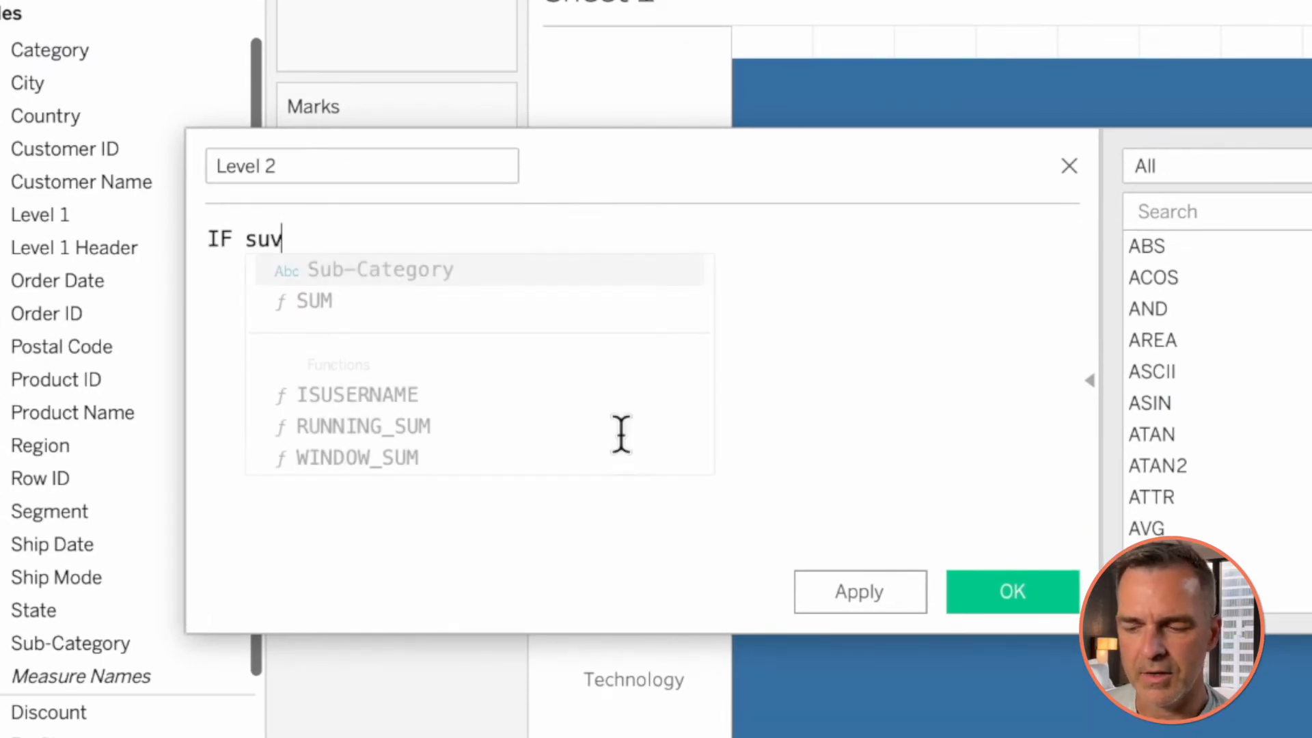
{"action": "key", "text": "Backspace"}
{"action": "type", "text": "[Sub-Category]="}
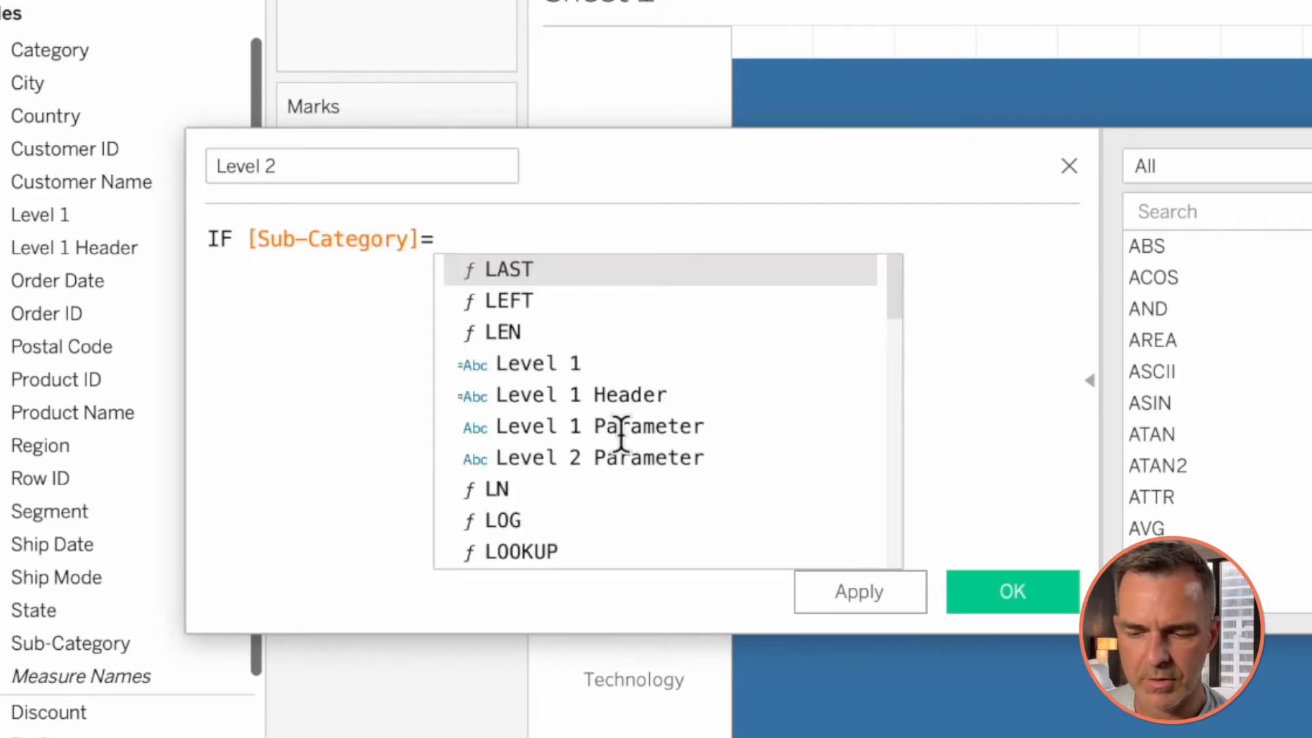
{"action": "type", "text": "leve"}
{"action": "type", "text": "END"}
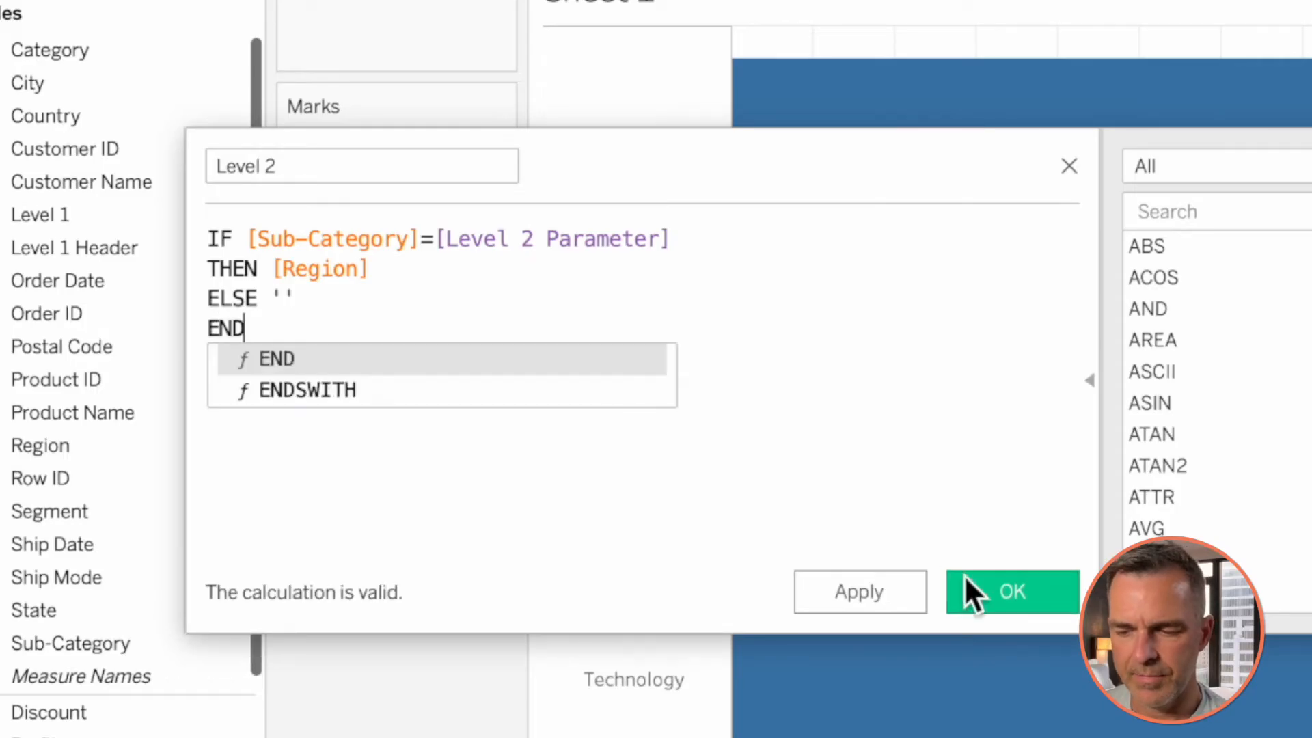
{"action": "left_click", "coordinate": [1011, 590]}
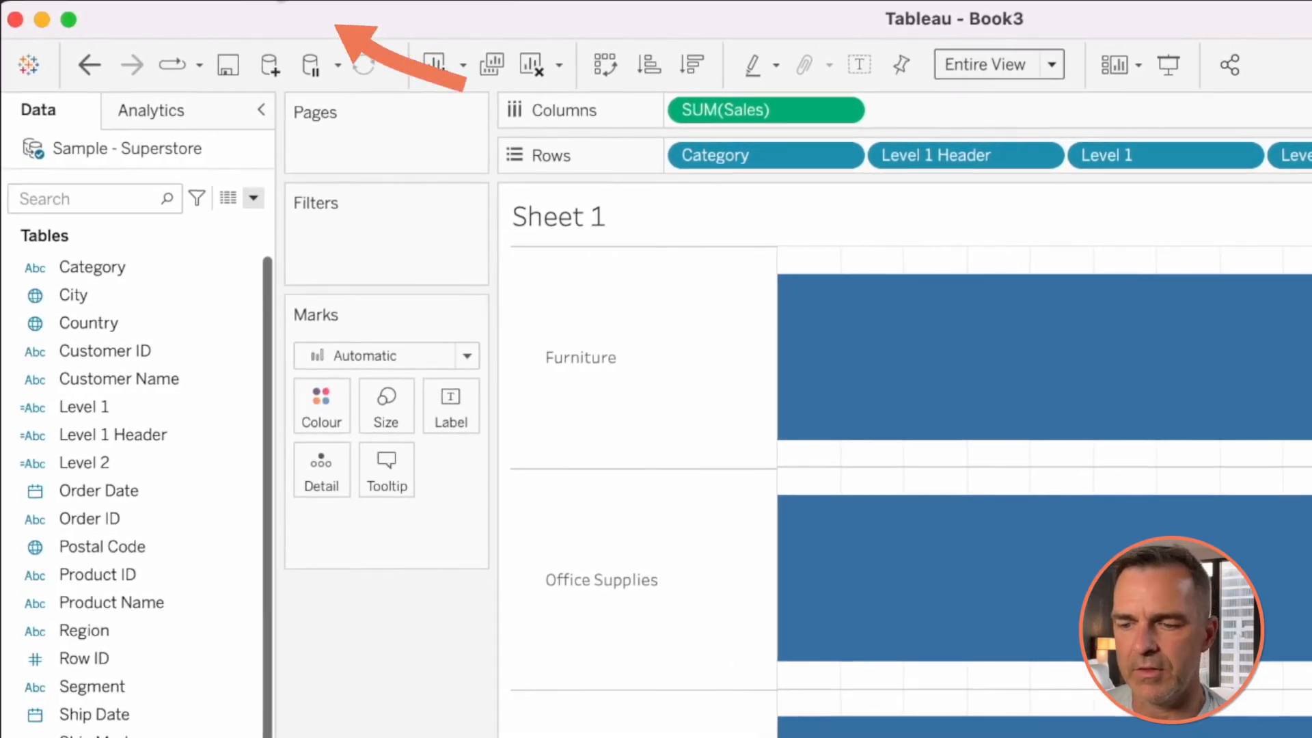
Step: Add change-parameter action Parameter Level 2: source Level 1 into Level 2 Parameter, blank on clear
{"action": "left_click", "coordinate": [351, 8]}
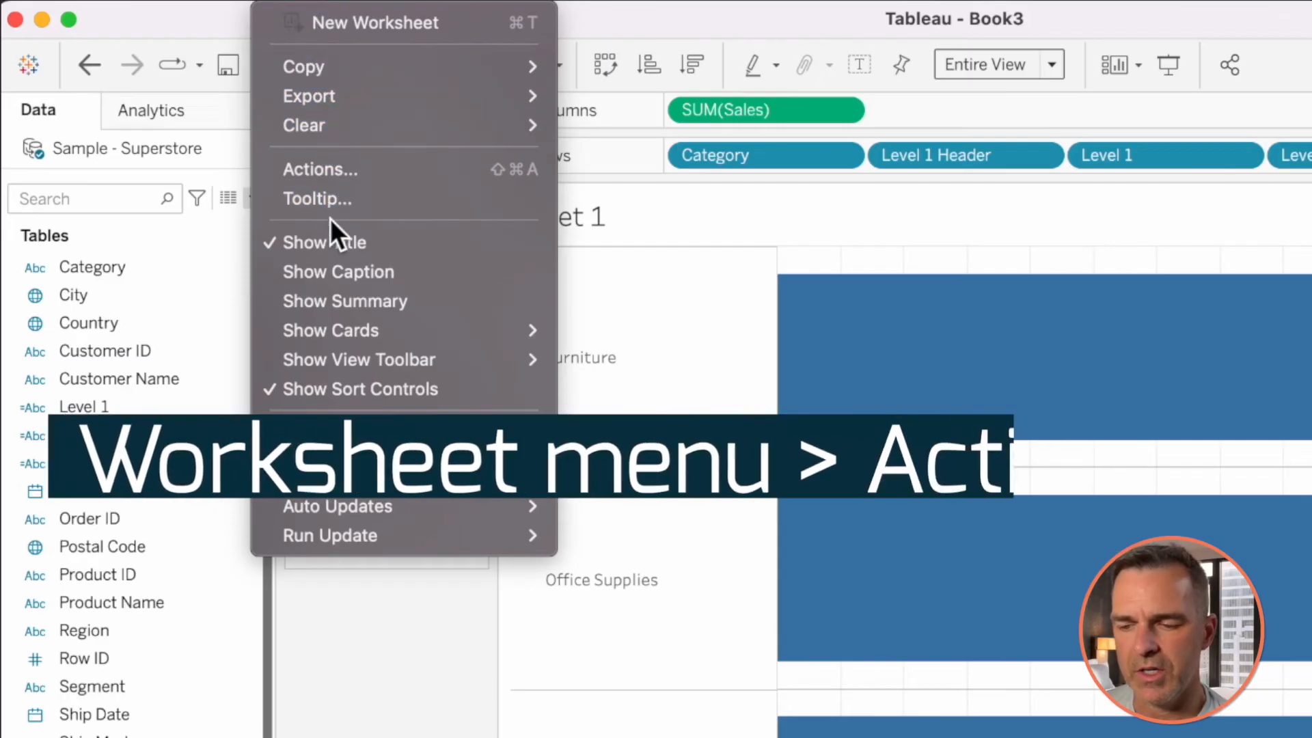
{"action": "left_click", "coordinate": [320, 169]}
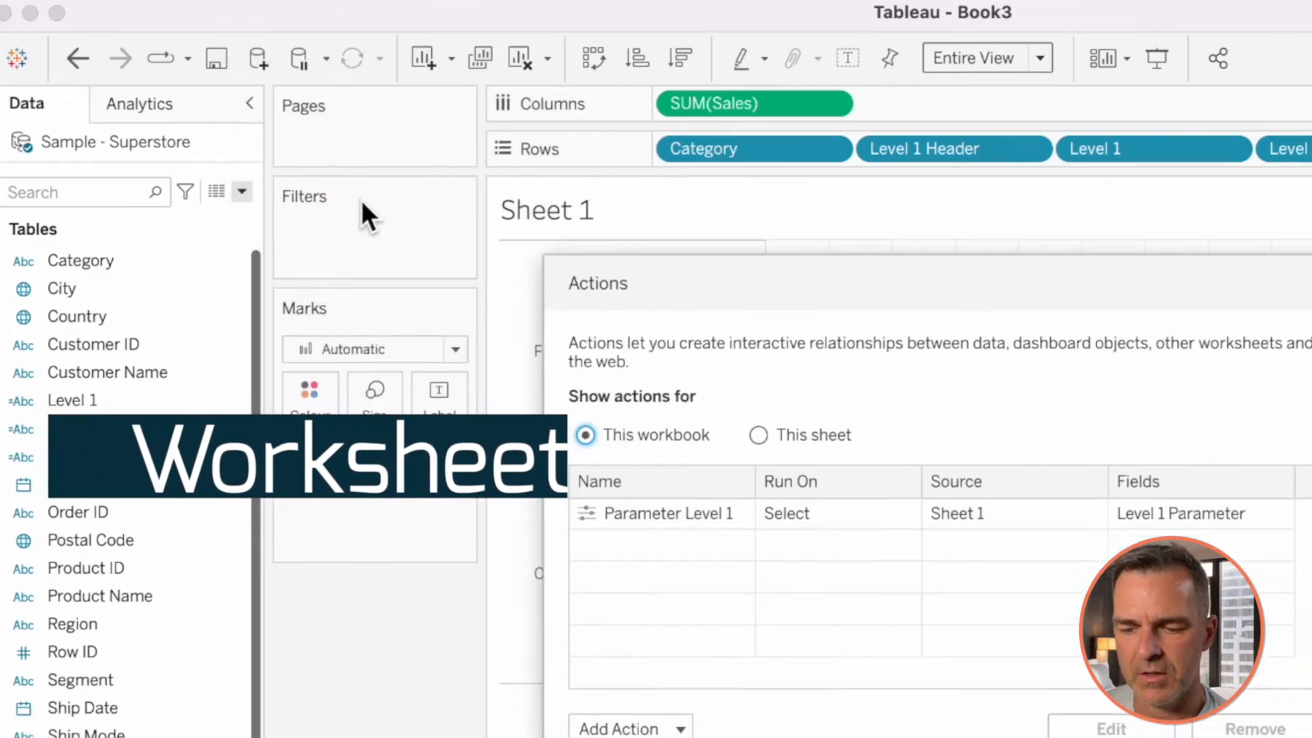
{"action": "left_click", "coordinate": [619, 729]}
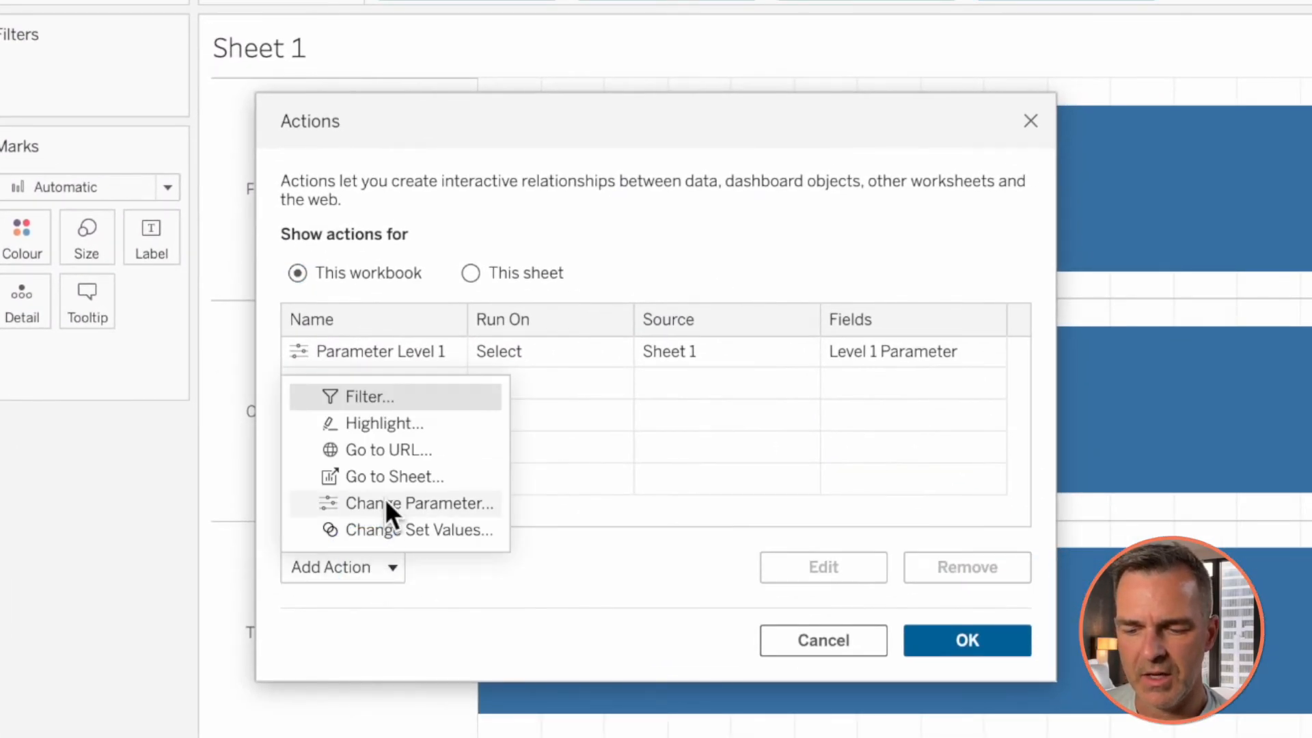
{"action": "left_click", "coordinate": [418, 503]}
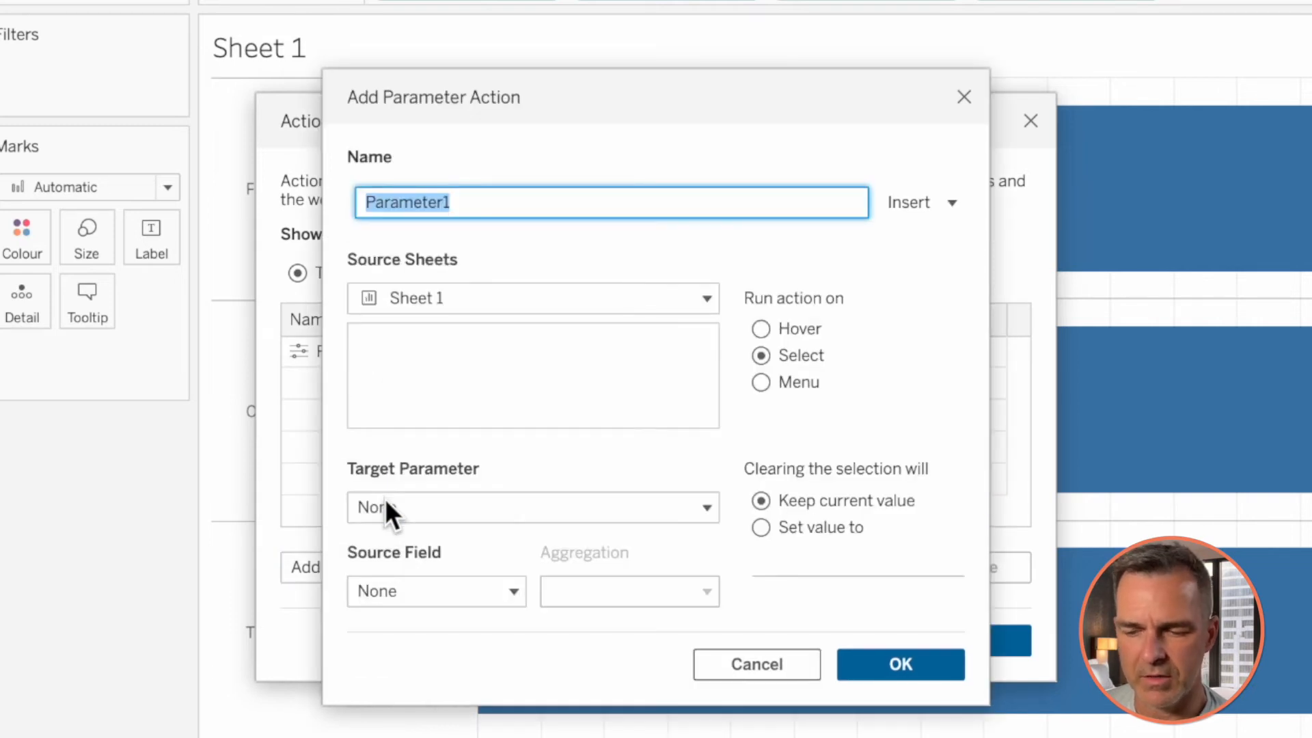
{"action": "type", "text": "Parameter Level"}
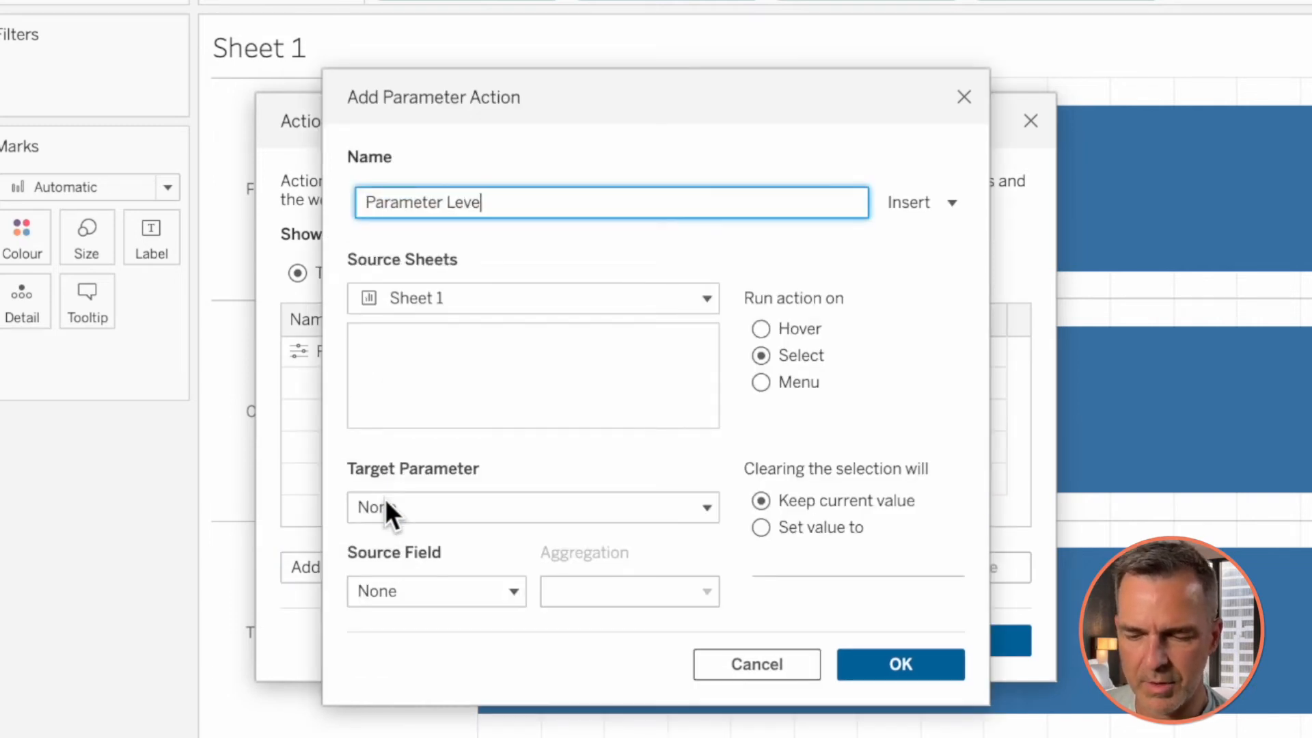
{"action": "type", "text": "2"}
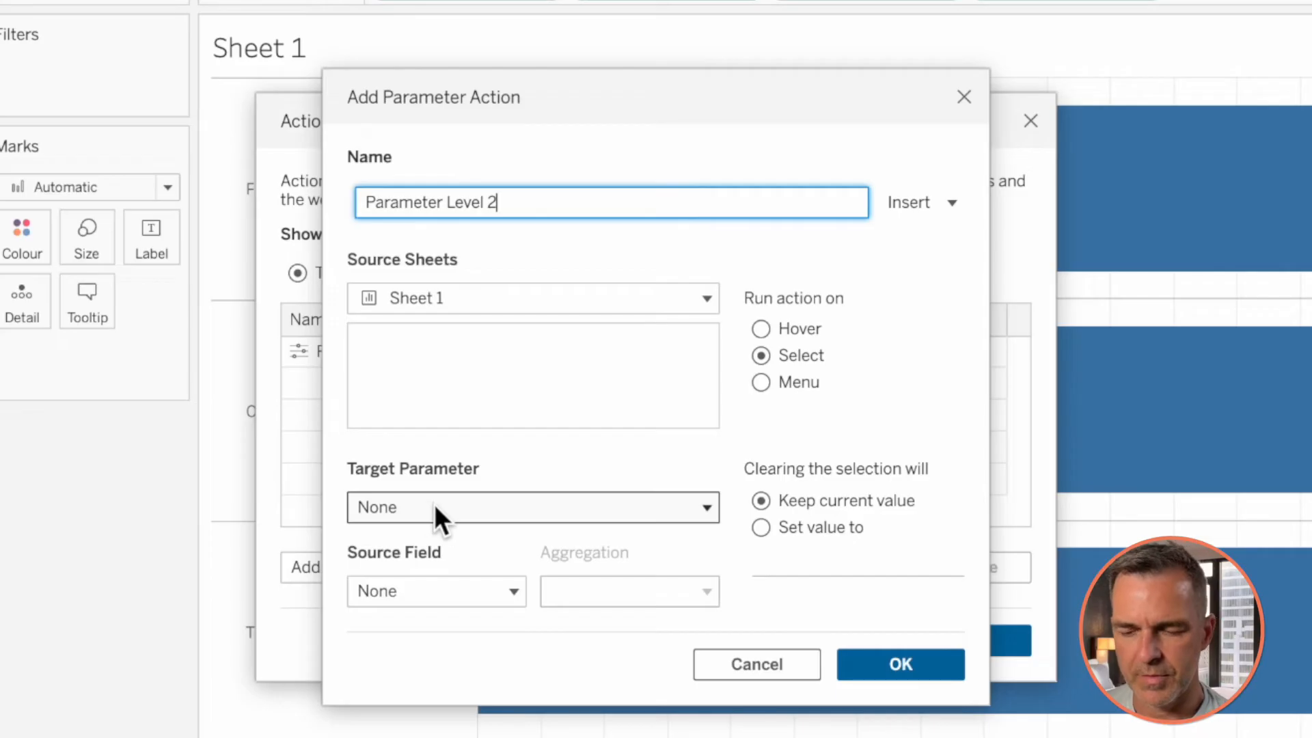
{"action": "left_click", "coordinate": [531, 507]}
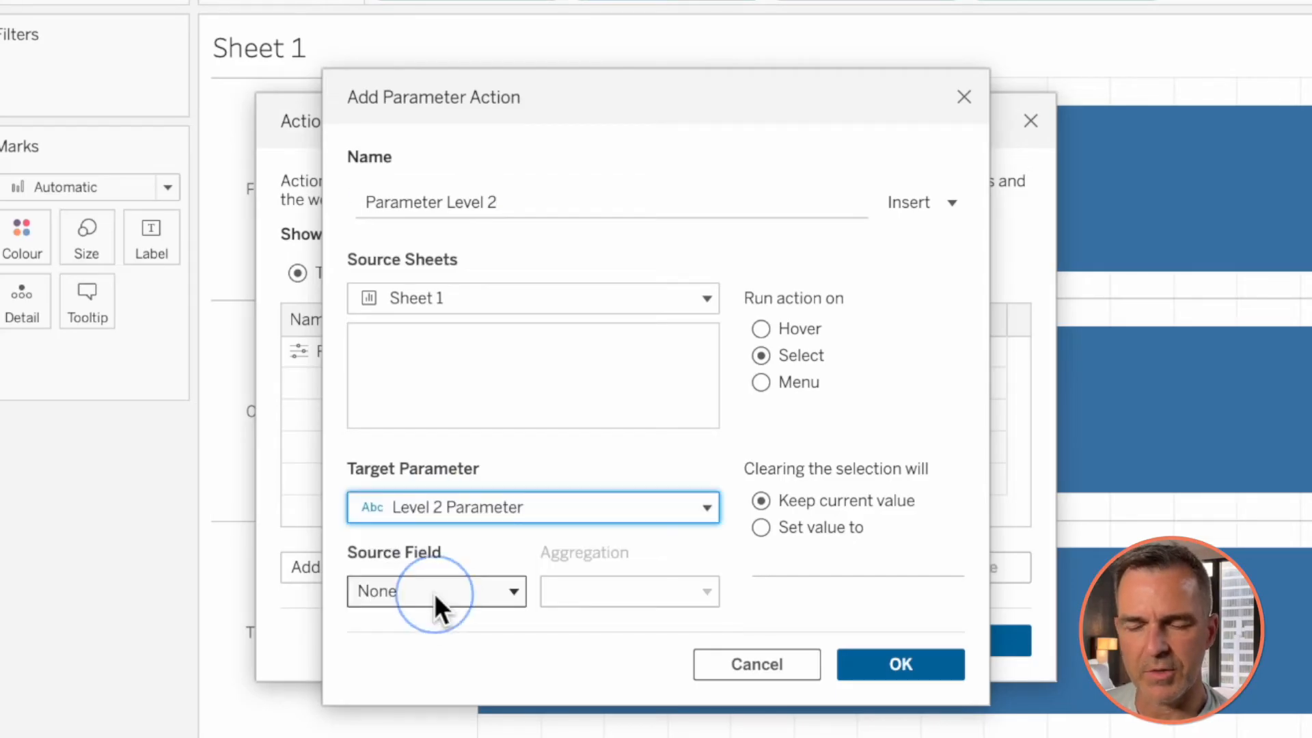
{"action": "left_click", "coordinate": [434, 590]}
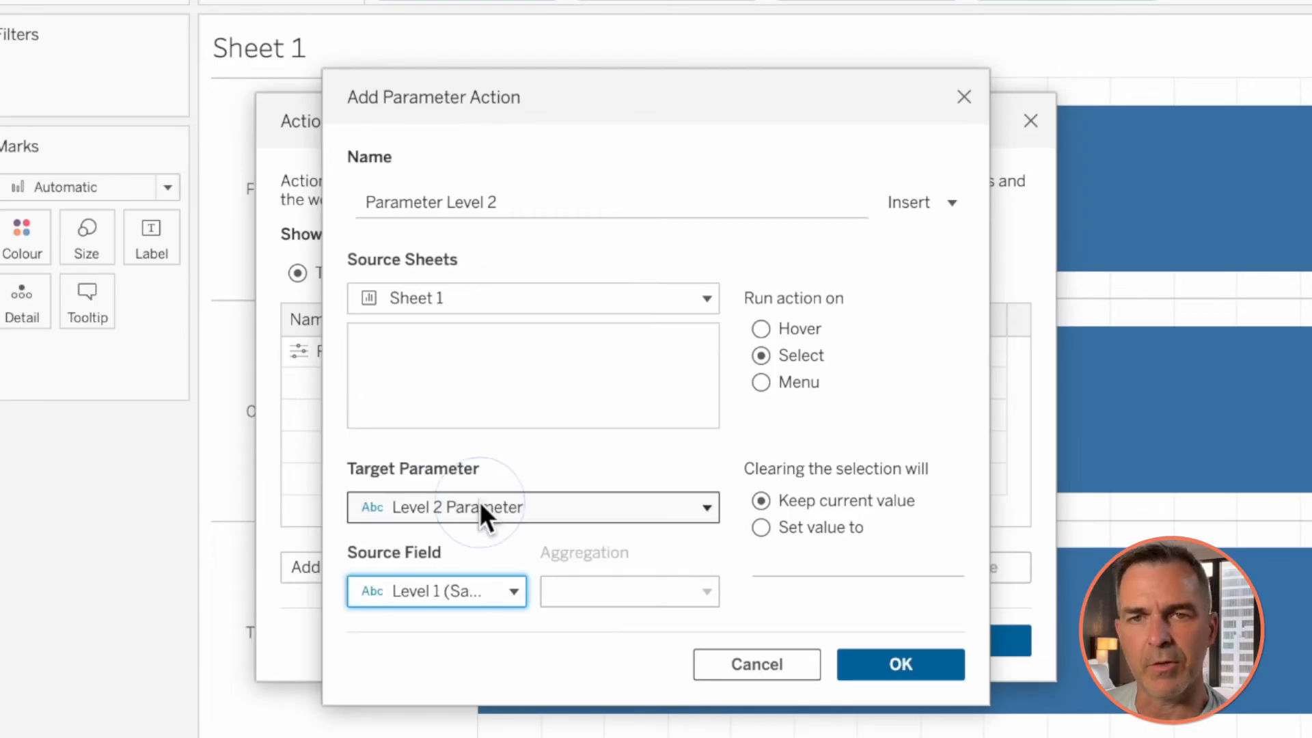
{"action": "left_click", "coordinate": [761, 528]}
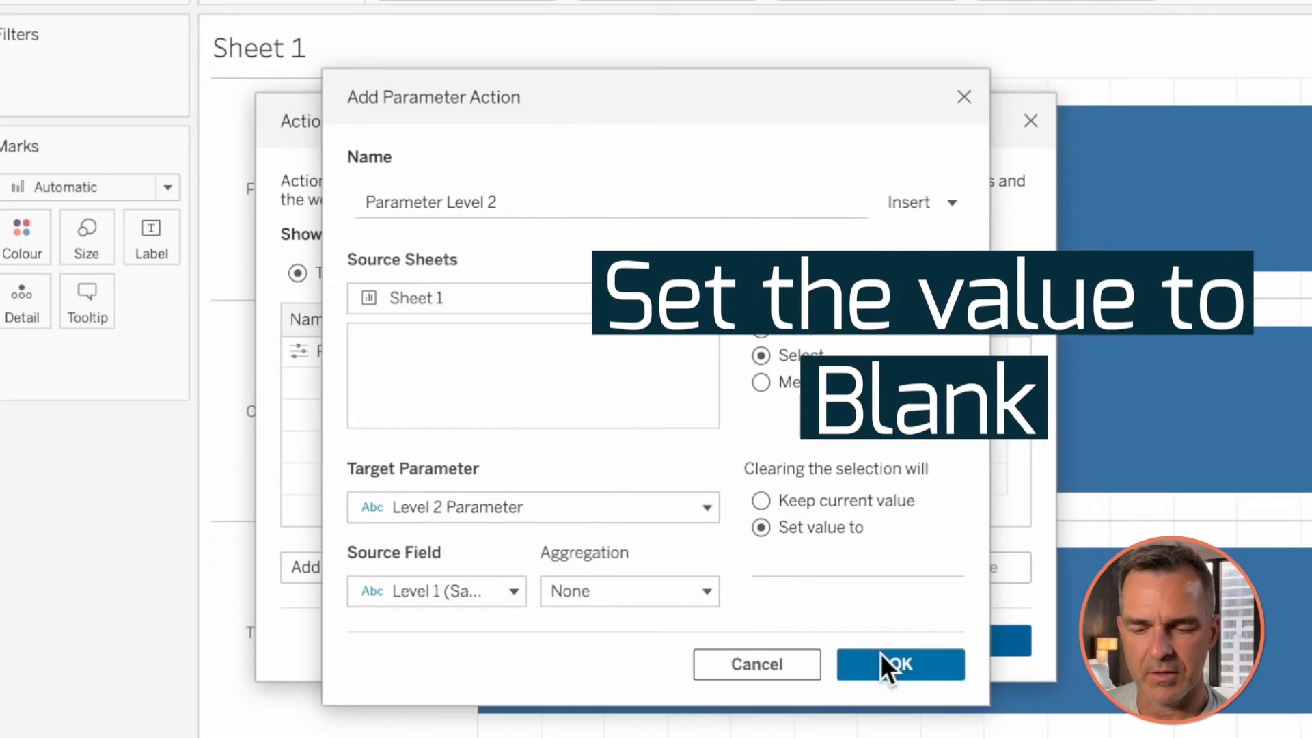
{"action": "left_click", "coordinate": [900, 664]}
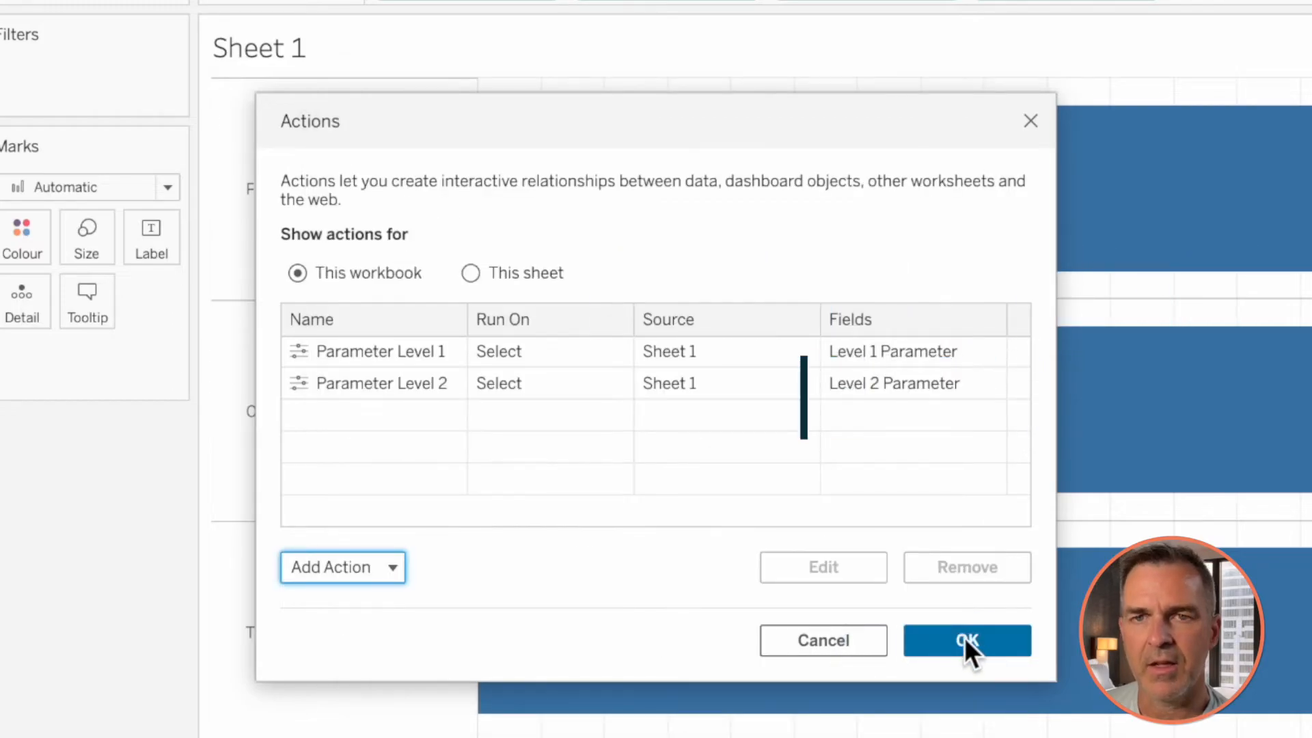
{"action": "left_click", "coordinate": [966, 640]}
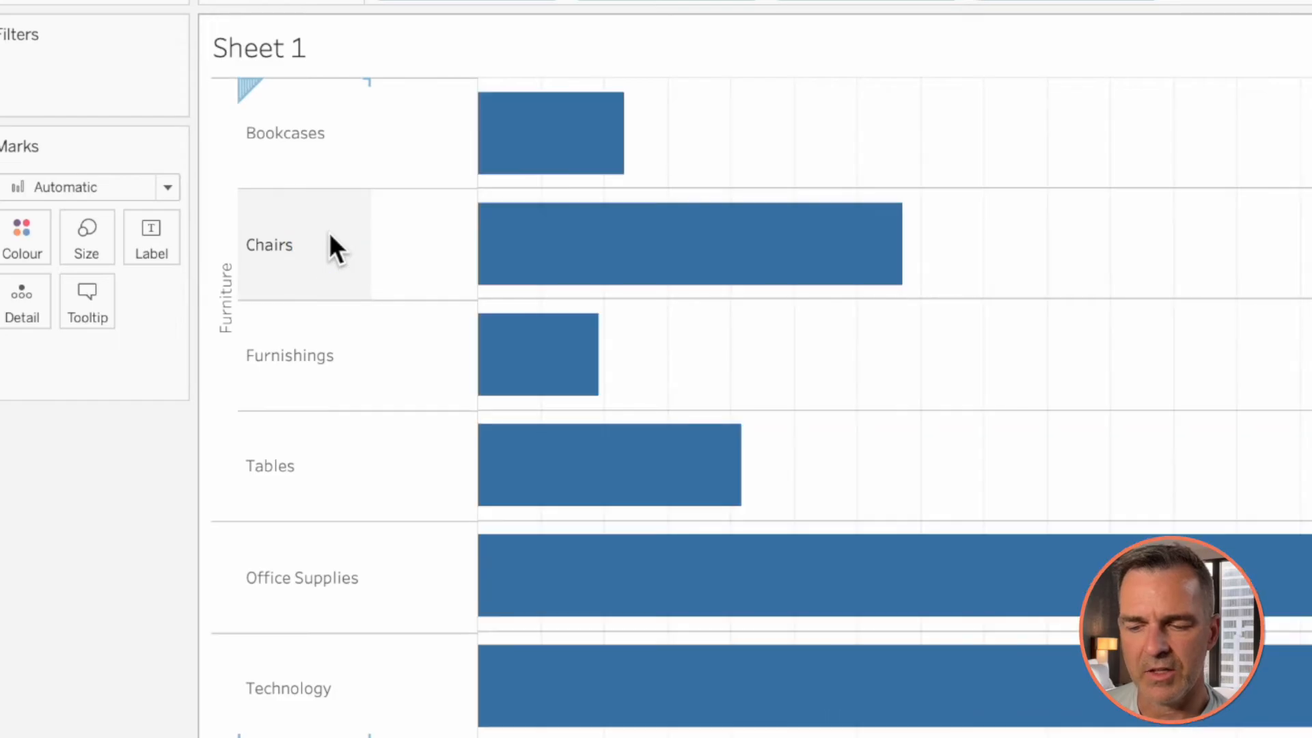
{"action": "mouse_move", "coordinate": [325, 351]}
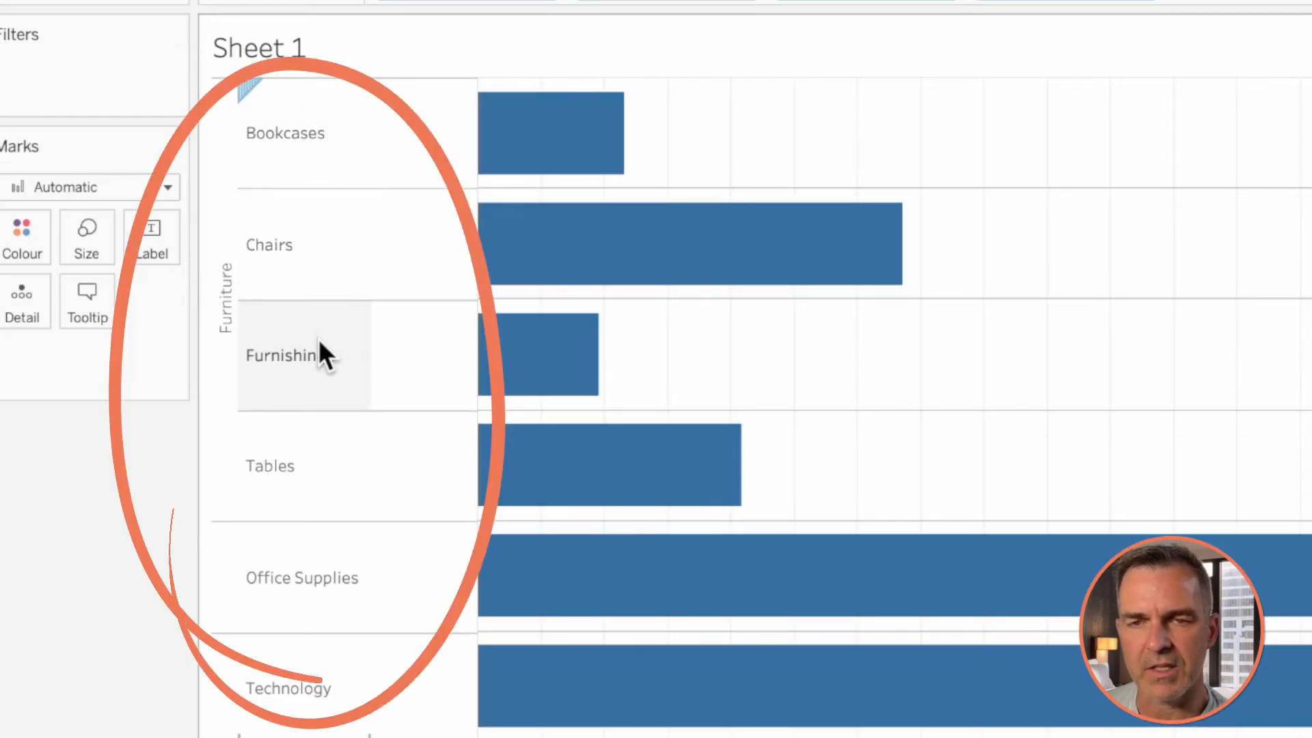
{"action": "left_click", "coordinate": [285, 132]}
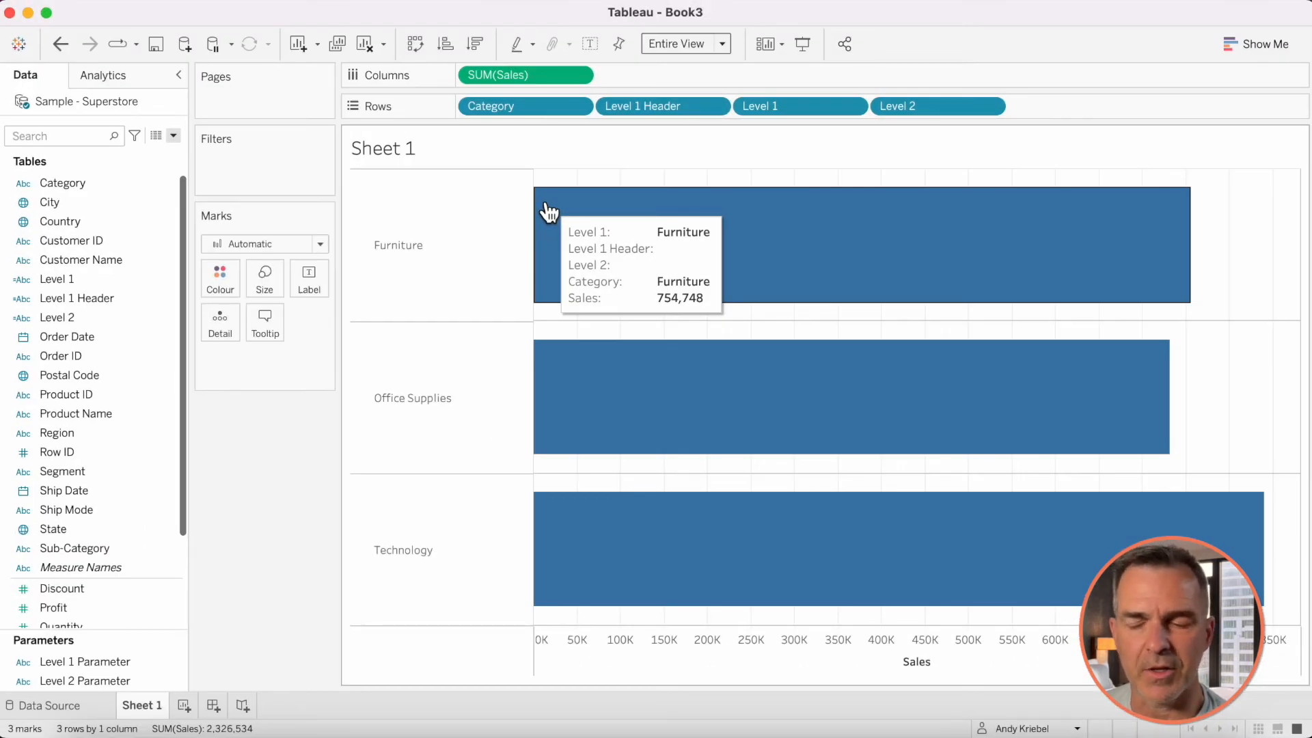
{"action": "left_click", "coordinate": [173, 135]}
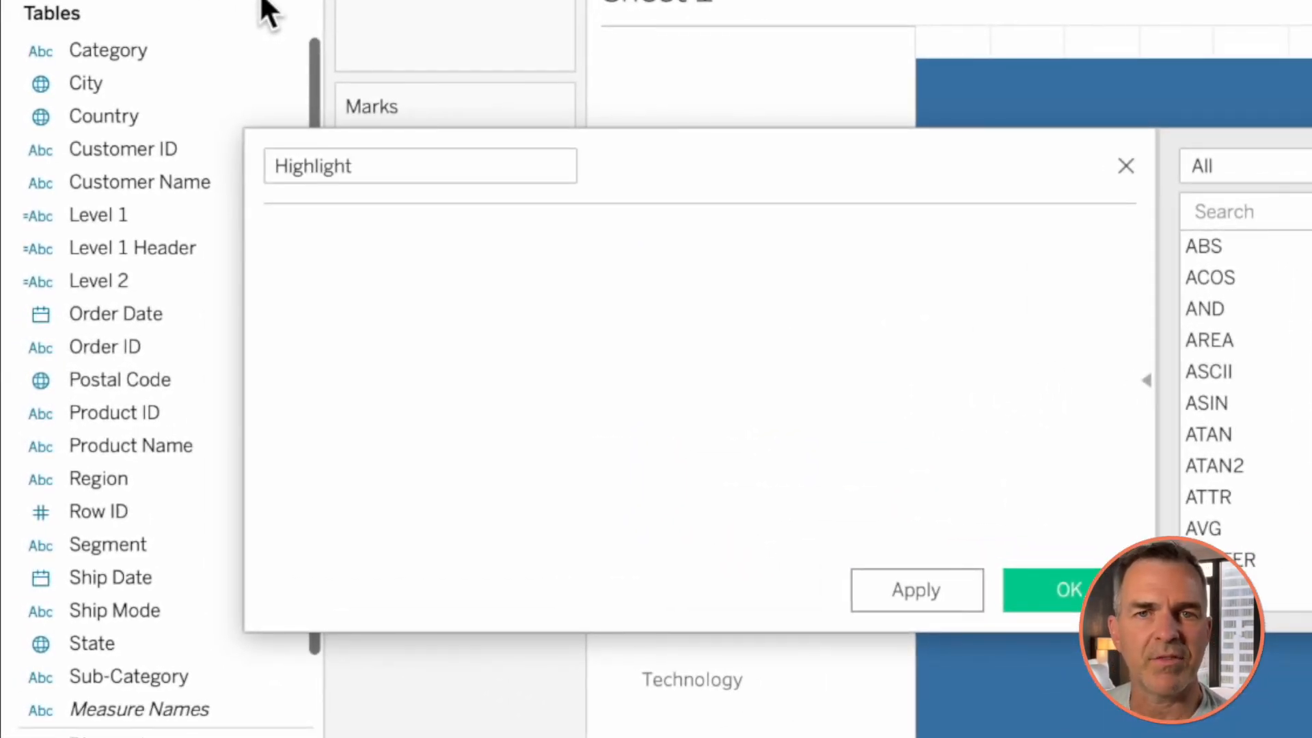
Step: Save the Highlight field as the constant 'Highlight' and place it on Detail
{"action": "type", "text": "'Highligh"}
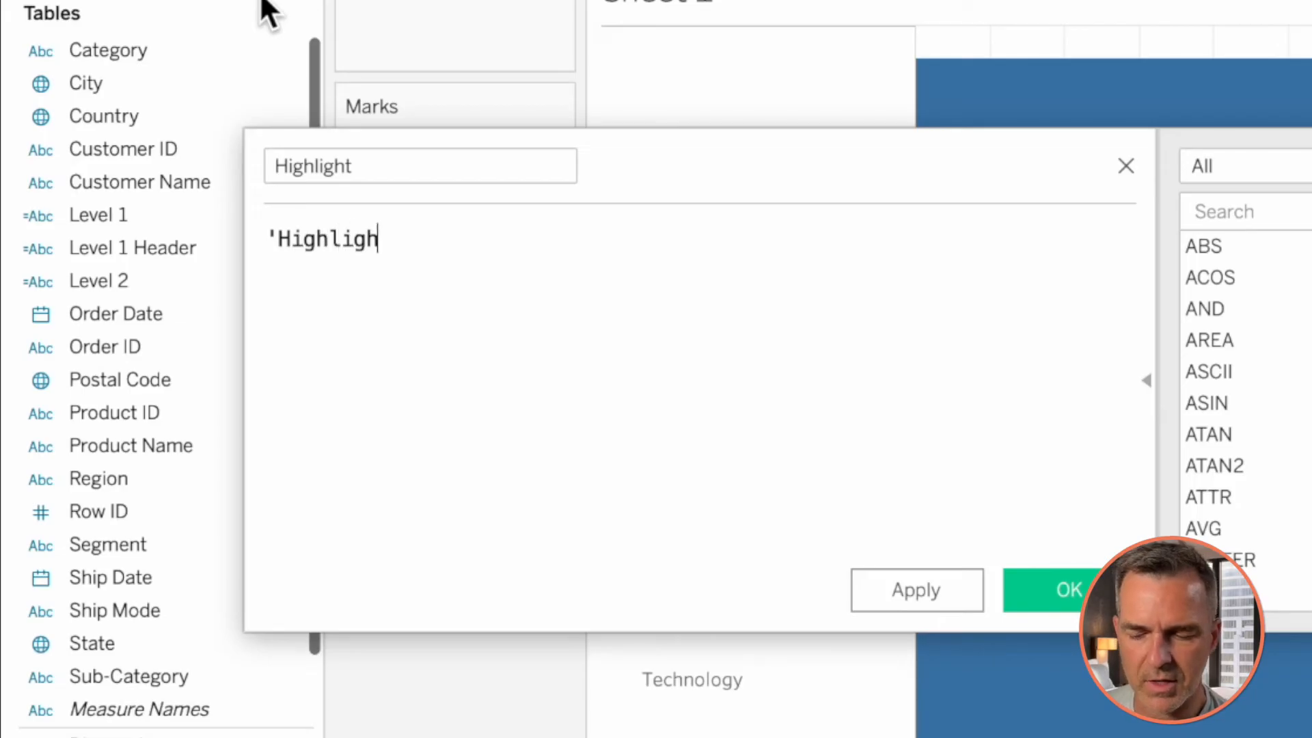
{"action": "left_click", "coordinate": [1064, 591]}
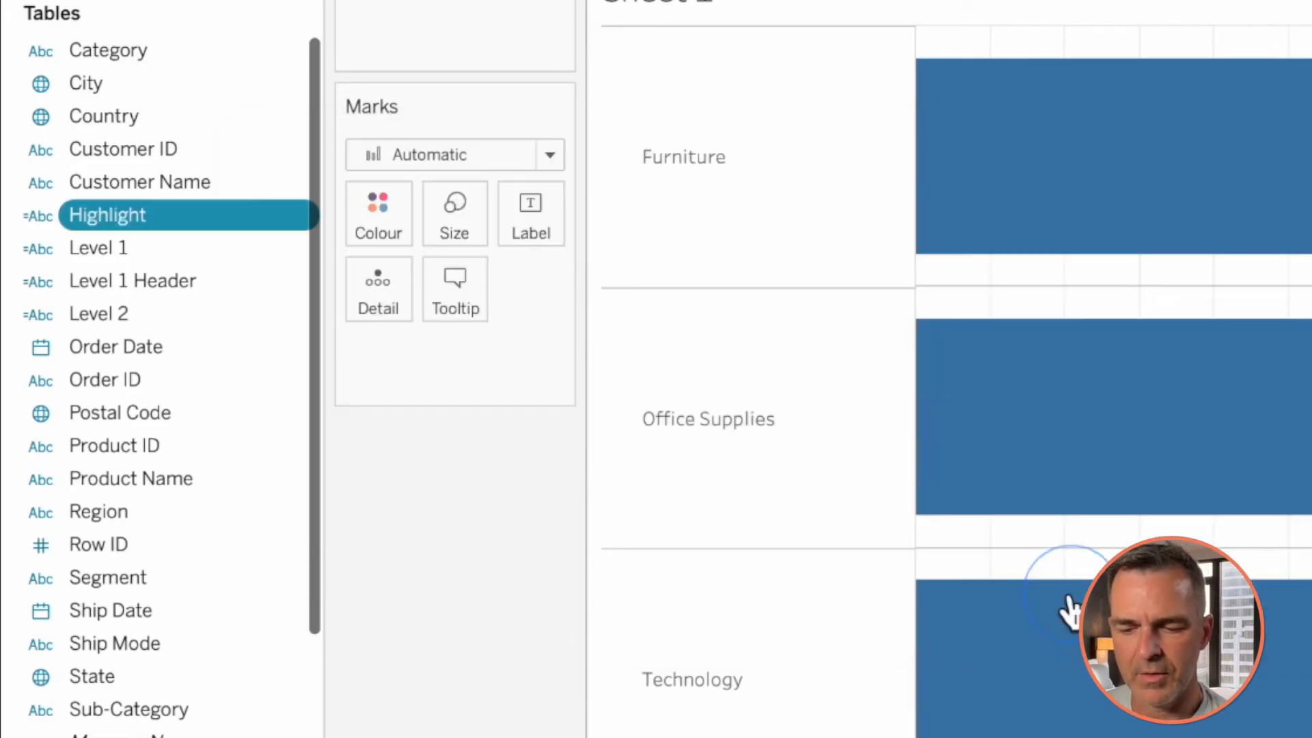
{"action": "left_click_drag", "start_coordinate": [107, 214], "coordinate": [379, 288]}
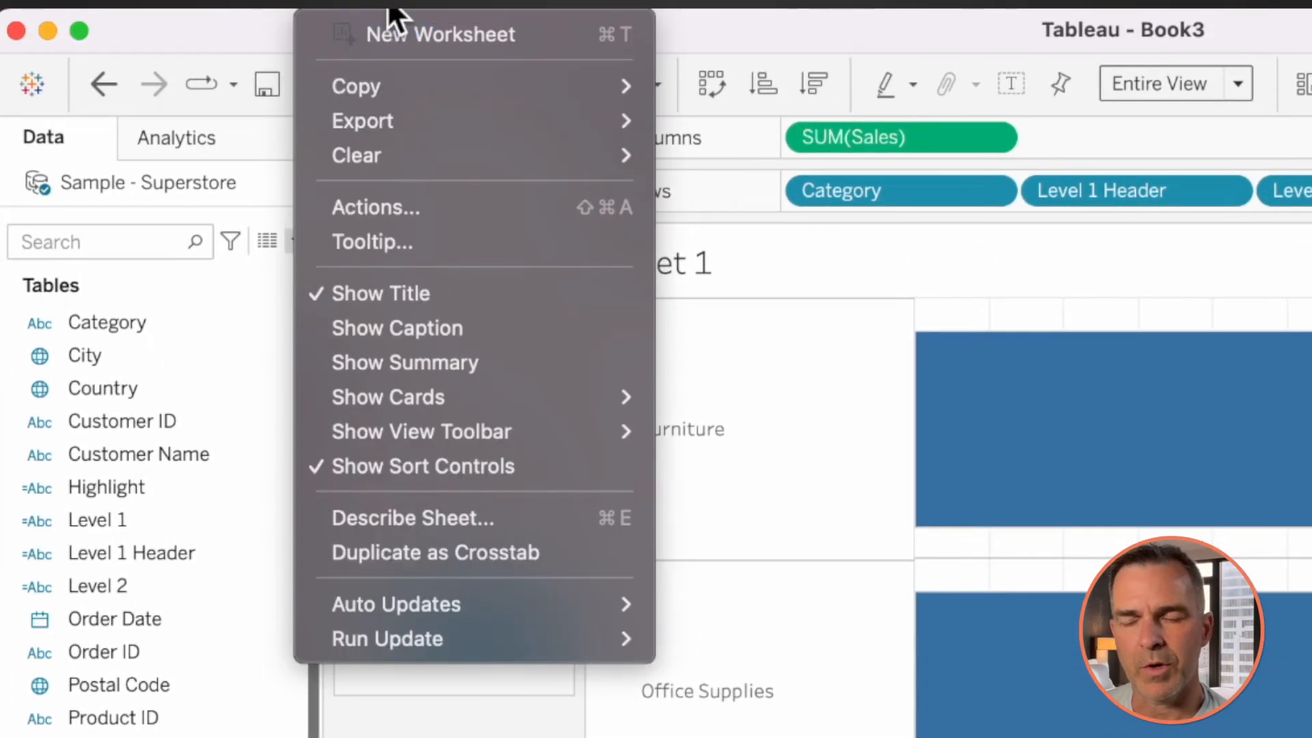
Step: Add a Highlight action whose target highlighting is Selected Fields with only Highlight checked
{"action": "left_click", "coordinate": [374, 206]}
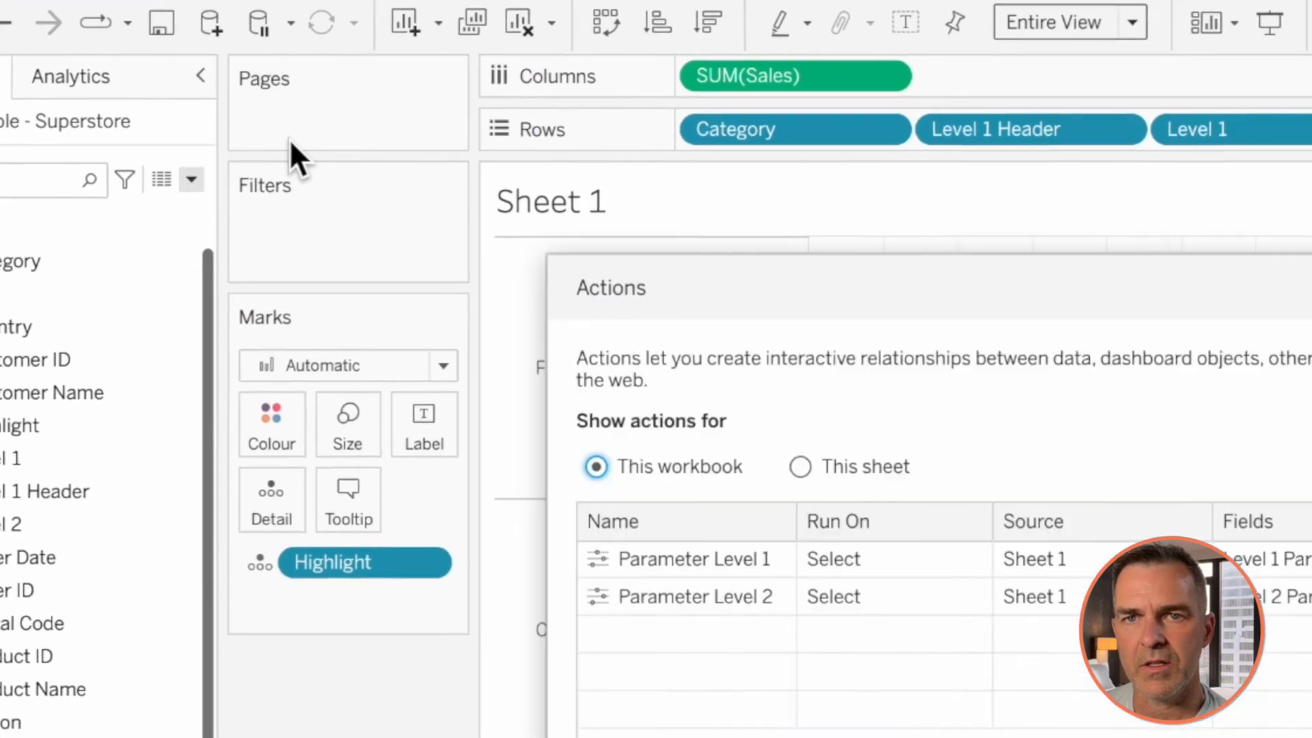
{"action": "left_click", "coordinate": [276, 603]}
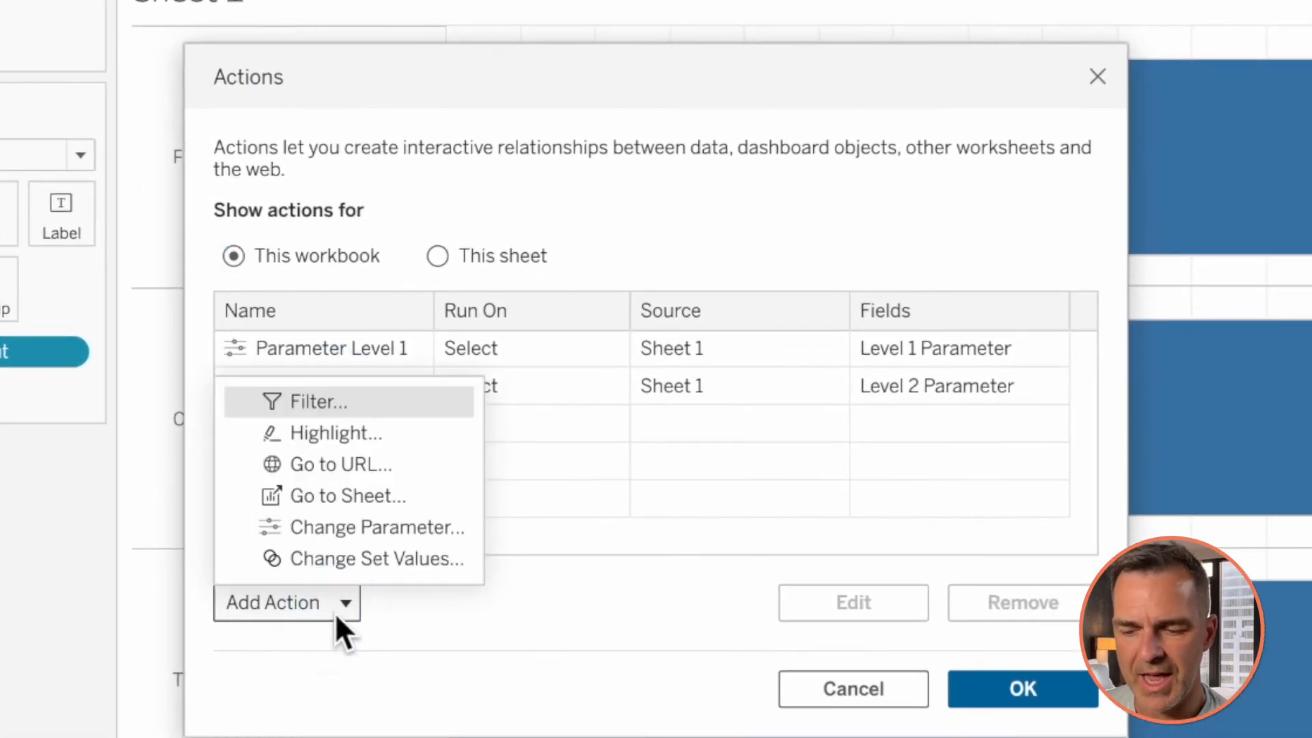
{"action": "left_click", "coordinate": [336, 433]}
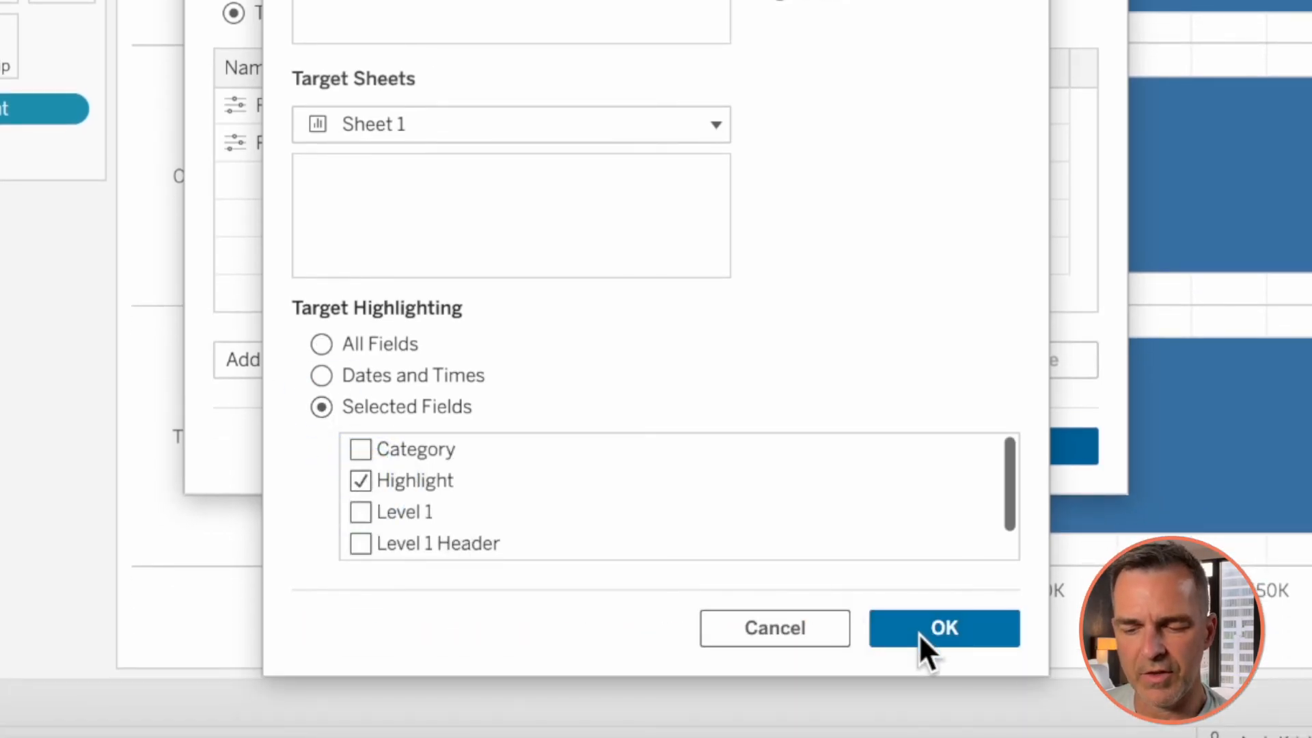
{"action": "left_click", "coordinate": [943, 628]}
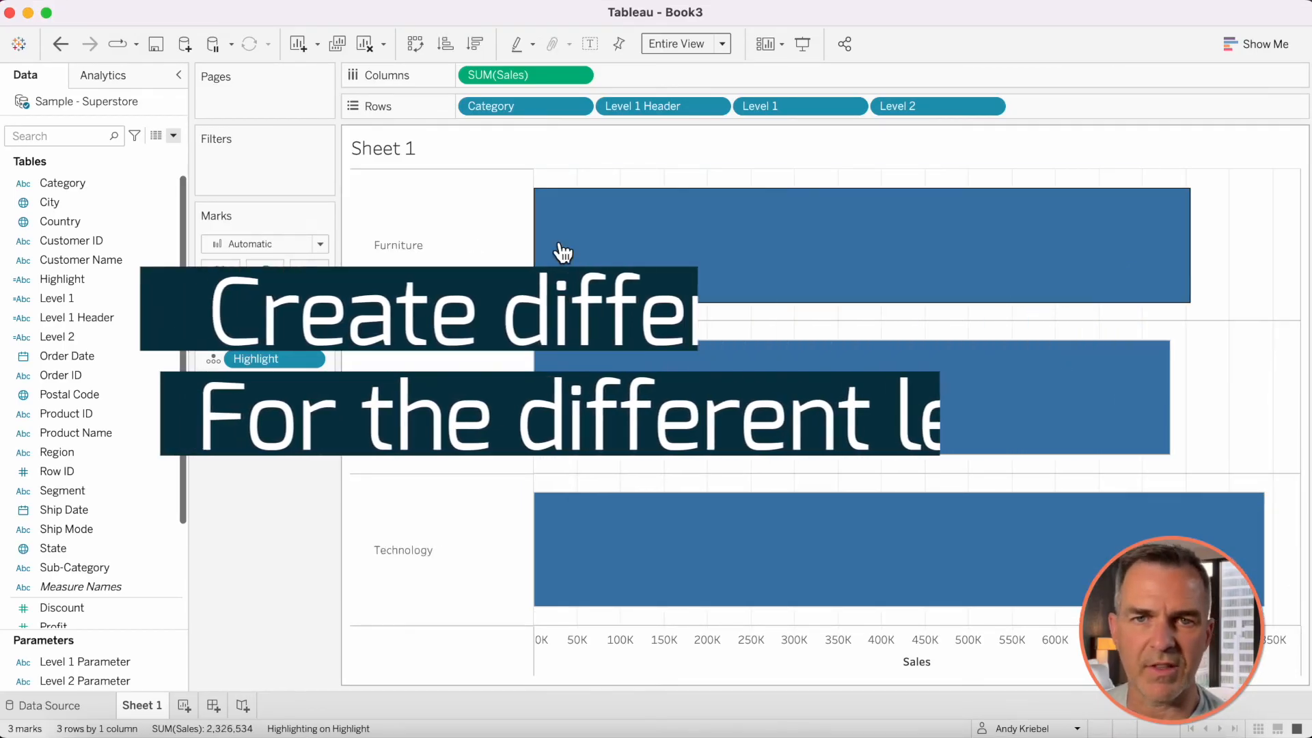
Step: Create calculated field 'Level 1 Color' with formula [Category]=[Level 1 Parameter]
{"action": "left_click", "coordinate": [172, 136]}
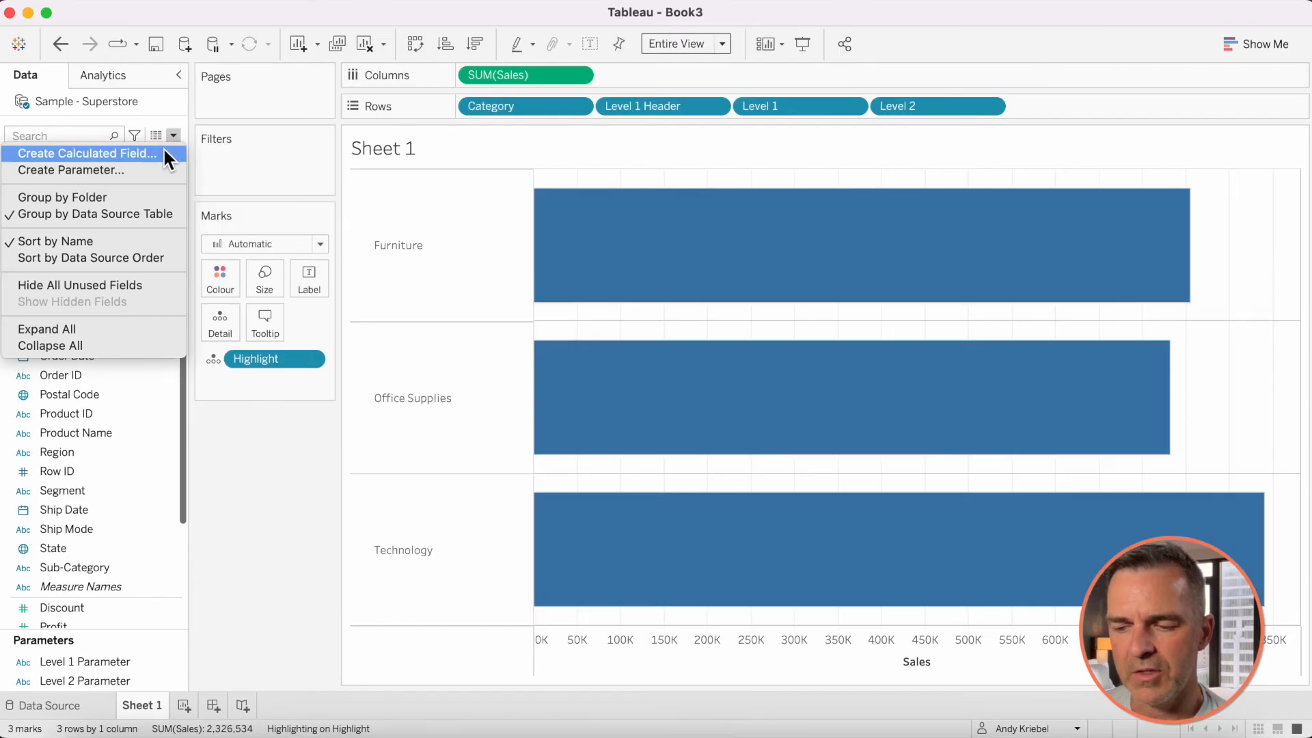
{"action": "left_click", "coordinate": [84, 153]}
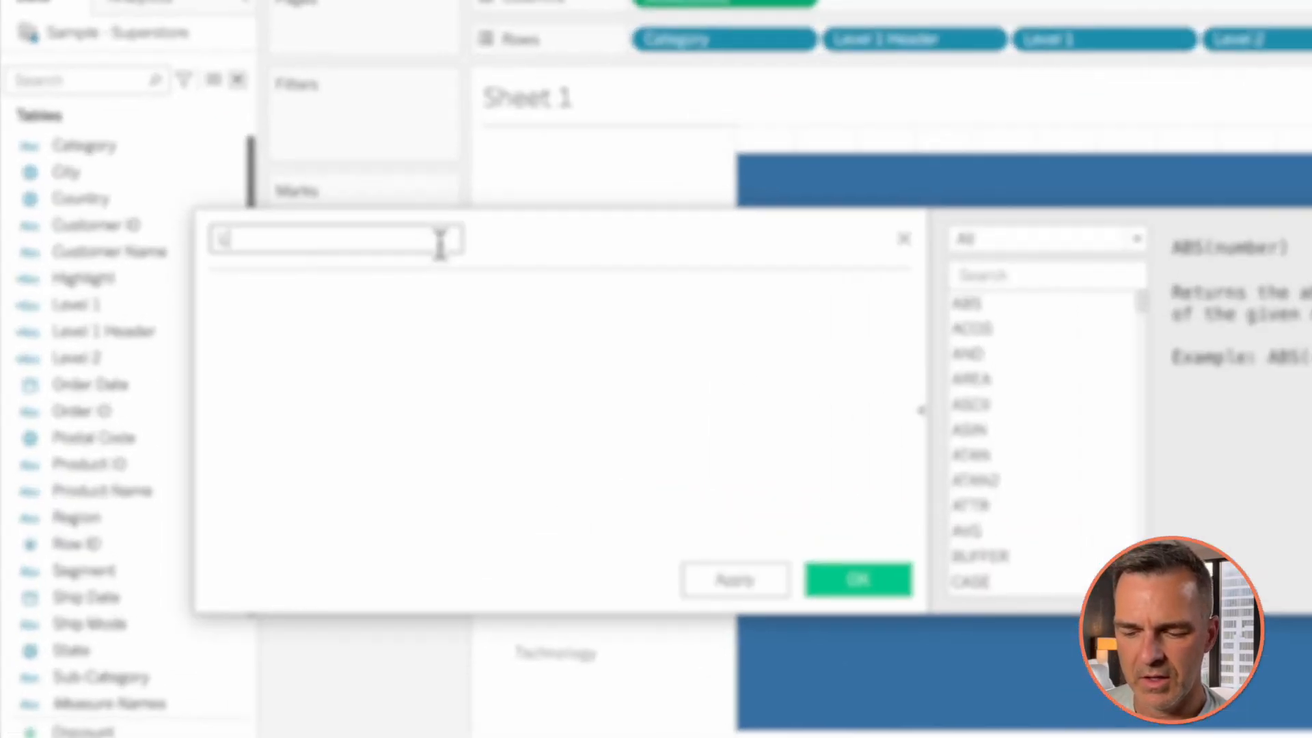
{"action": "type", "text": "Level 1 Color"}
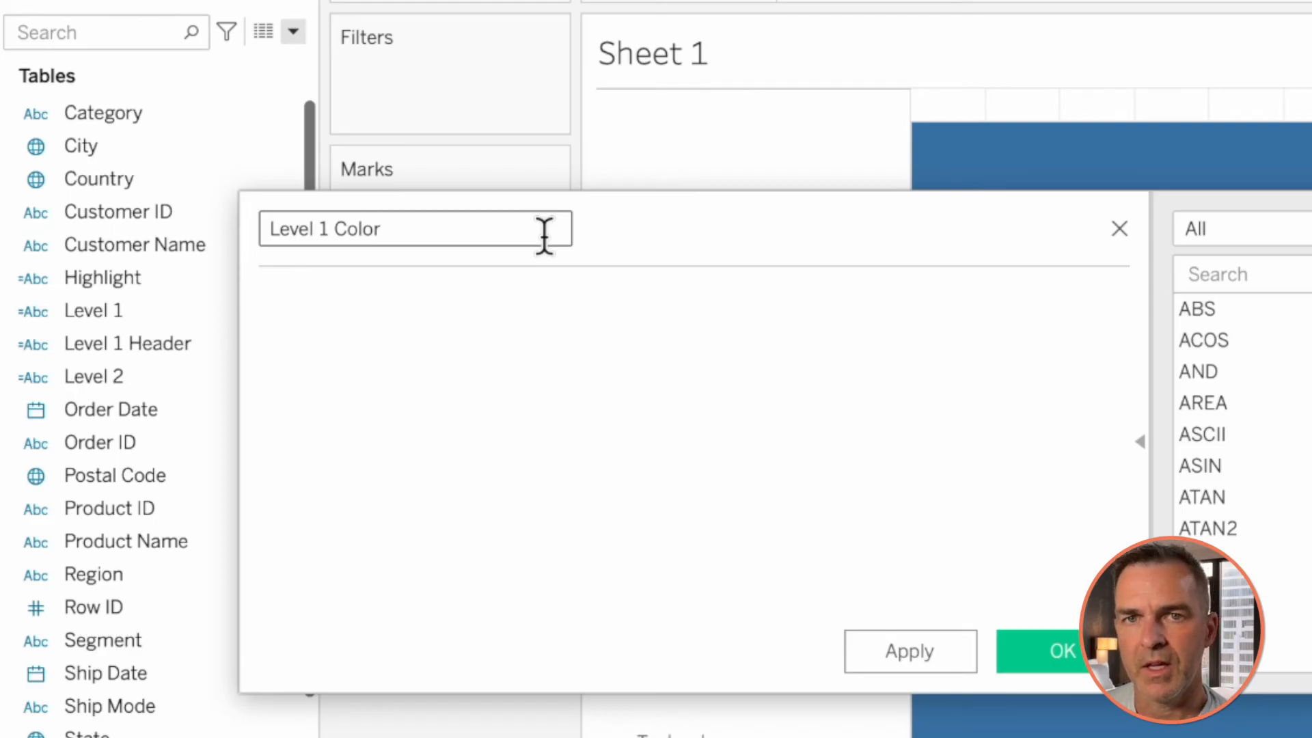
{"action": "type", "text": "at"}
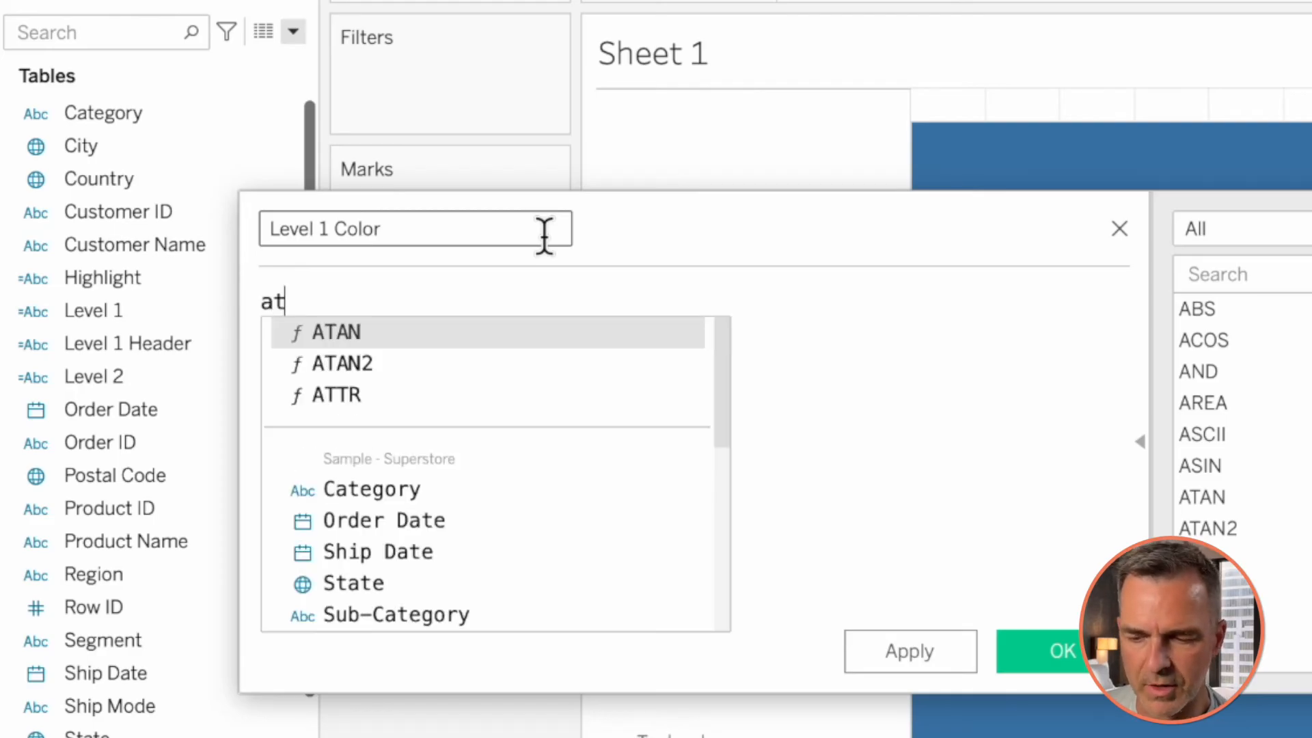
{"action": "left_click", "coordinate": [372, 489]}
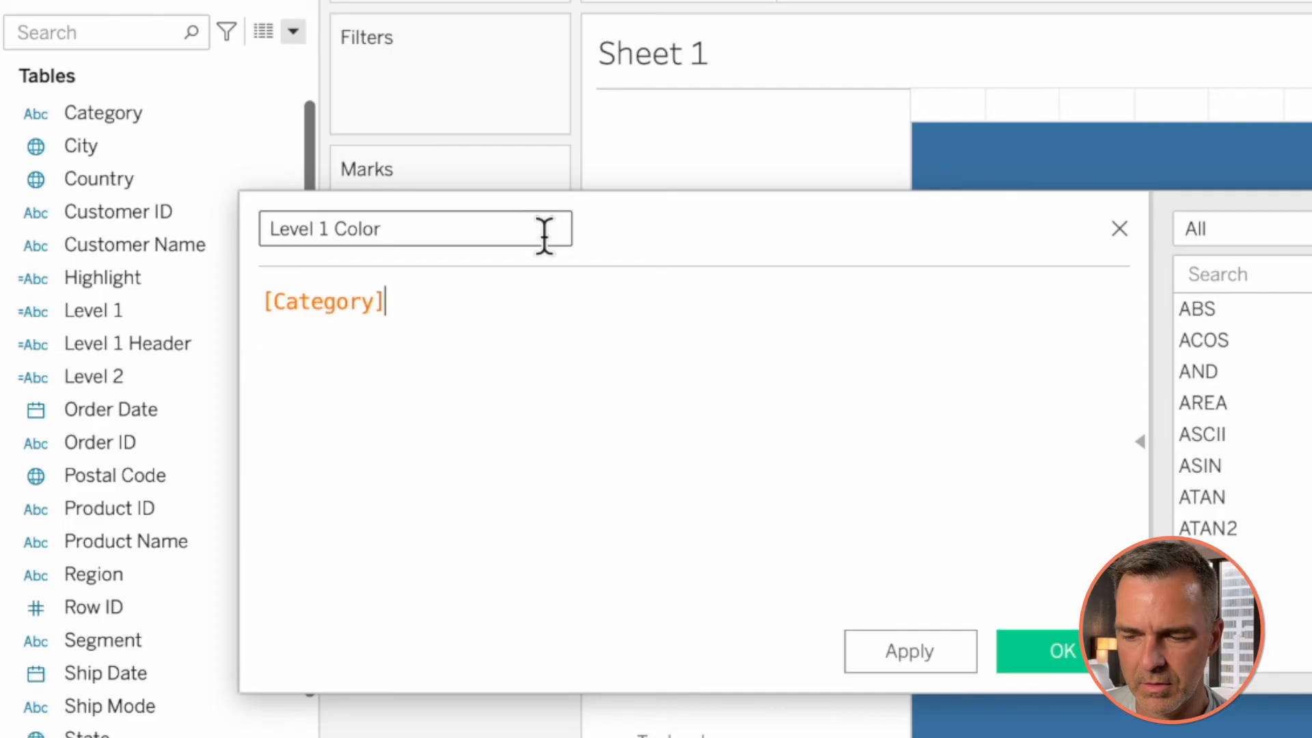
{"action": "type", "text": "=le"}
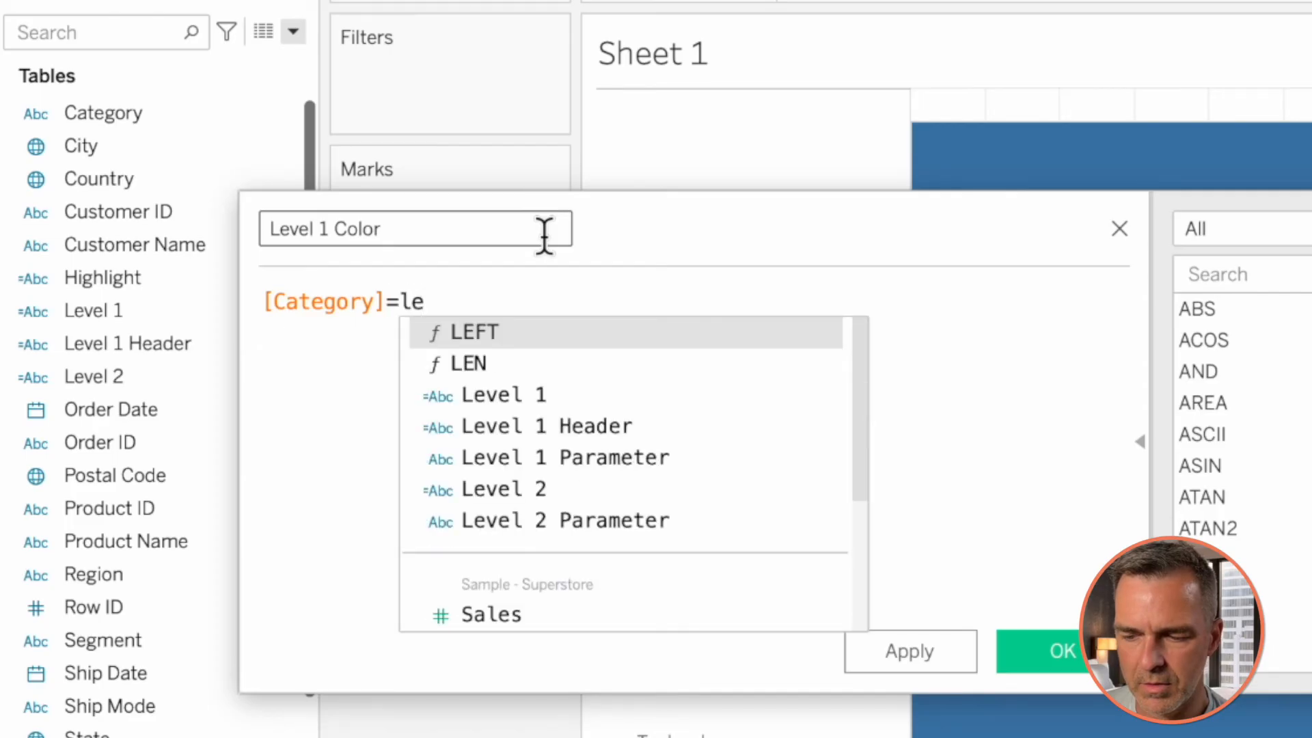
{"action": "left_click", "coordinate": [566, 458]}
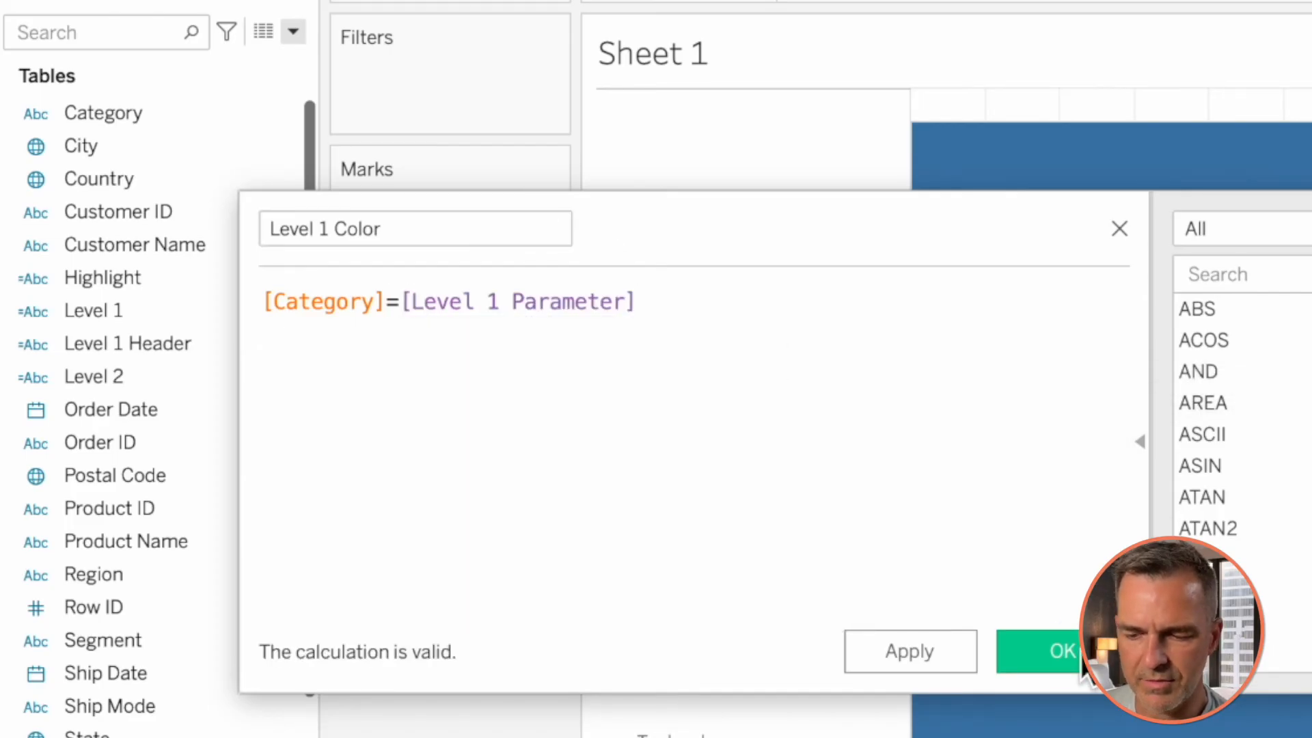
{"action": "left_click", "coordinate": [1063, 650]}
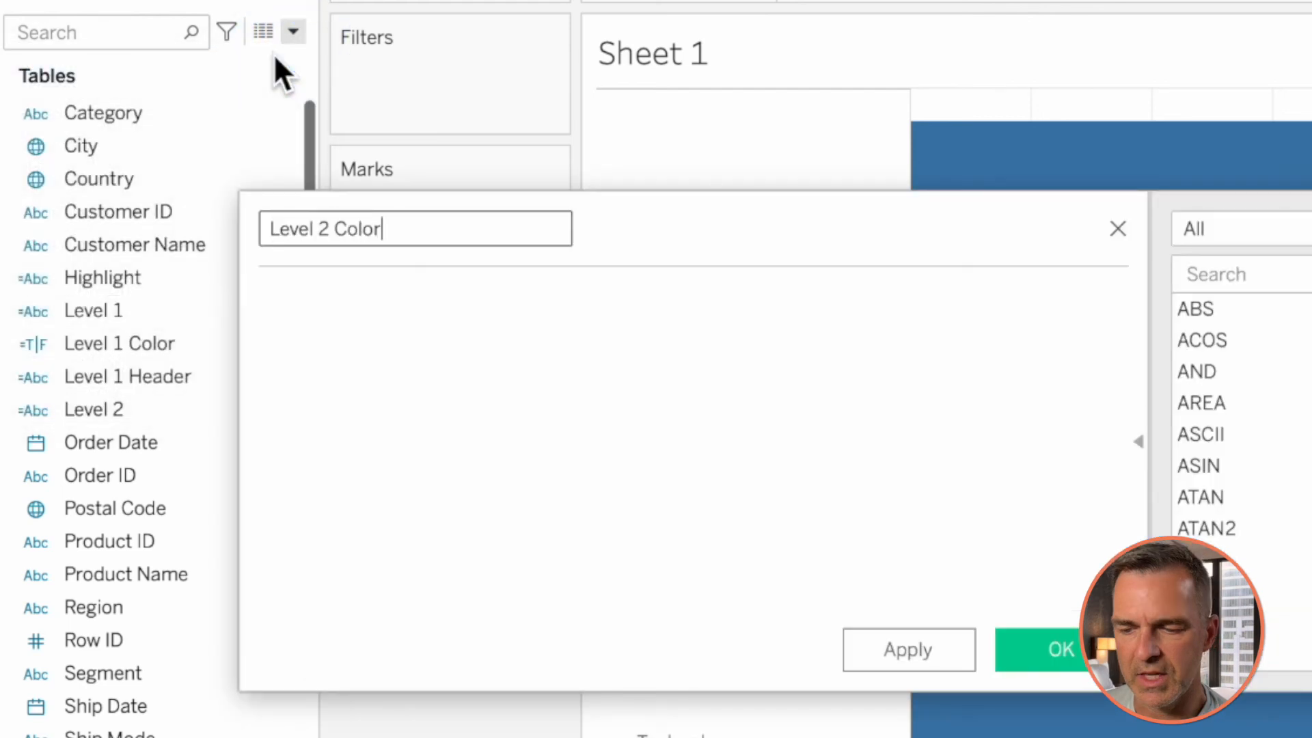
Step: Define 'Level 2 Color' as [Level 1] = [Level 2 Parameter] and put it on Colour in the Marks card
{"action": "type", "text": "[Level 1]"}
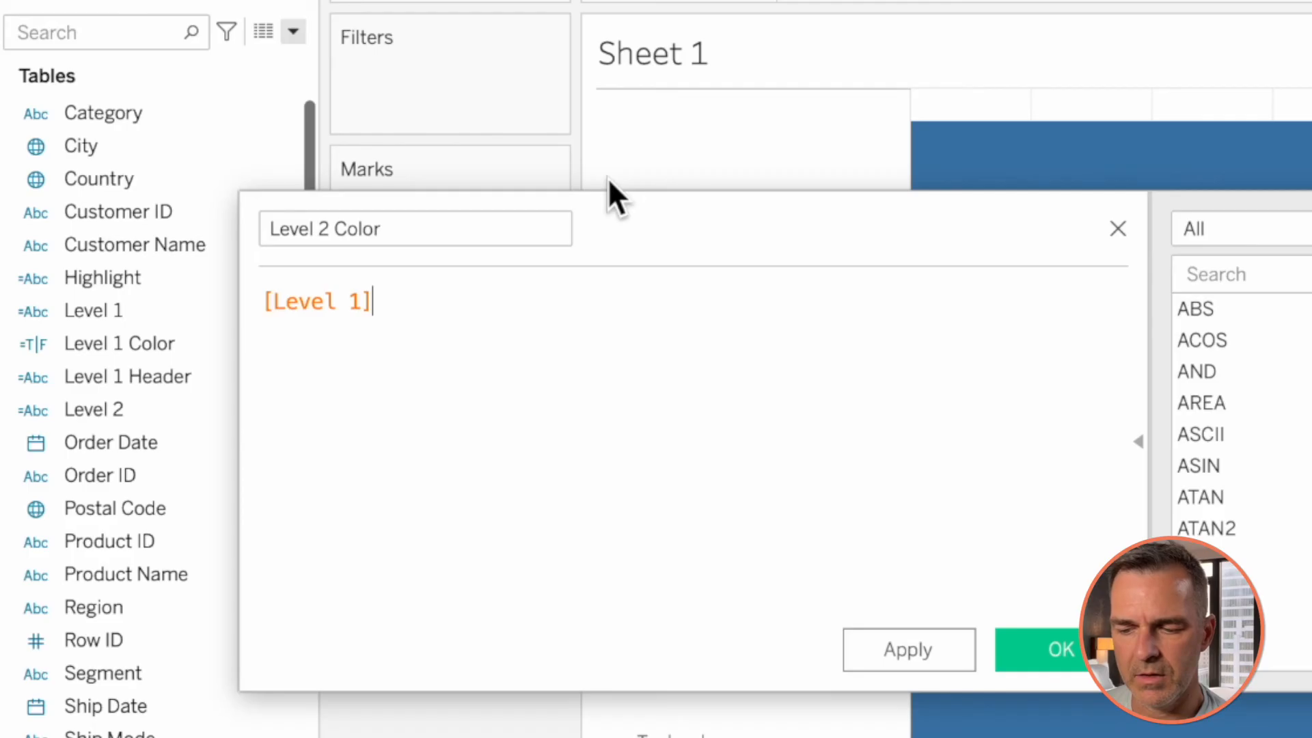
{"action": "type", "text": "= leve"}
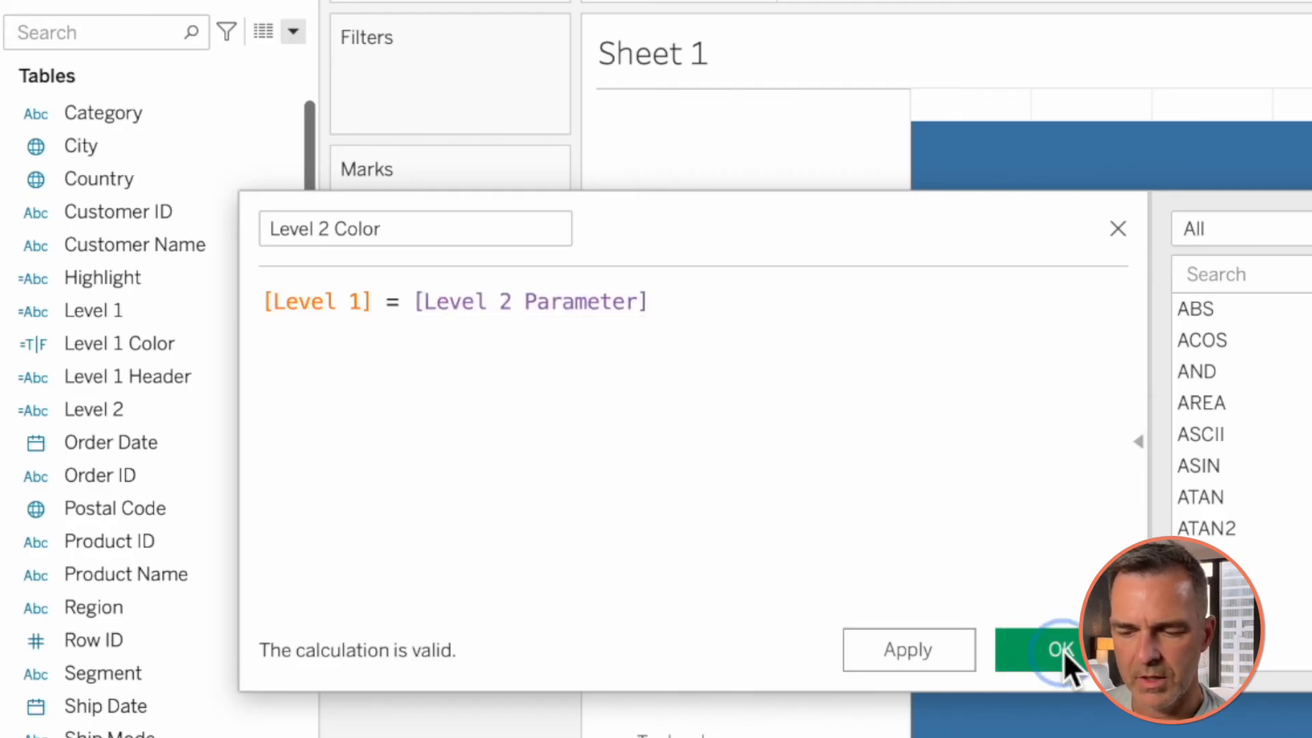
{"action": "left_click", "coordinate": [1060, 649]}
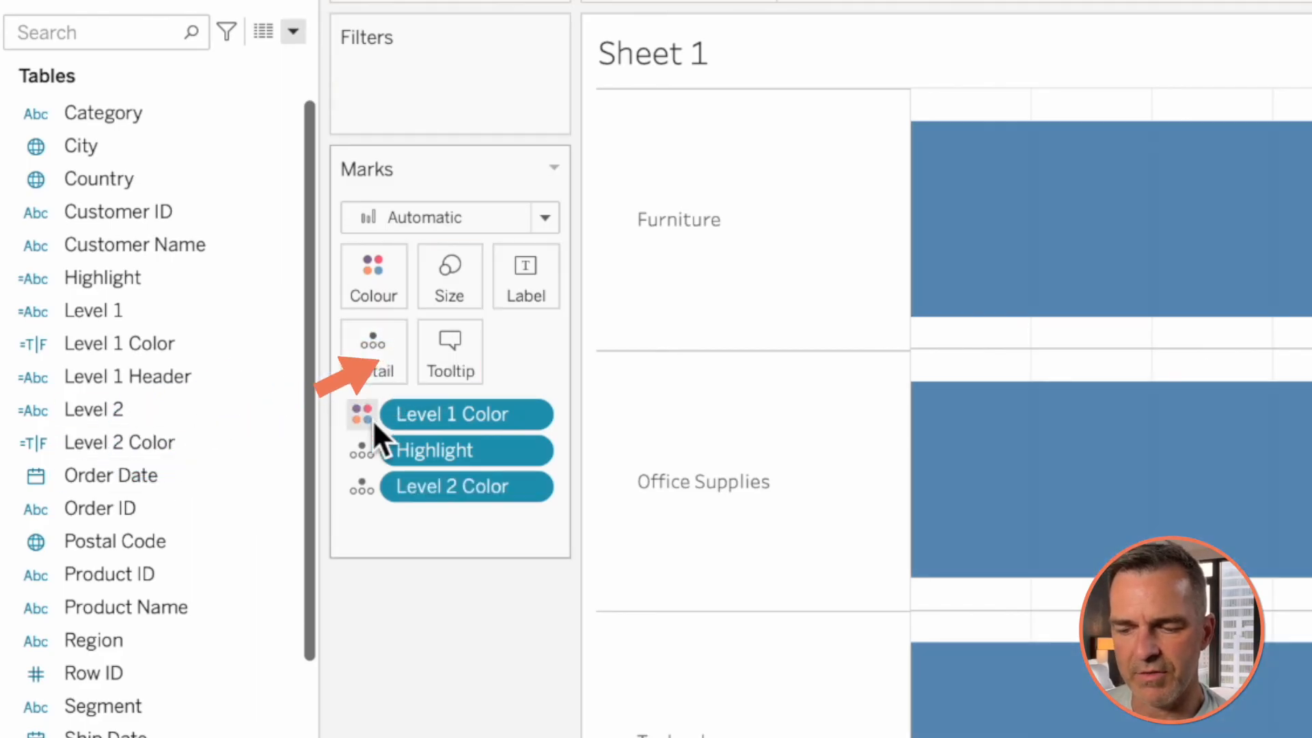
{"action": "left_click", "coordinate": [360, 486]}
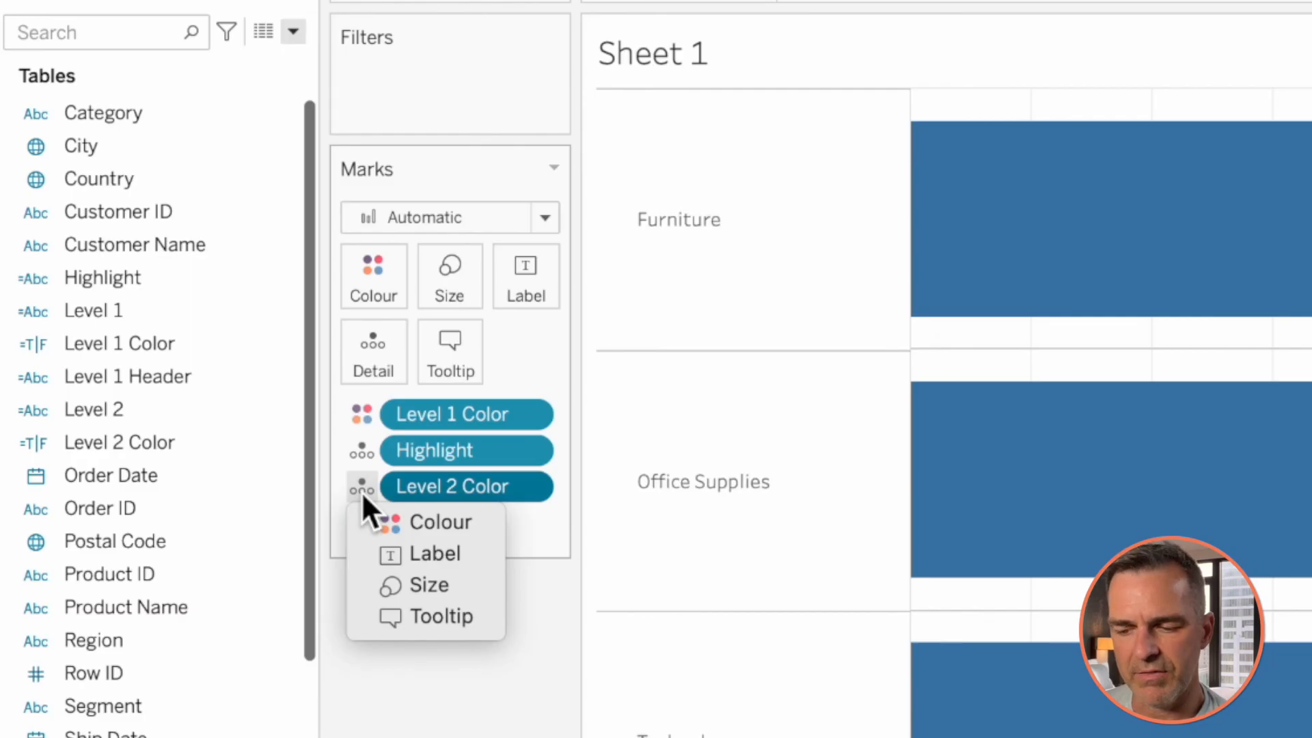
{"action": "left_click", "coordinate": [440, 521]}
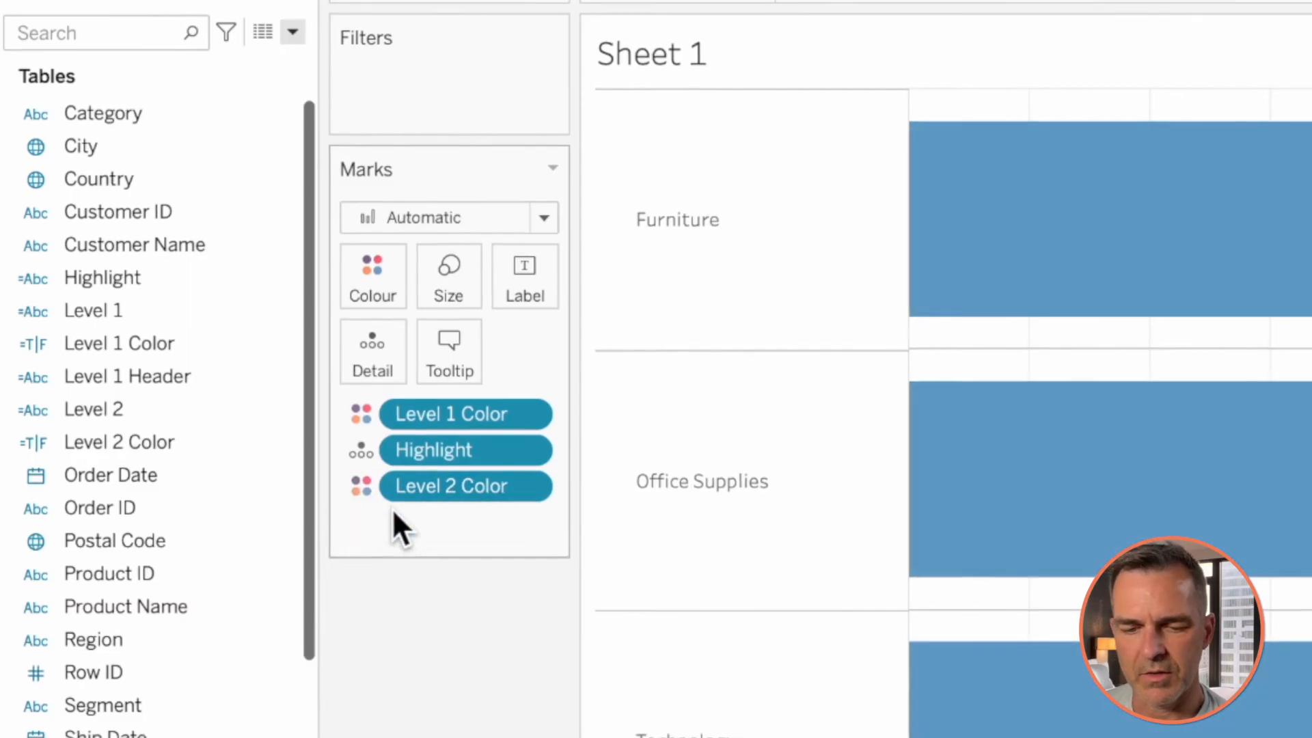